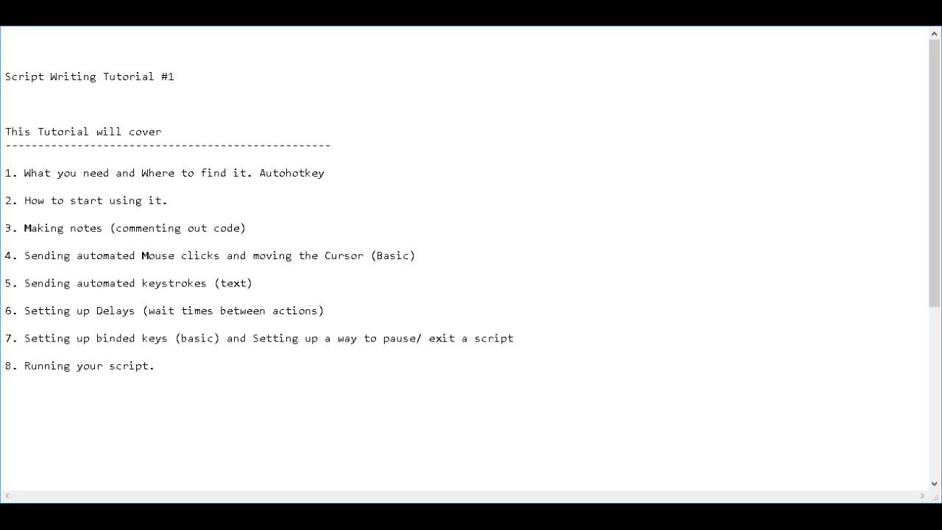
Scroll through the AutoHotkey home page's intro and feature list, then leave for Google.
{"action": "left_click", "coordinate": [513, 337]}
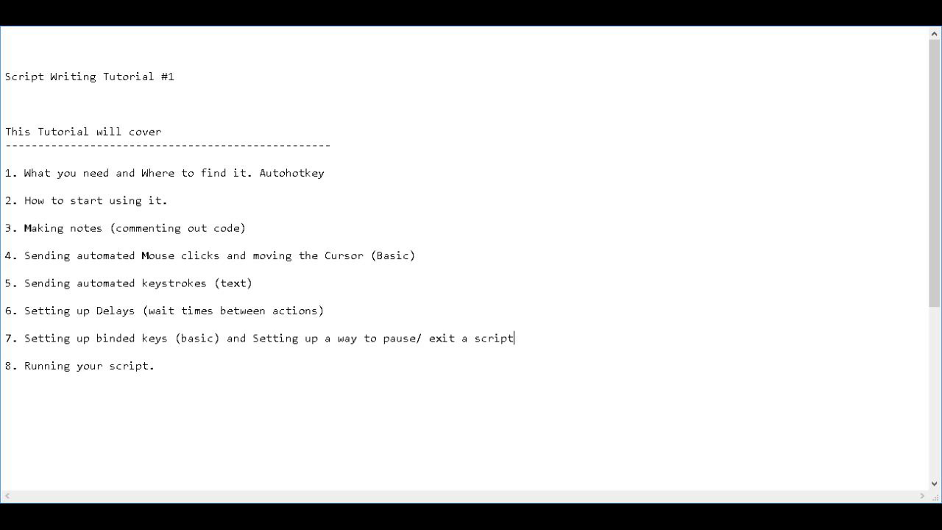
{"action": "left_click_drag", "start_coordinate": [23, 173], "coordinate": [221, 172]}
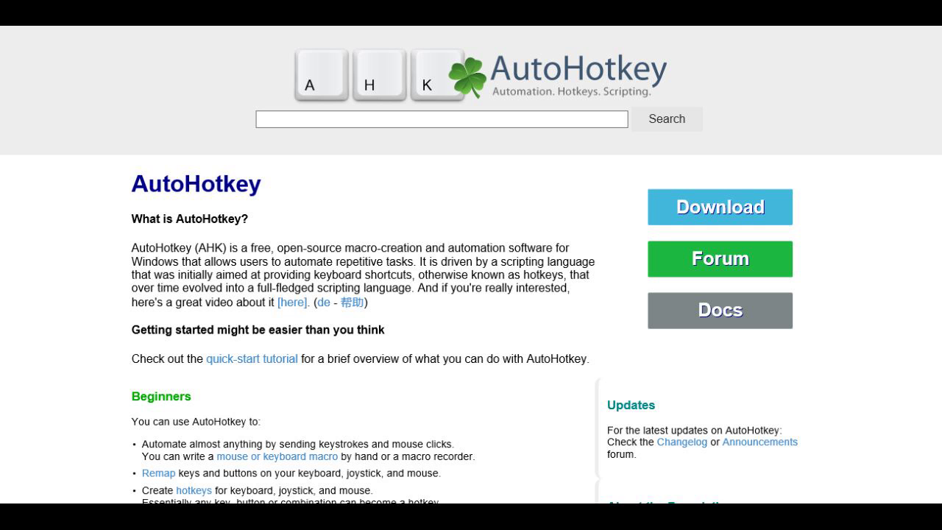
{"action": "scroll", "scroll_direction": "down", "scroll_amount": 3}
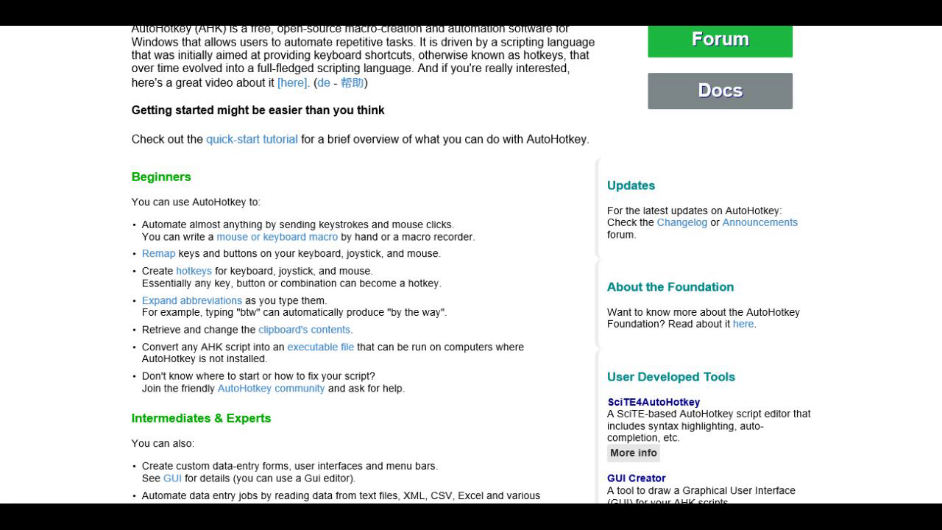
{"action": "scroll", "scroll_direction": "up", "scroll_amount": 3}
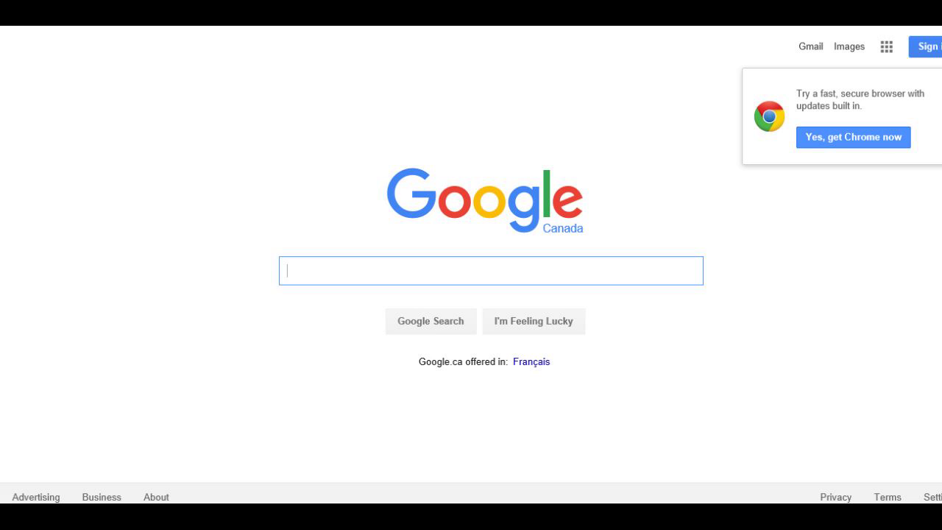
Search Google for 'autohotkey' and follow the official AutoHotkey site result.
{"action": "type", "text": "autohotkey"}
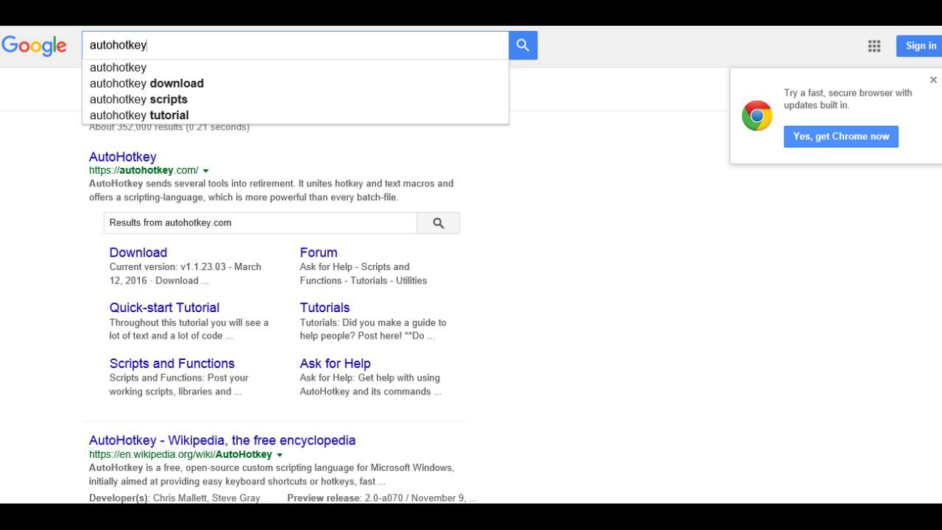
{"action": "mouse_move", "coordinate": [122, 156]}
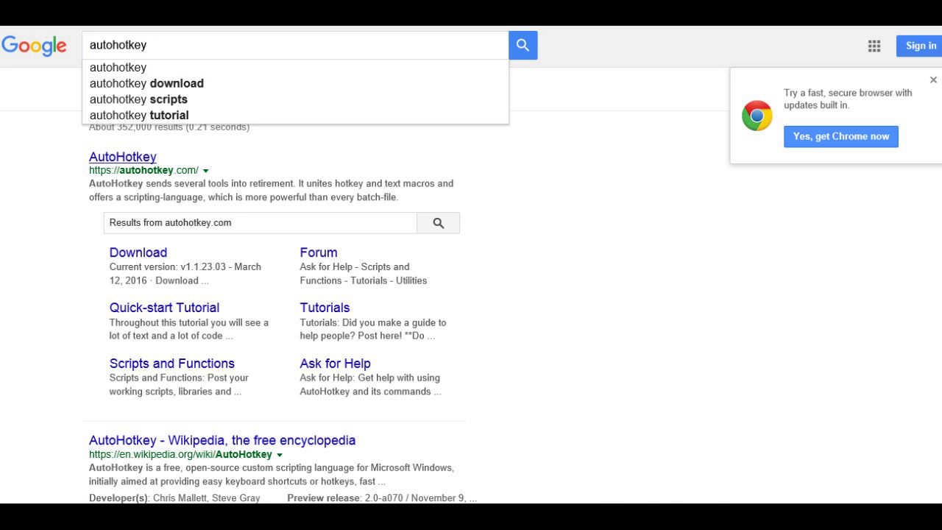
{"action": "left_click", "coordinate": [122, 156]}
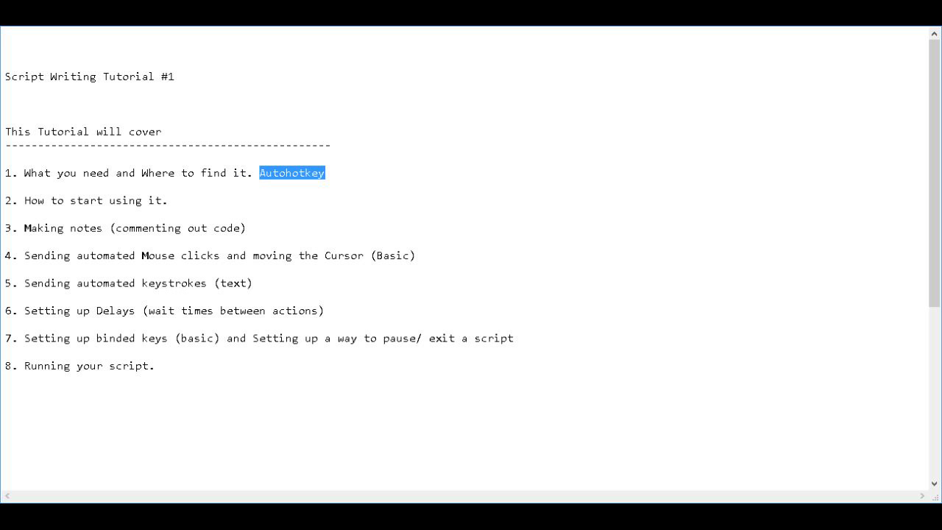
Prefix outline items 1 and 2 with long runs of forward slashes.
{"action": "left_click", "coordinate": [27, 172]}
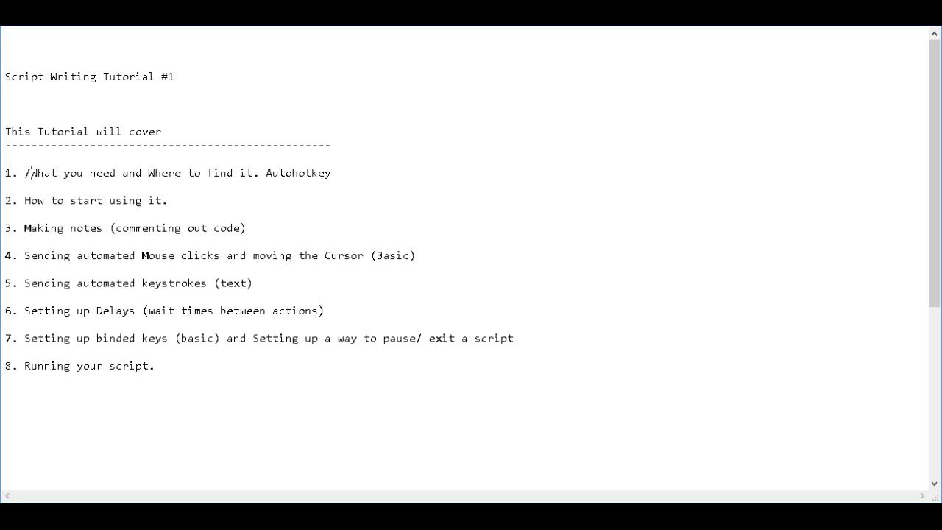
{"action": "type", "text": "///////////////////////////"}
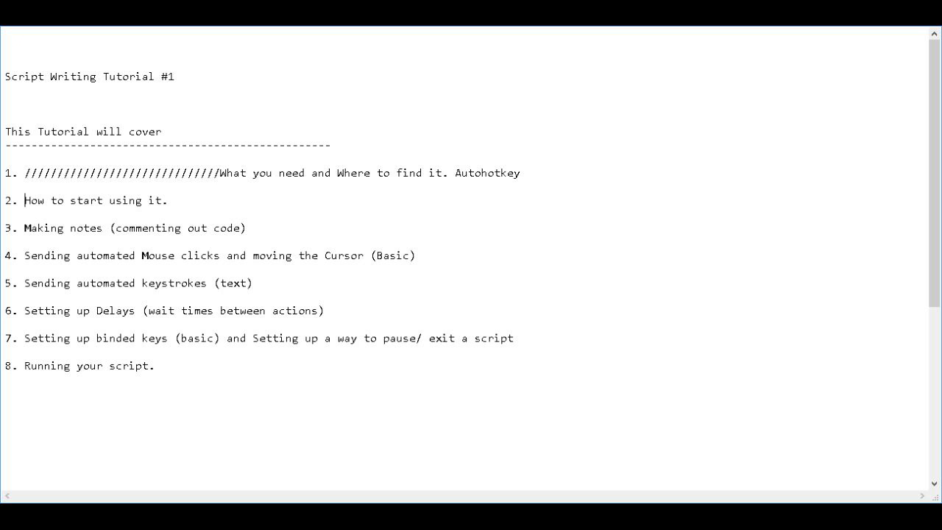
{"action": "type", "text": "///////////////////////////////////"}
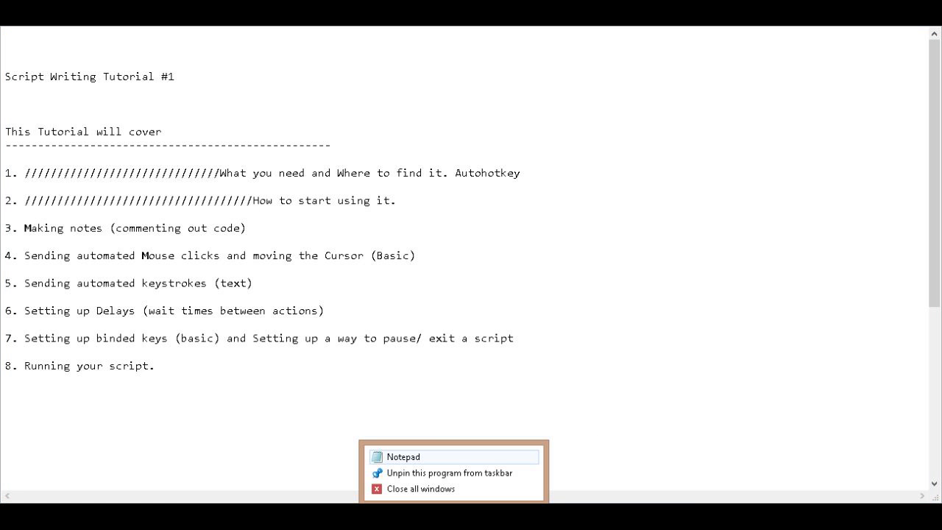
Save the outline to the Desktop as Tutorial1.ahk via Save As.
{"action": "left_click", "coordinate": [22, 15]}
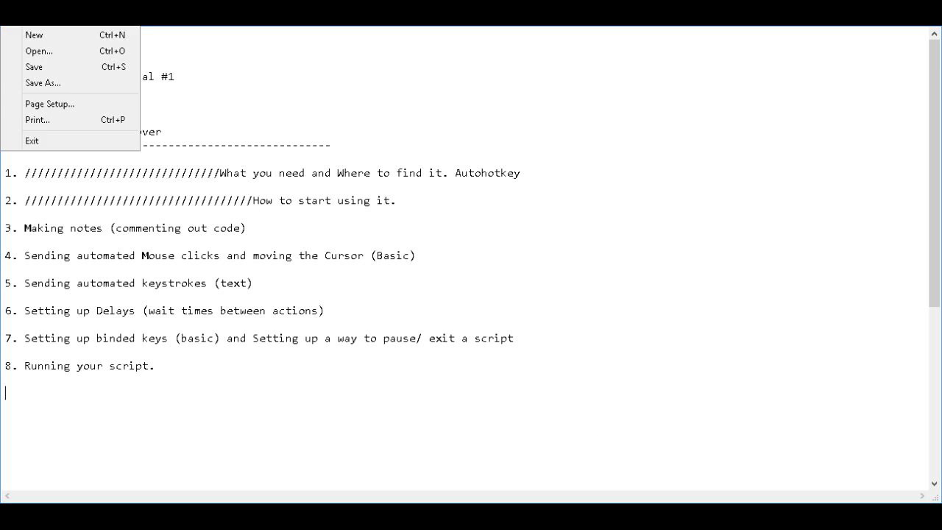
{"action": "left_click", "coordinate": [41, 82]}
{"action": "type", "text": "Tutorial1.ahk"}
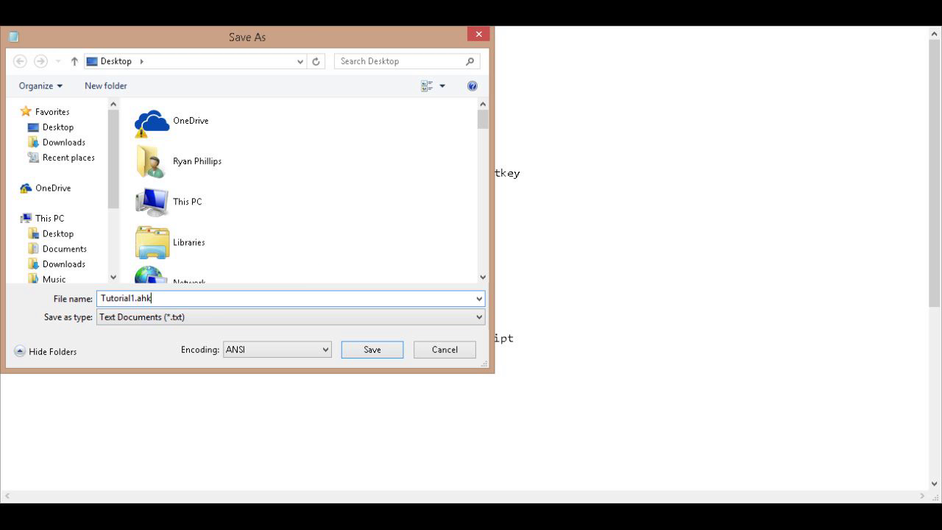
{"action": "left_click", "coordinate": [189, 241]}
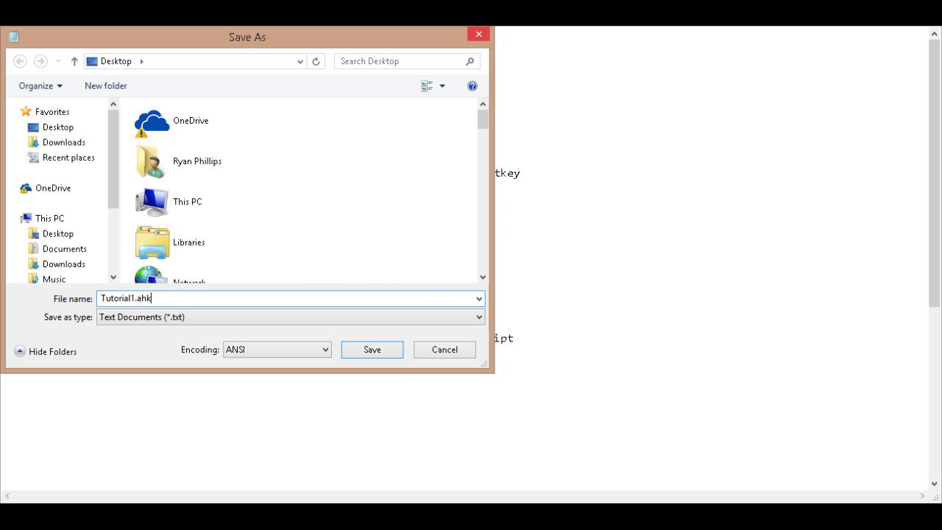
{"action": "left_click", "coordinate": [371, 349]}
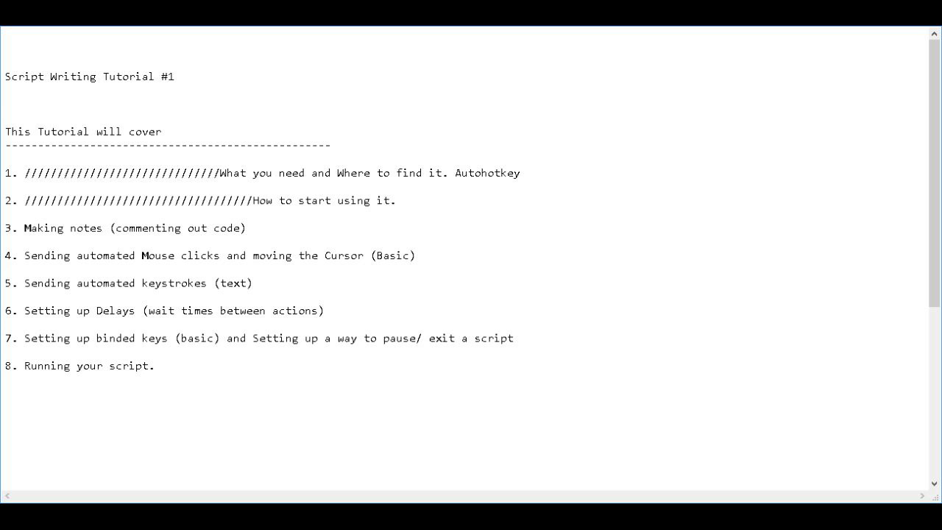
Prefix outline item 3 with a run of forward slashes.
{"action": "left_click", "coordinate": [5, 103]}
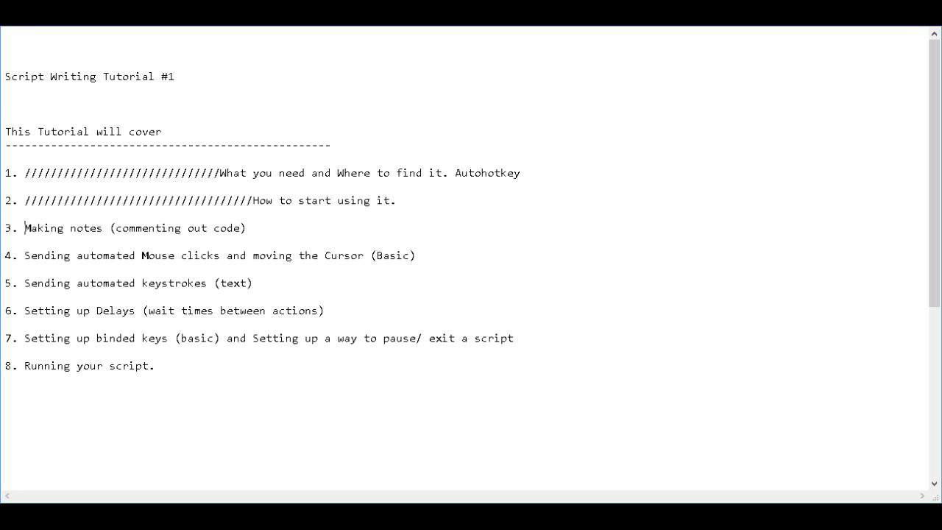
{"action": "type", "text": "//////////////////////////////////"}
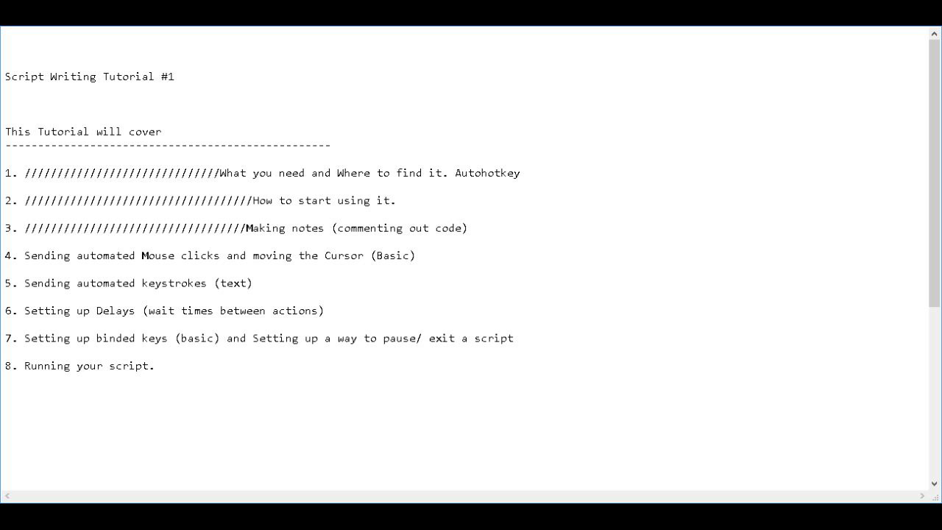
{"action": "left_click", "coordinate": [5, 77]}
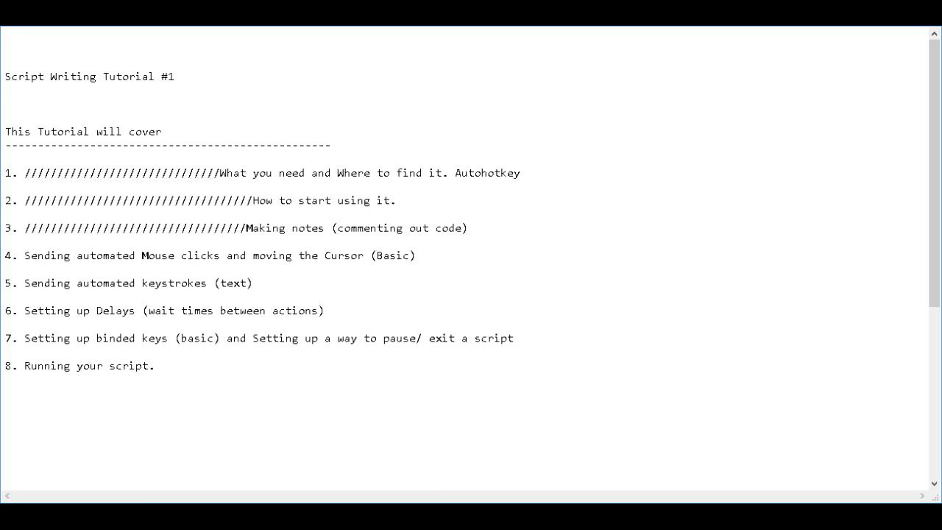
{"action": "left_click", "coordinate": [6, 76]}
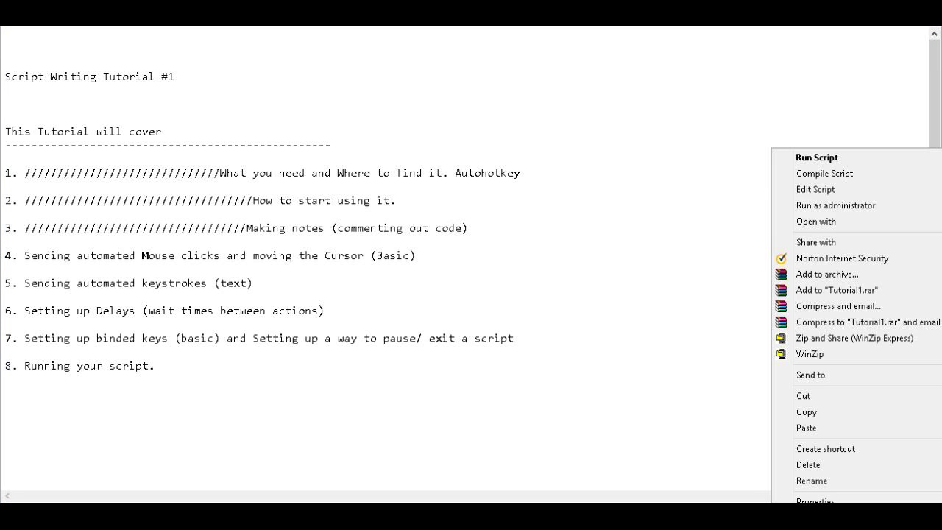
Run Tutorial1.ahk and dismiss the 'line 4 has no recognized action' error.
{"action": "left_click", "coordinate": [815, 156]}
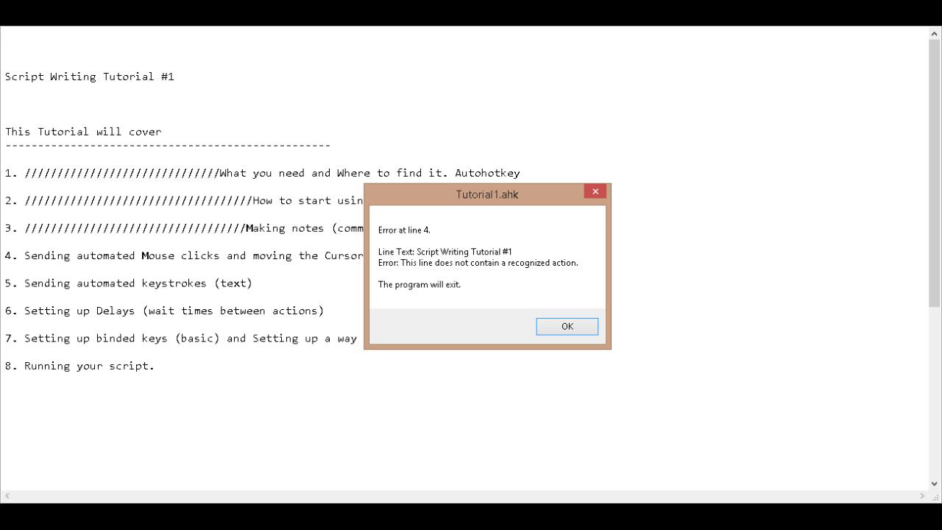
{"action": "left_click", "coordinate": [567, 327]}
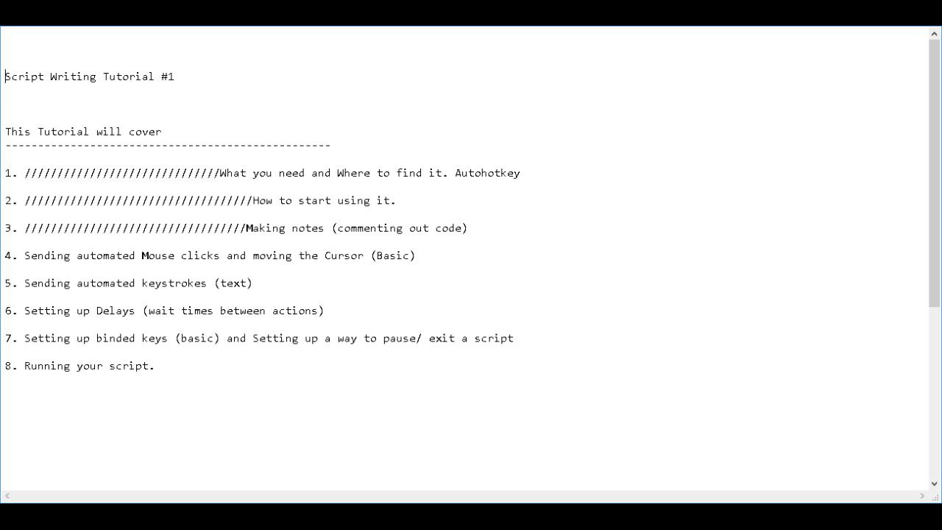
Add a leading semicolon to each outline line from the title down to item 8.
{"action": "type", "text": ";"}
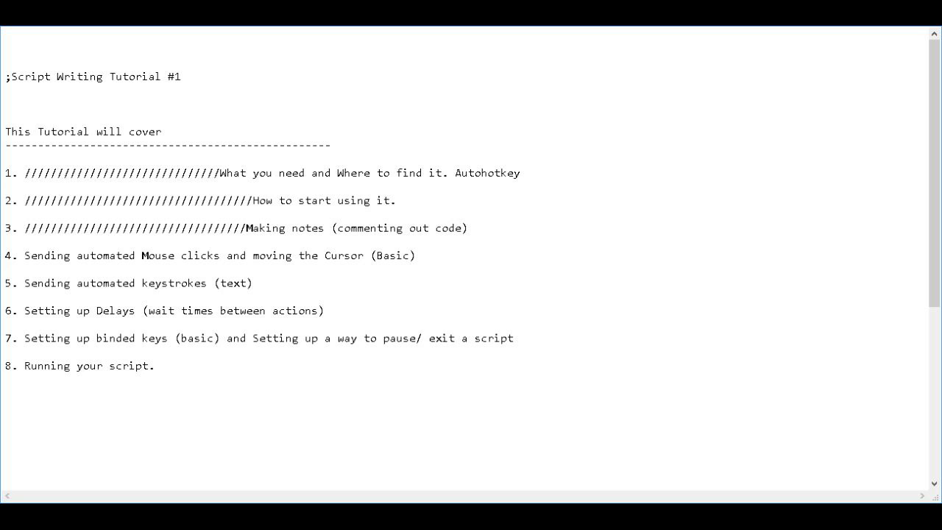
{"action": "type", "text": ";"}
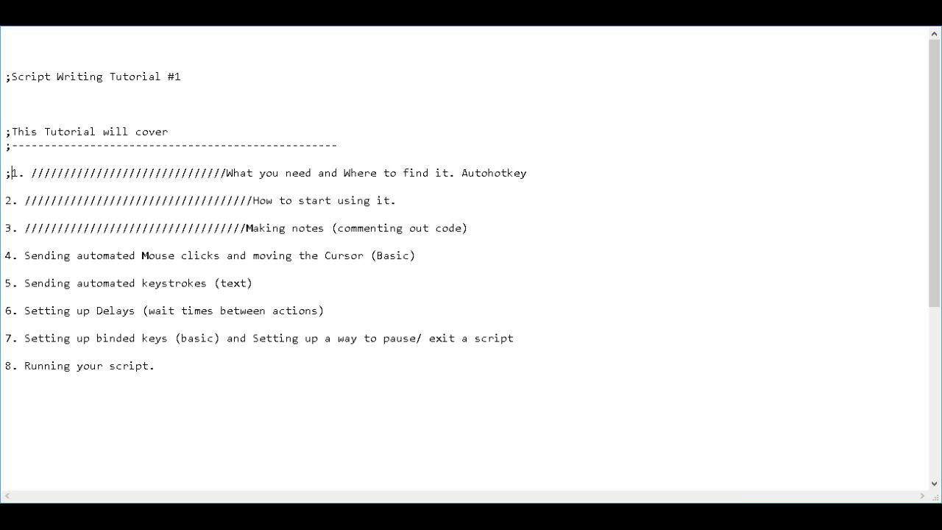
{"action": "type", "text": ";"}
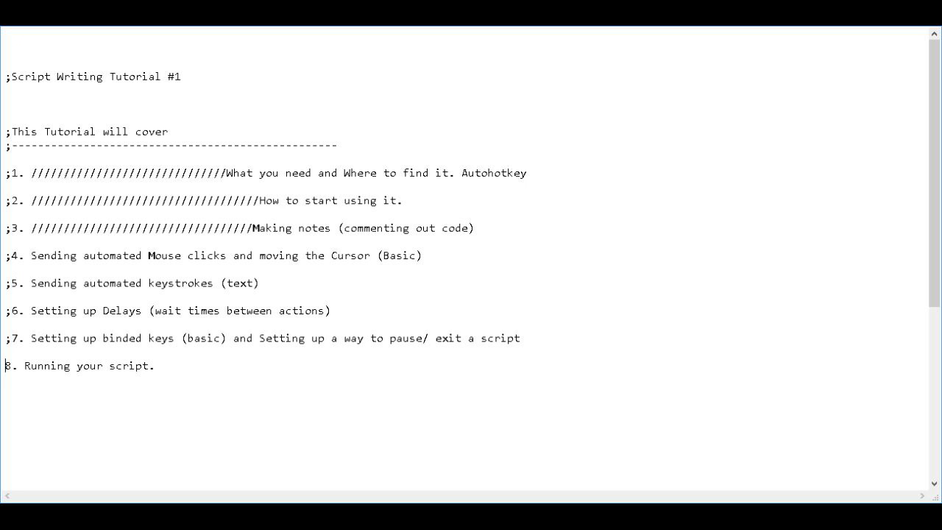
{"action": "left_click", "coordinate": [22, 15]}
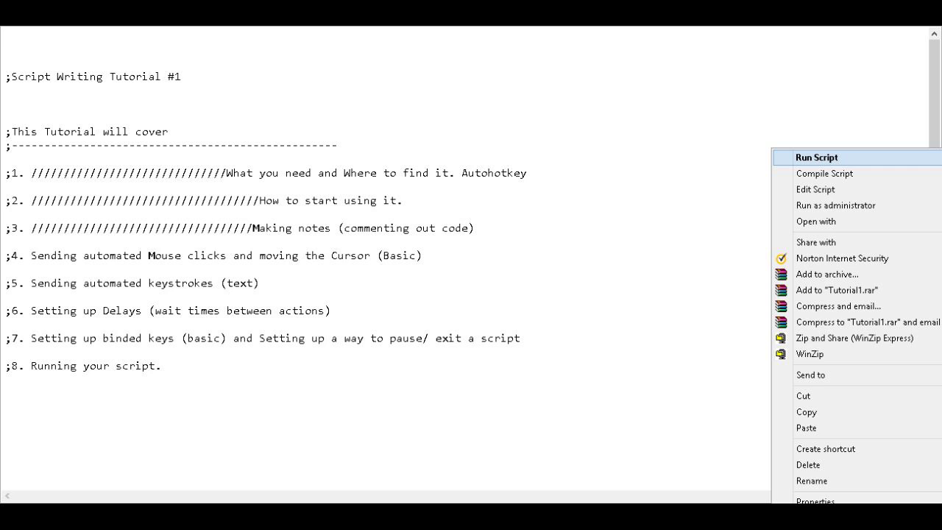
Type a junk test line 'dfshdglfshdvlk' with the trailing comment ';this is blah' under the title.
{"action": "left_click", "coordinate": [295, 295]}
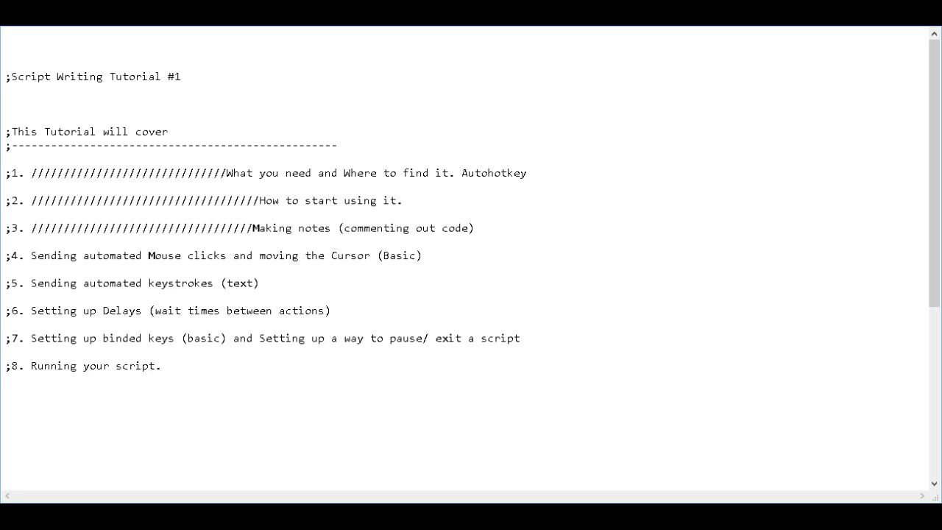
{"action": "left_click", "coordinate": [6, 103]}
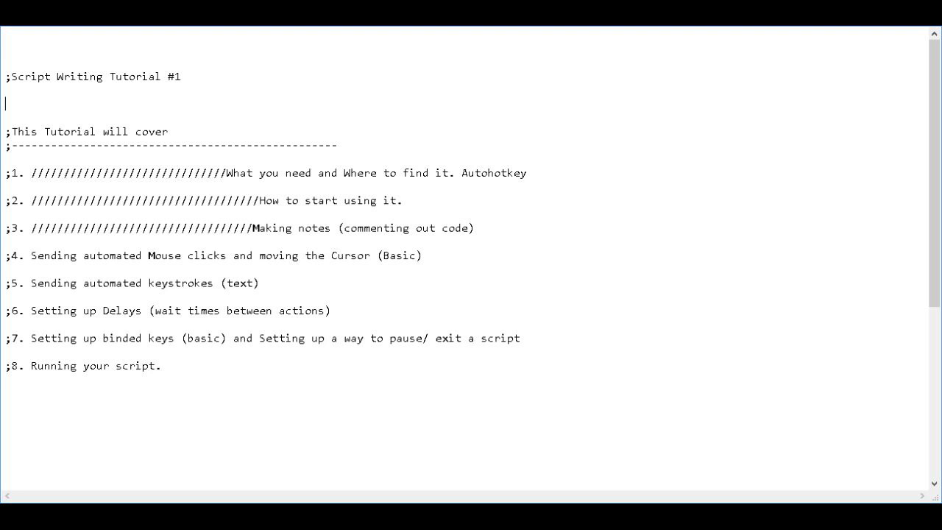
{"action": "type", "text": "dfshdglfshd"}
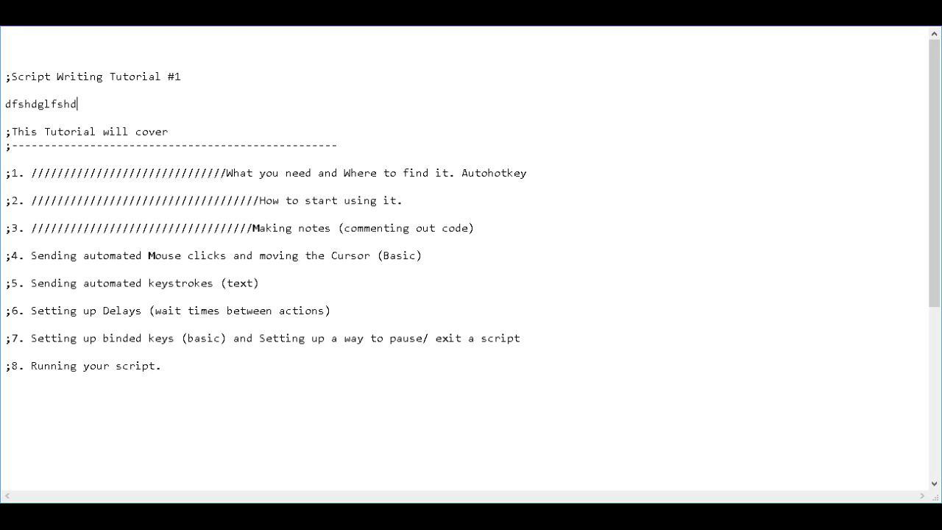
{"action": "type", "text": "vlk"}
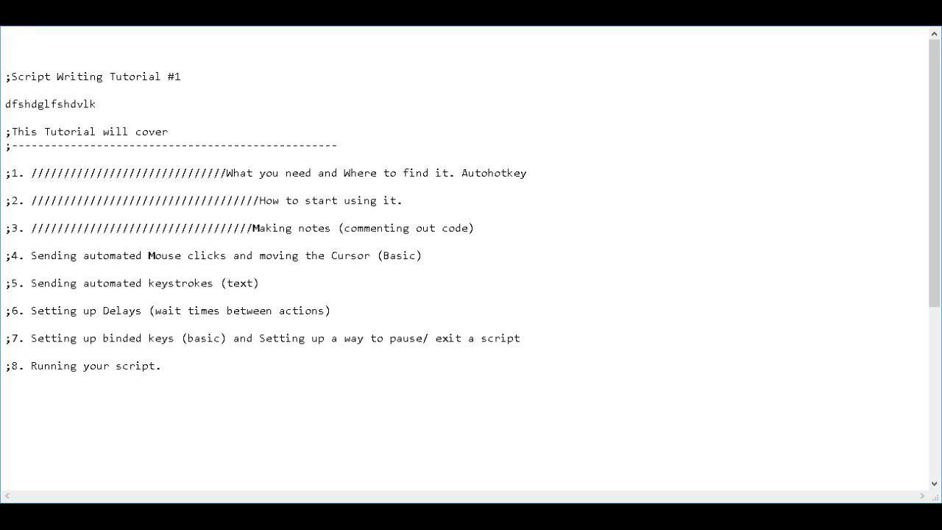
{"action": "type", "text": ";"}
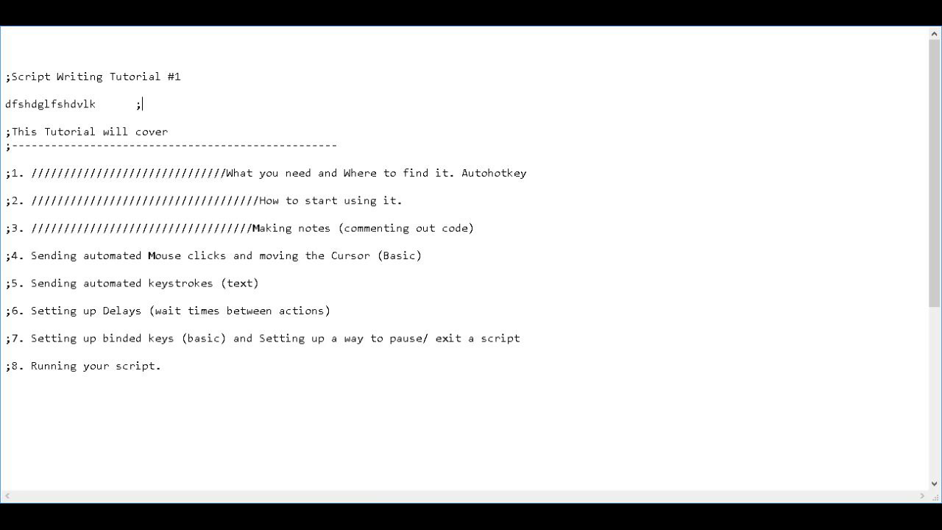
{"action": "type", "text": "thi"}
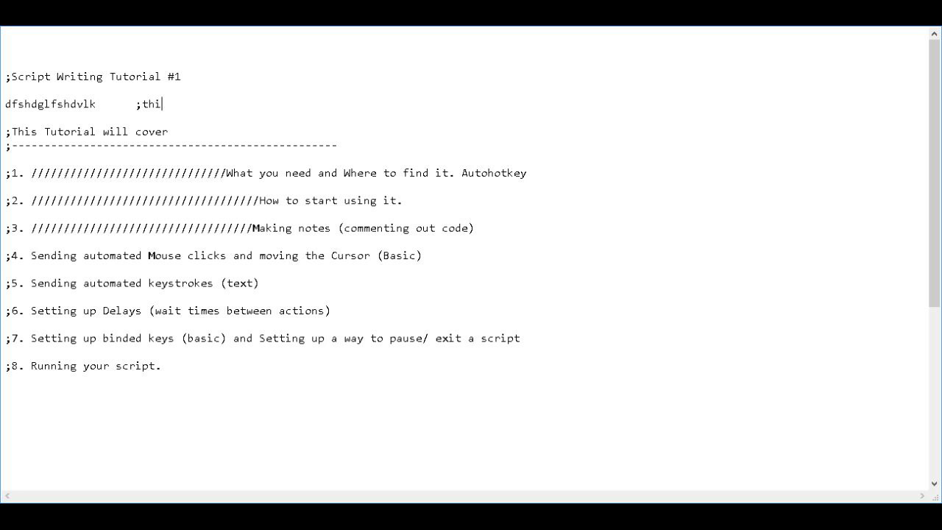
{"action": "type", "text": "s is b"}
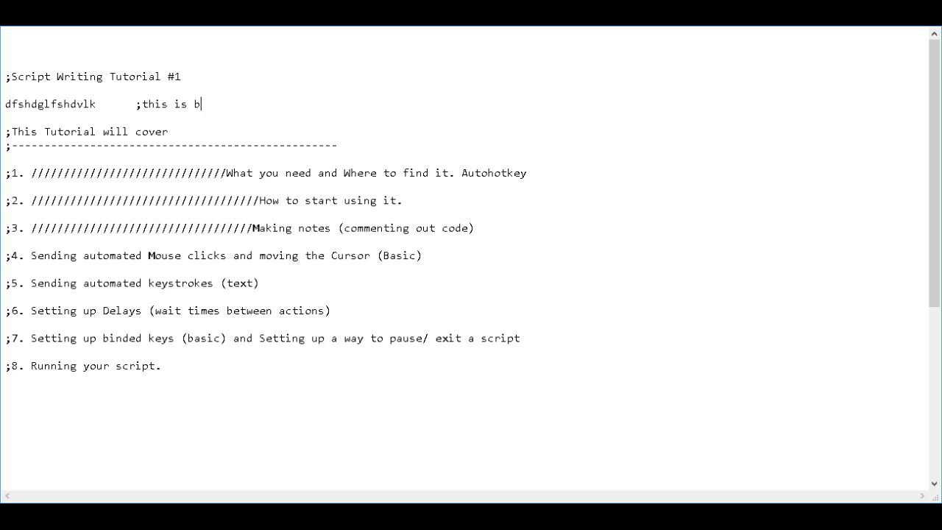
{"action": "type", "text": "lah"}
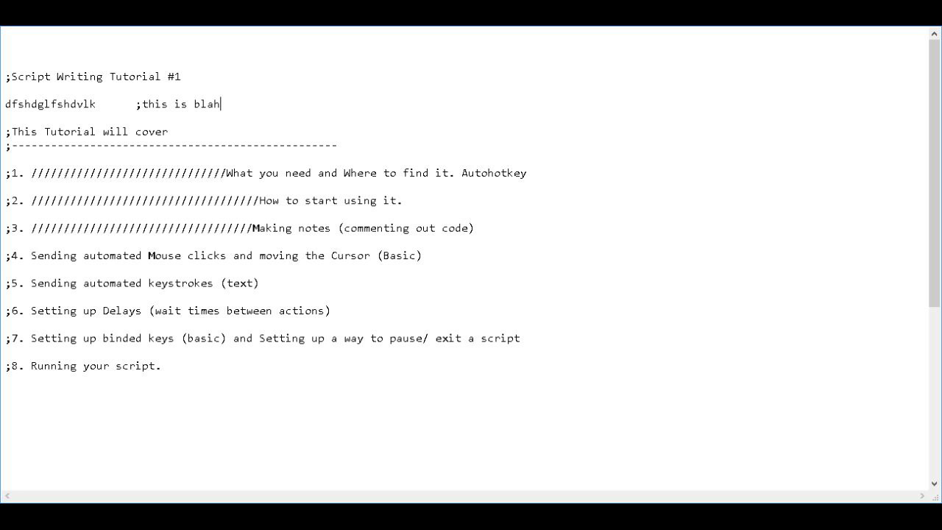
Backspace the whole test line away, leaving a blank line under the title.
{"action": "key", "text": "BackSpace"}
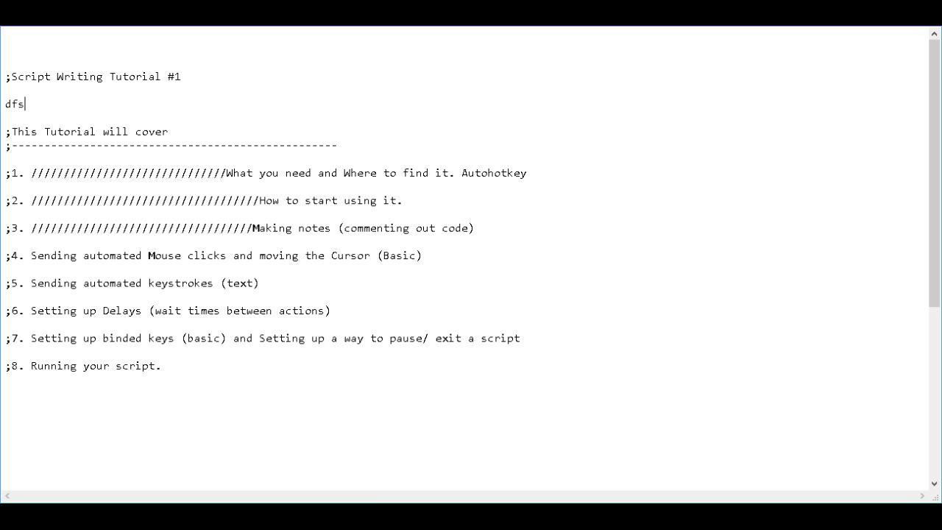
{"action": "key", "text": "BackSpace"}
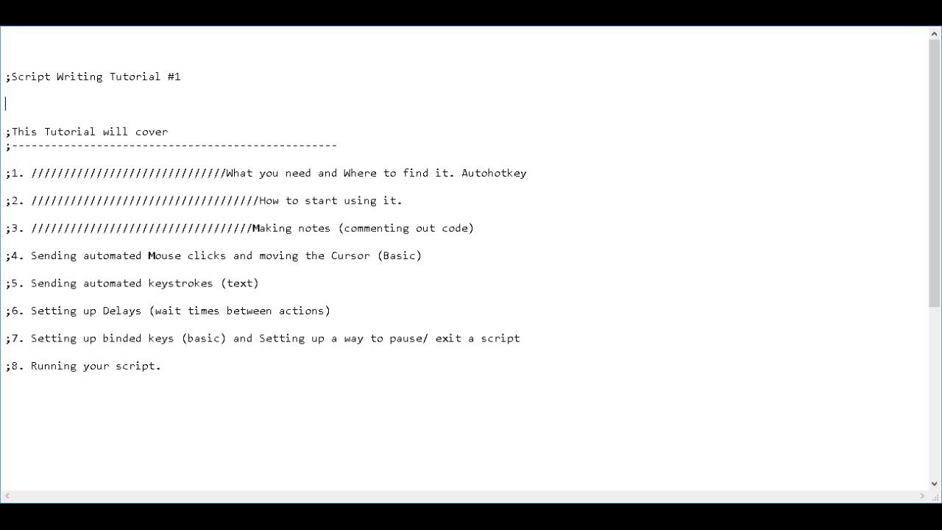
{"action": "double_click", "coordinate": [41, 256]}
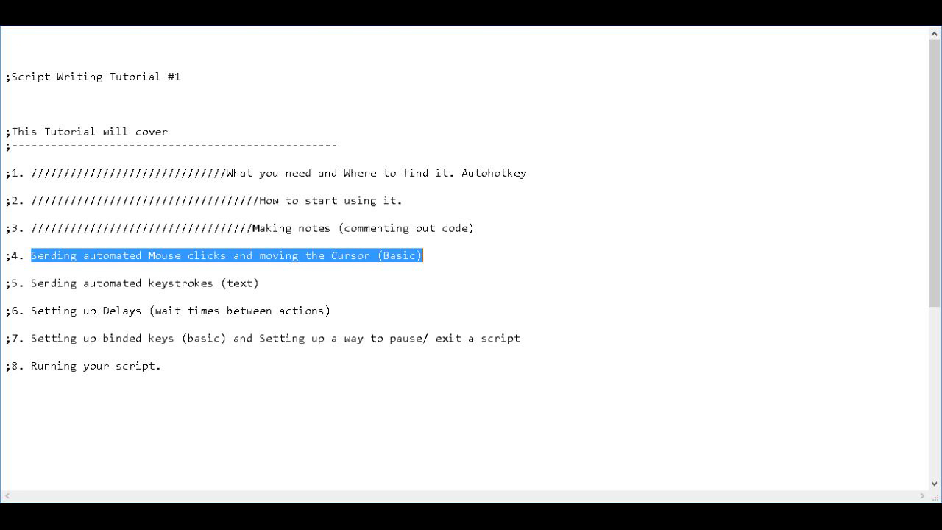
{"action": "left_click", "coordinate": [3, 241]}
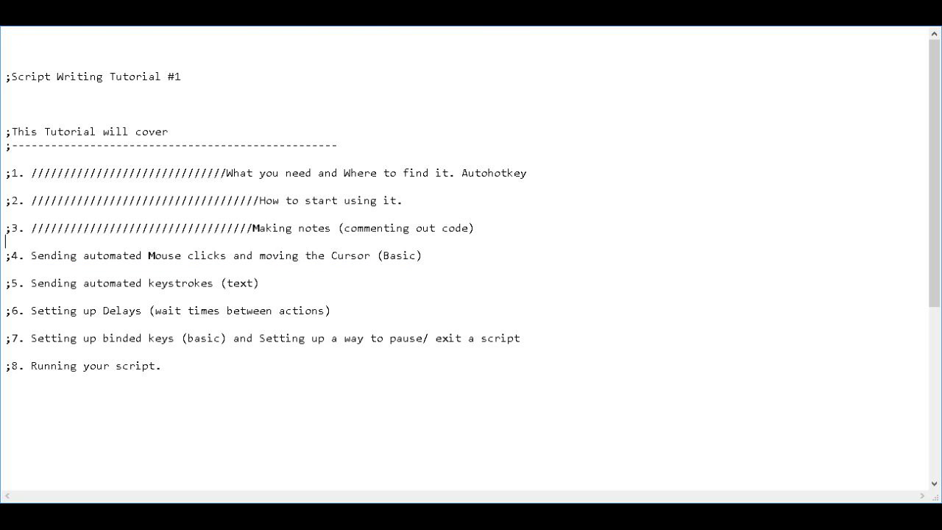
Add a '; Main Script' heading with two ';-----' divider lines below item 8.
{"action": "scroll", "scroll_direction": "down", "scroll_amount": 3}
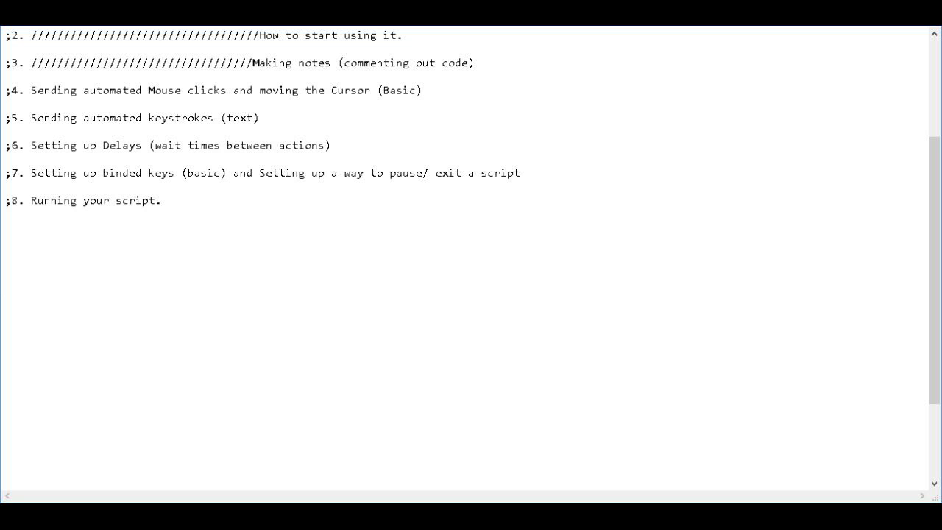
{"action": "type", "text": ";"}
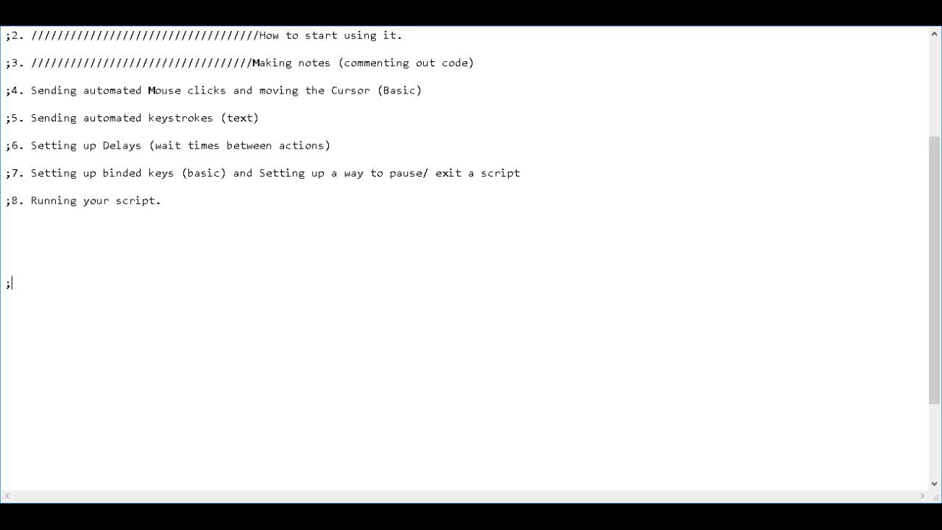
{"action": "type", "text": "M"}
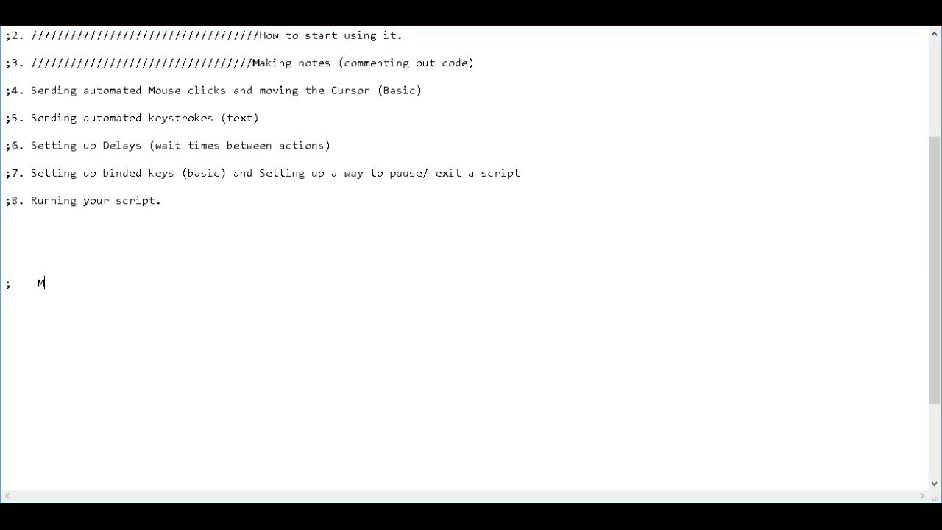
{"action": "type", "text": "ain"}
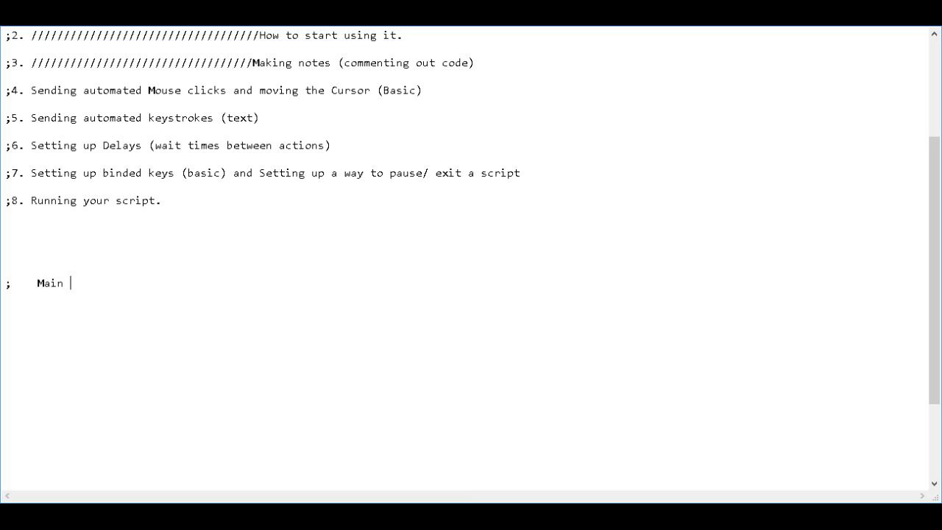
{"action": "type", "text": "Script"}
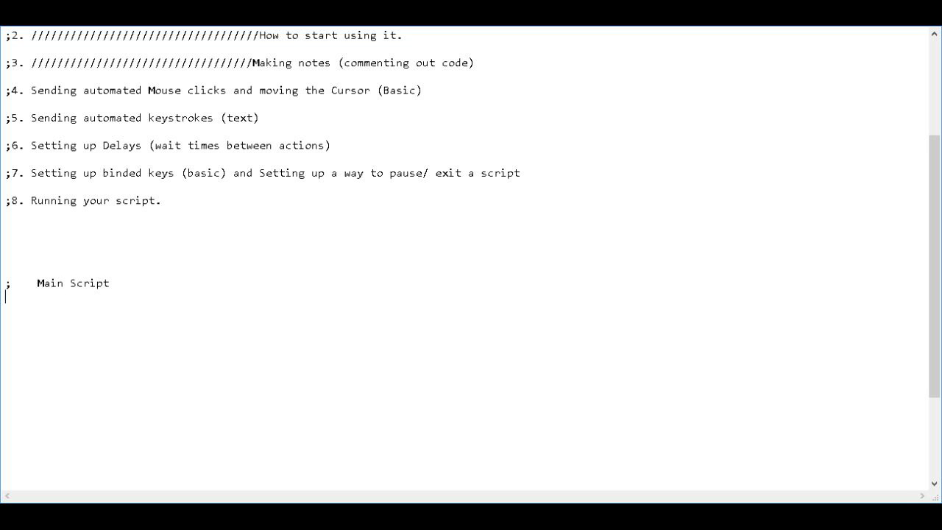
{"action": "type", "text": ";----------------------------"}
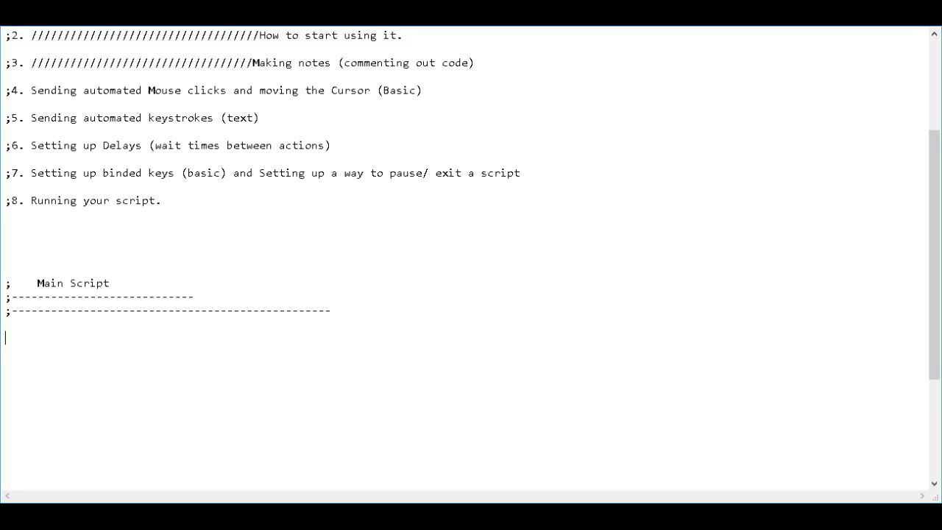
{"action": "key", "text": "Return"}
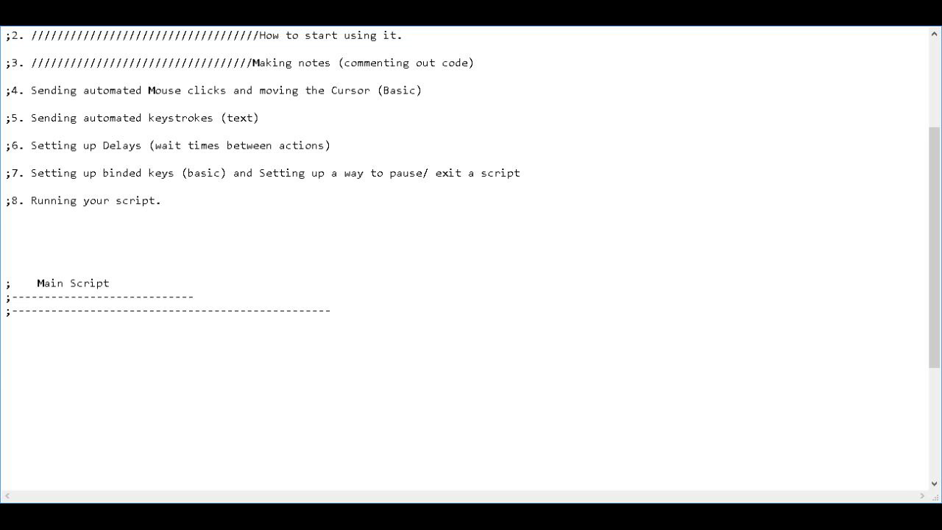
{"action": "left_click", "coordinate": [6, 352]}
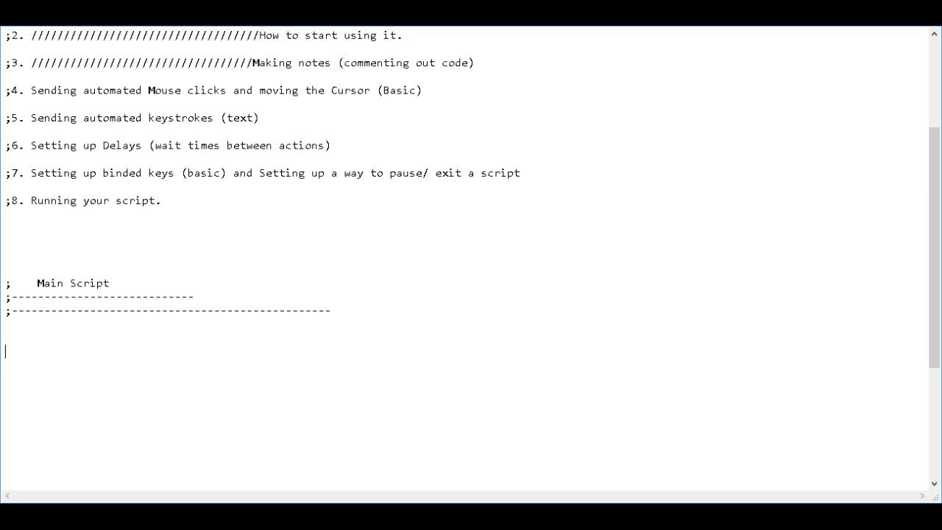
{"action": "left_click_drag", "start_coordinate": [356, 173], "coordinate": [521, 174]}
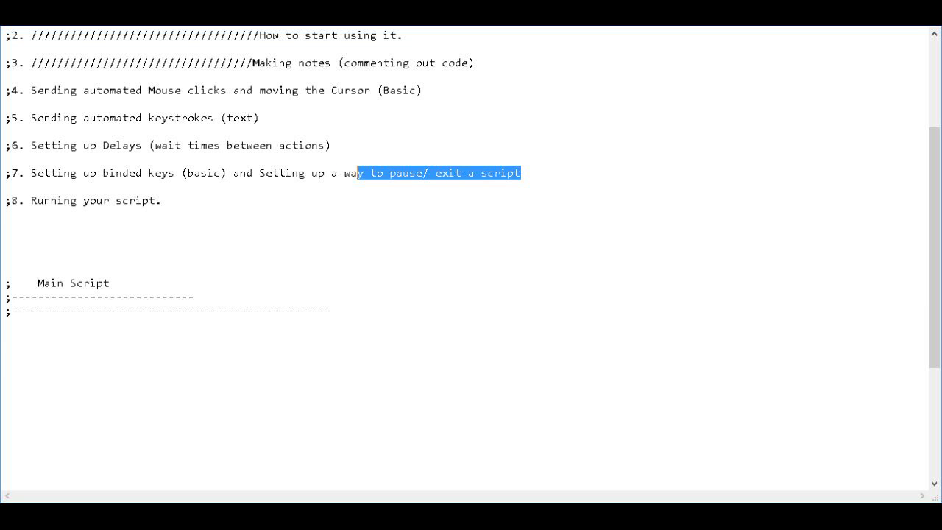
{"action": "left_click_drag", "start_coordinate": [356, 172], "coordinate": [180, 172]}
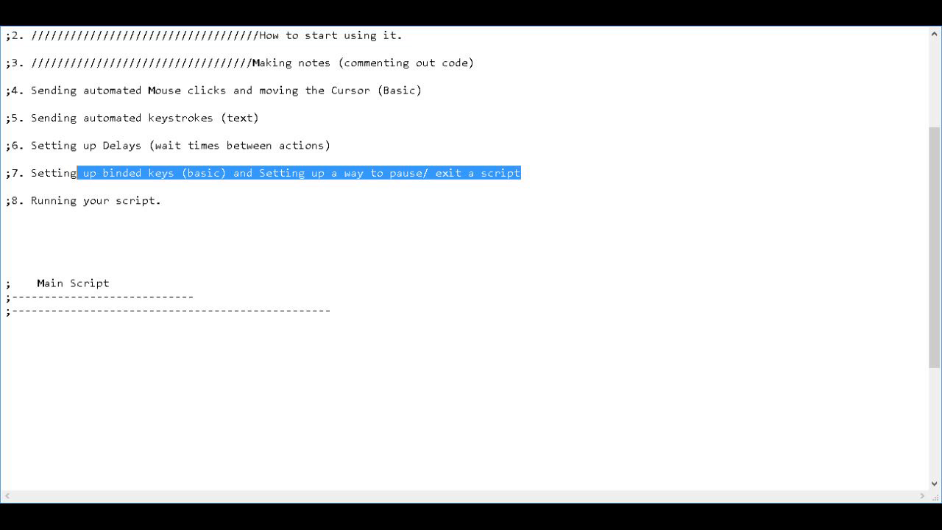
{"action": "left_click", "coordinate": [518, 174]}
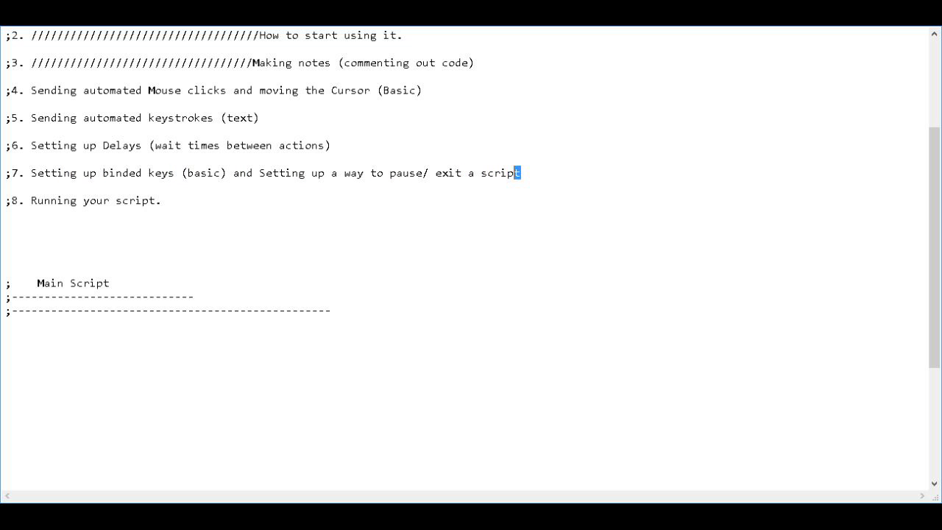
{"action": "left_click_drag", "start_coordinate": [518, 173], "coordinate": [114, 174]}
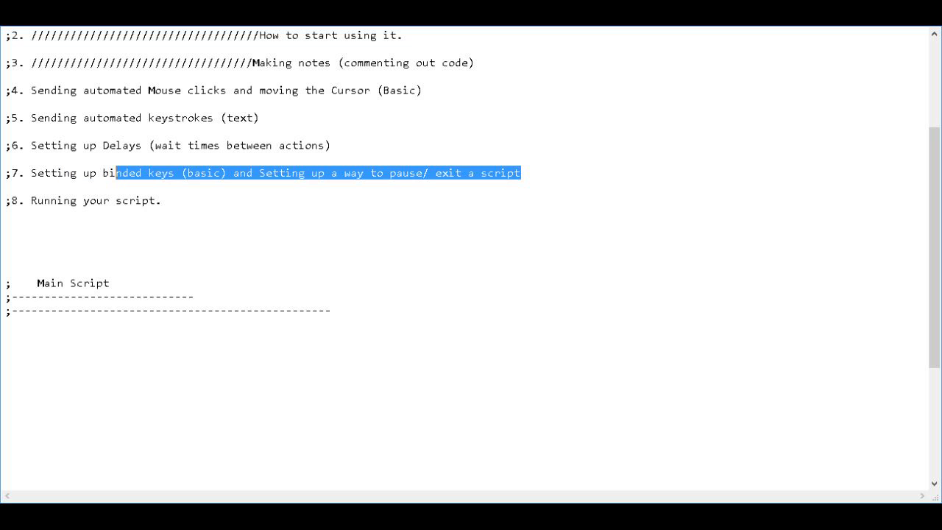
{"action": "left_click", "coordinate": [6, 337]}
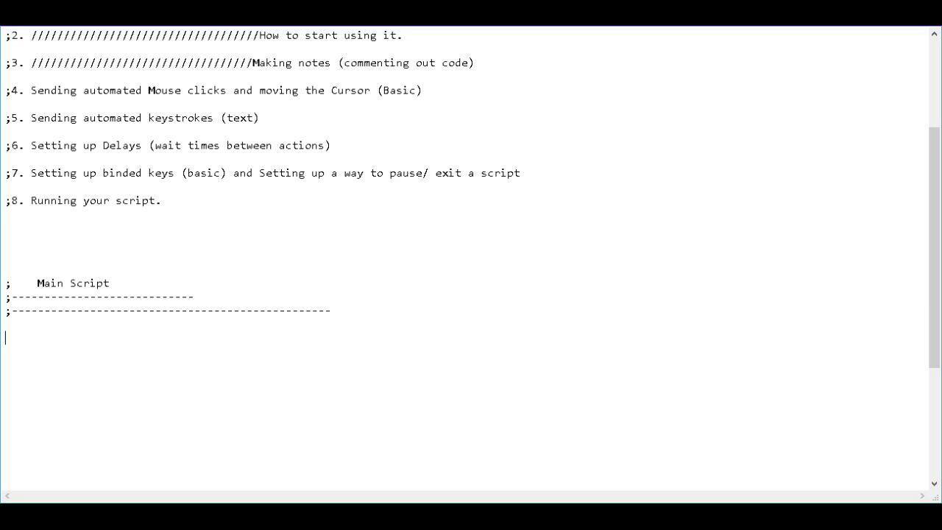
Write 'MouseMove, x, y' under the dividers, then erase the x and y placeholders.
{"action": "type", "text": "Mouse"}
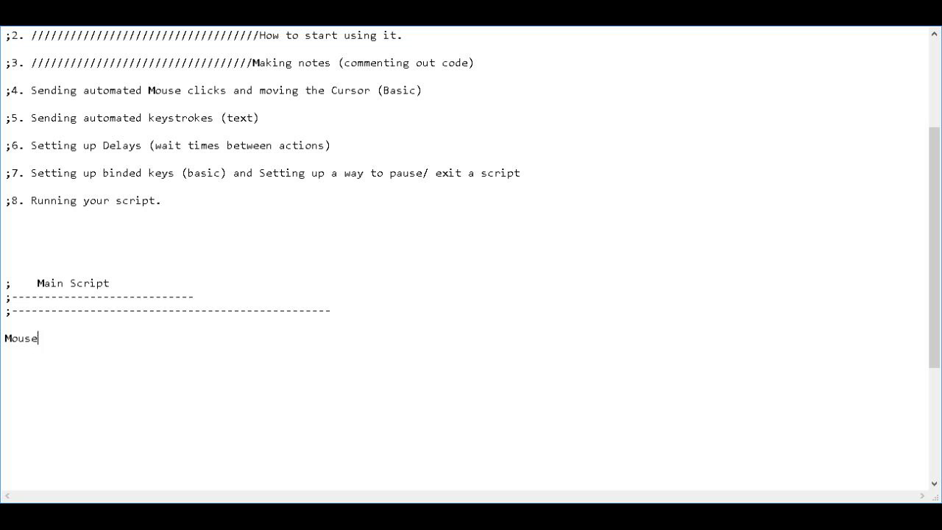
{"action": "type", "text": "Move"}
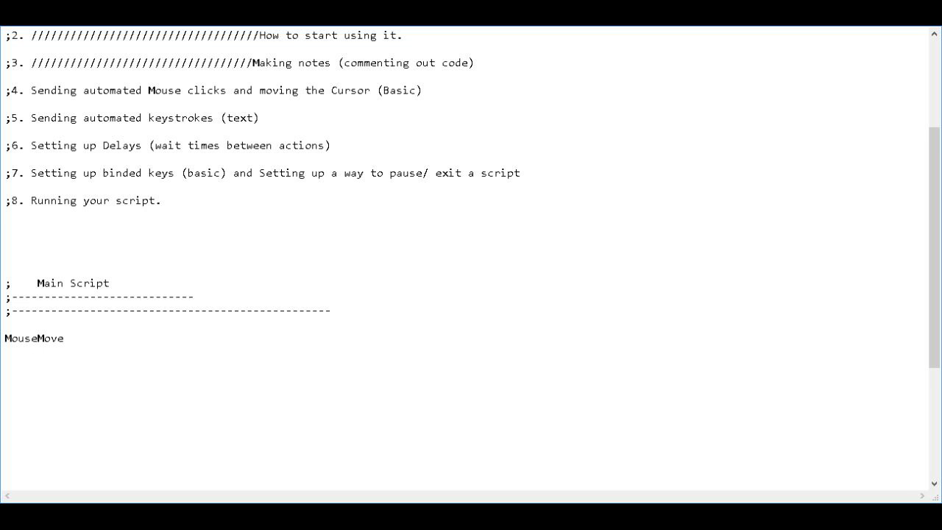
{"action": "type", "text": ","}
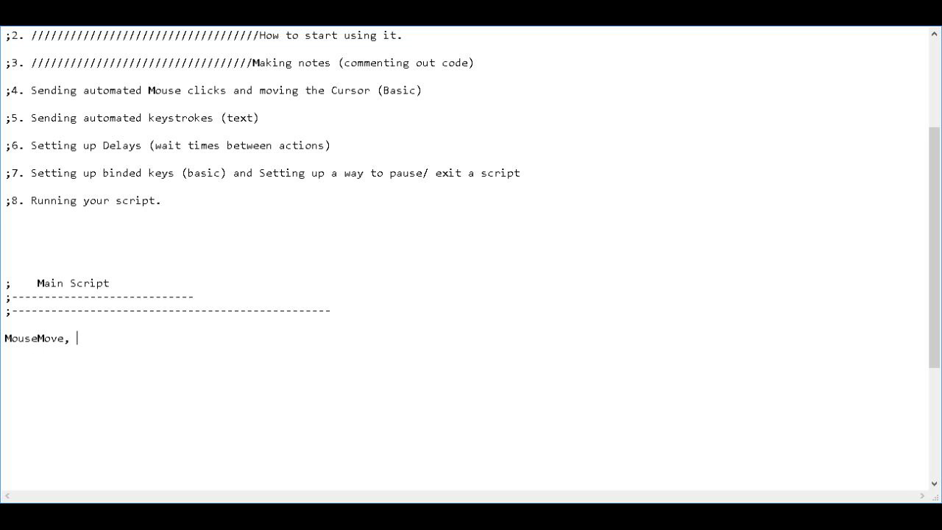
{"action": "type", "text": "x,"}
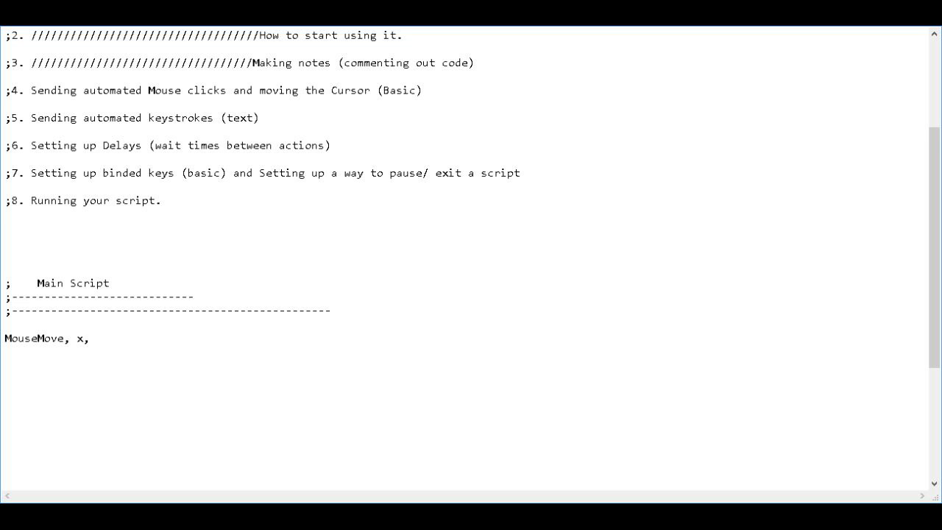
{"action": "type", "text": "y"}
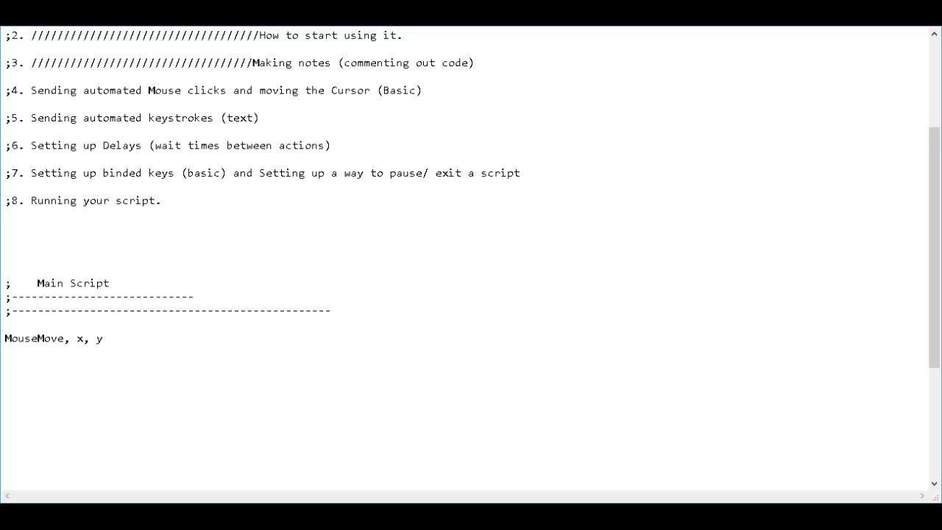
{"action": "key", "text": "Backspace"}
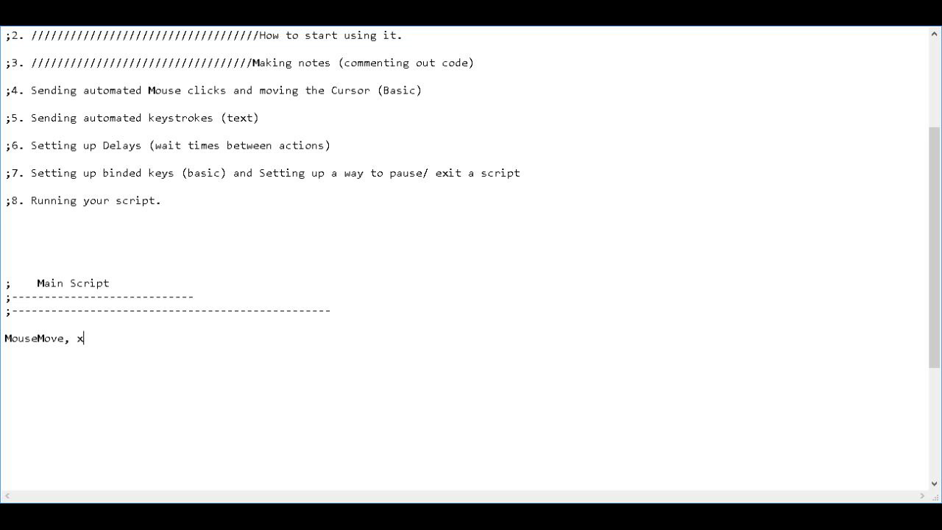
Fill in the coordinates 234, 456 and edit the y value's last digit to 8.
{"action": "type", "text": "2"}
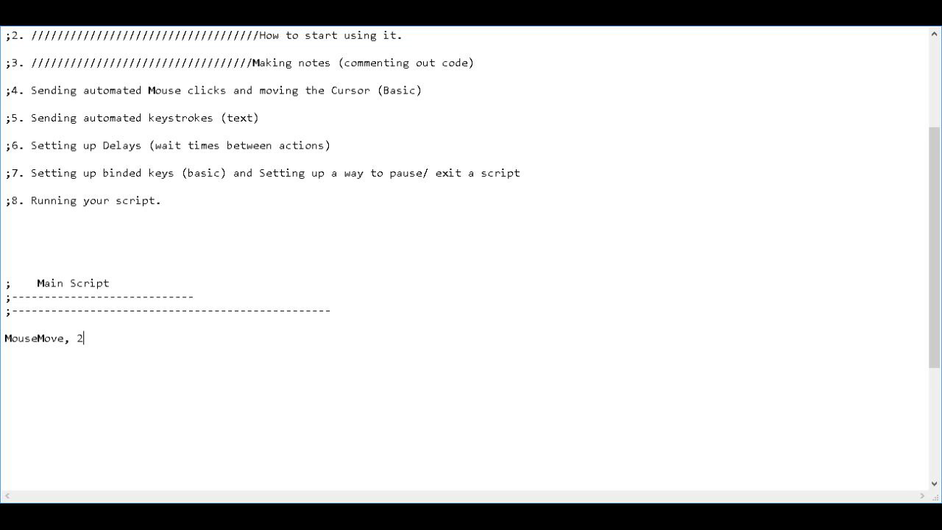
{"action": "type", "text": "34,"}
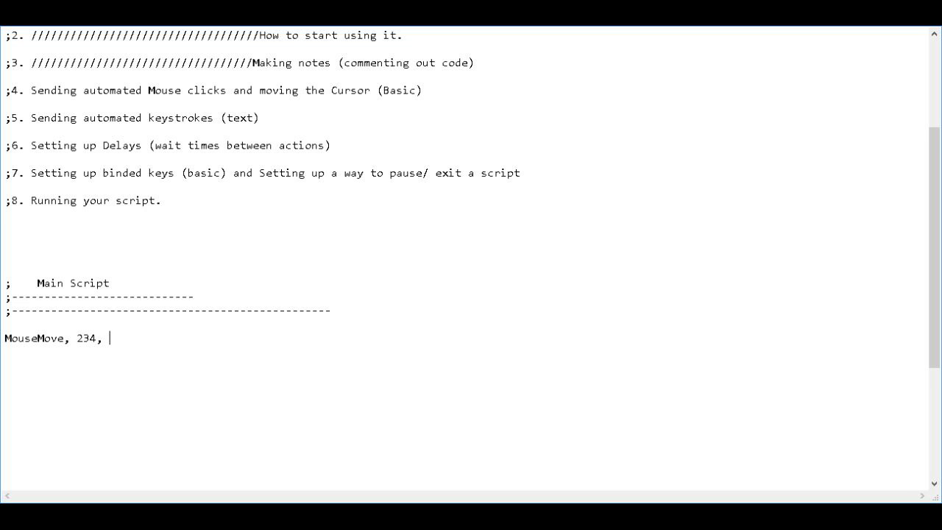
{"action": "type", "text": "456"}
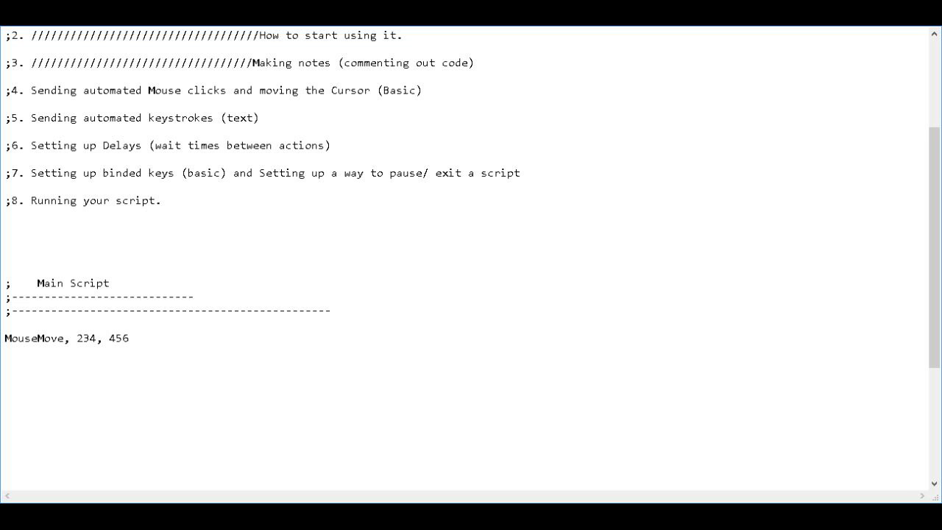
{"action": "triple_click", "coordinate": [67, 337]}
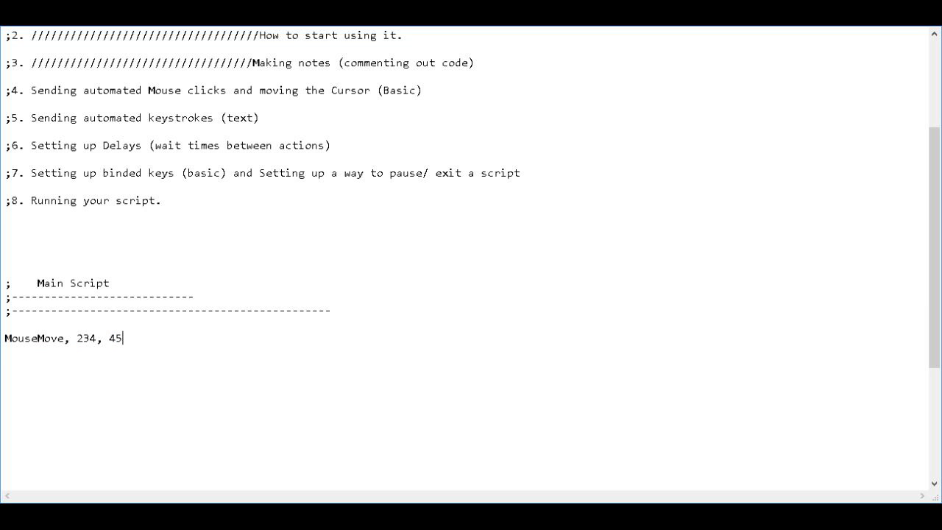
{"action": "type", "text": "8"}
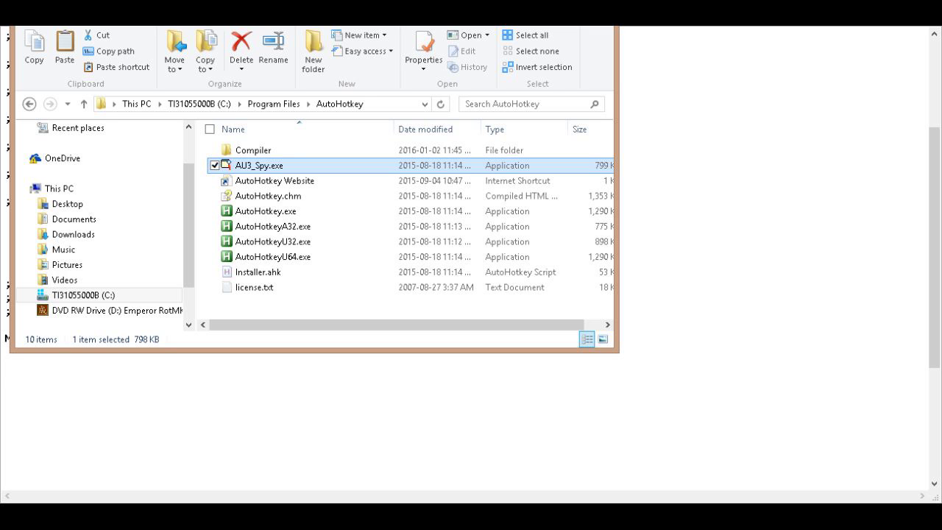
Launch AU3_Spy.exe from the AutoHotkey folder to show the Active Window Info tool.
{"action": "double_click", "coordinate": [260, 164]}
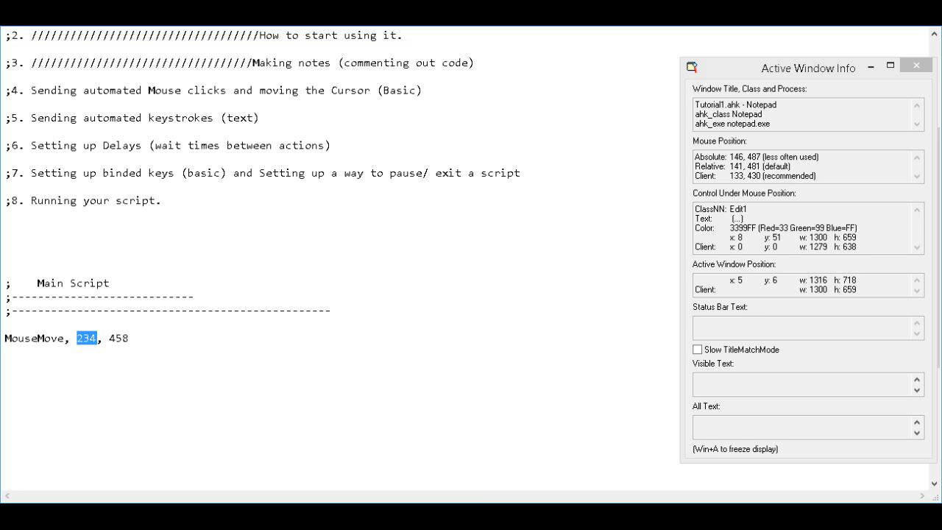
Rewrite the MouseMove coordinates to 96, 482 and start a new line beneath it.
{"action": "type", "text": "9"}
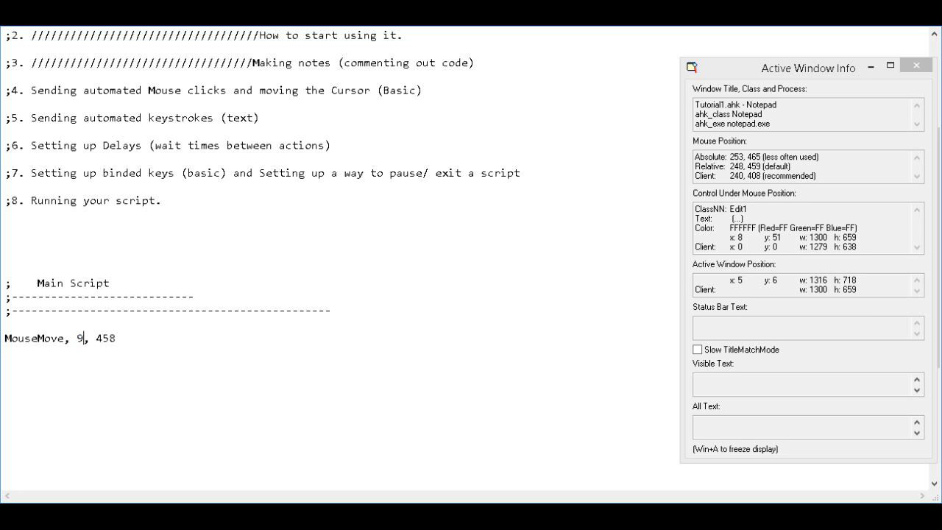
{"action": "type", "text": "6"}
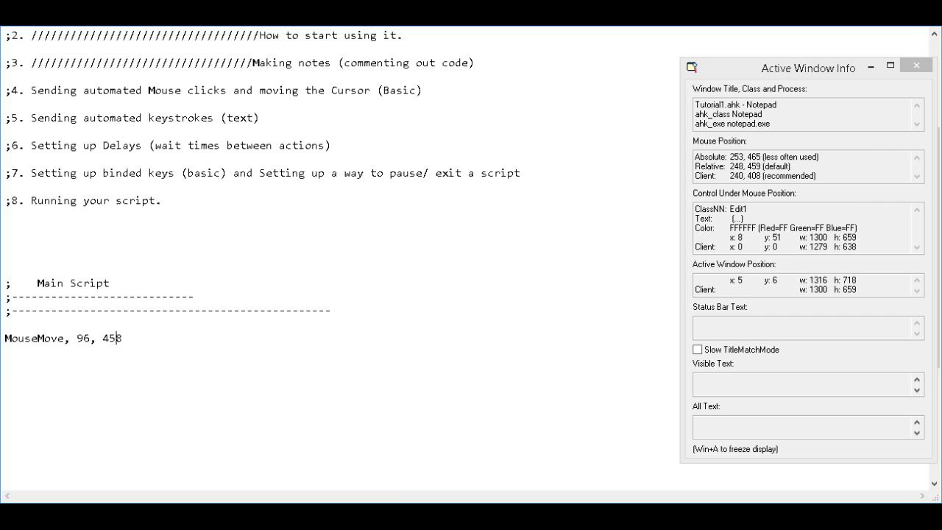
{"action": "key", "text": "Backspace"}
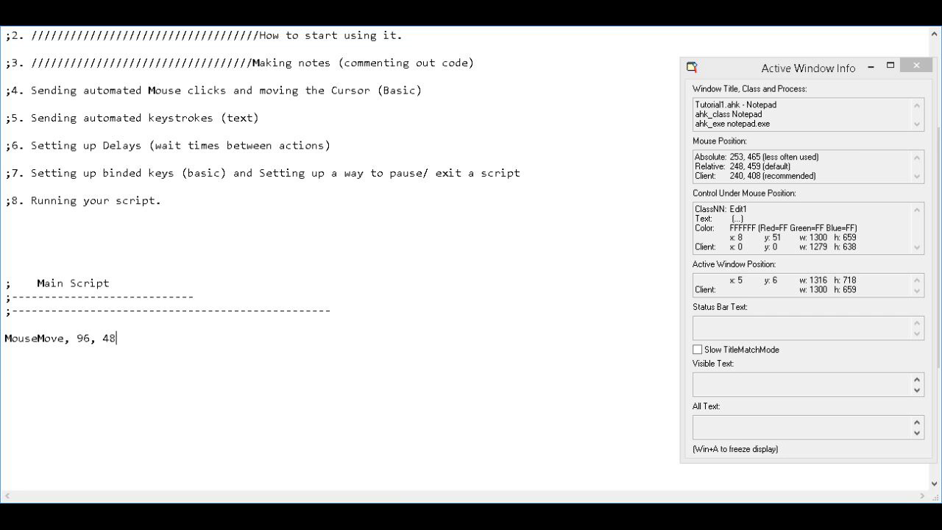
{"action": "type", "text": "2"}
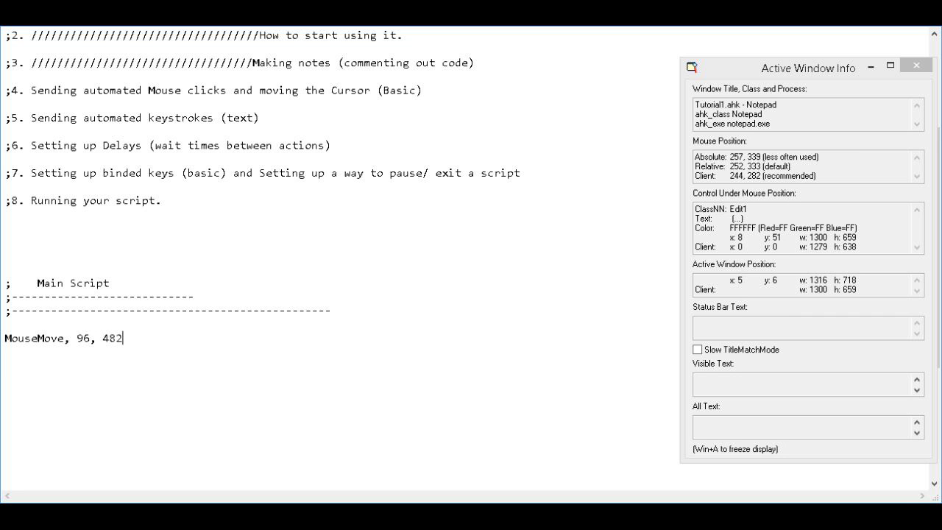
{"action": "mouse_move", "coordinate": [471, 213]}
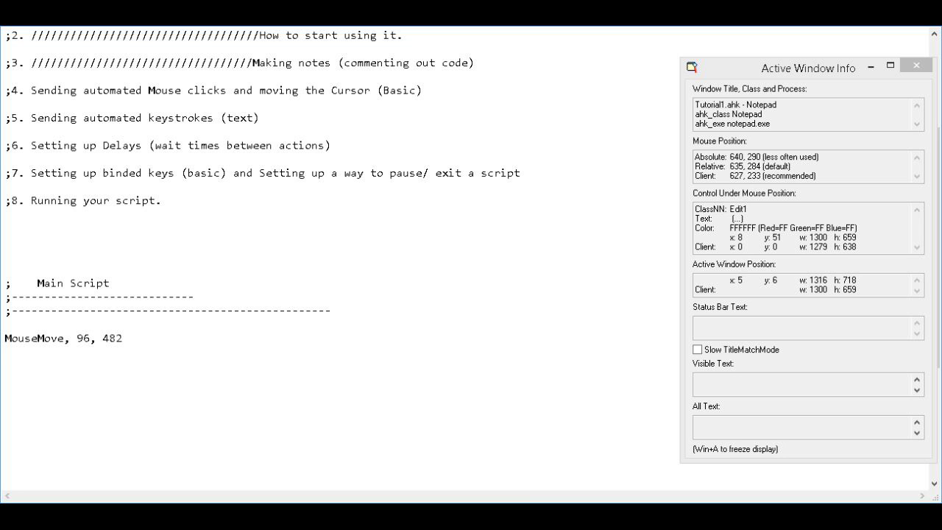
{"action": "left_click_drag", "start_coordinate": [400, 172], "coordinate": [521, 172]}
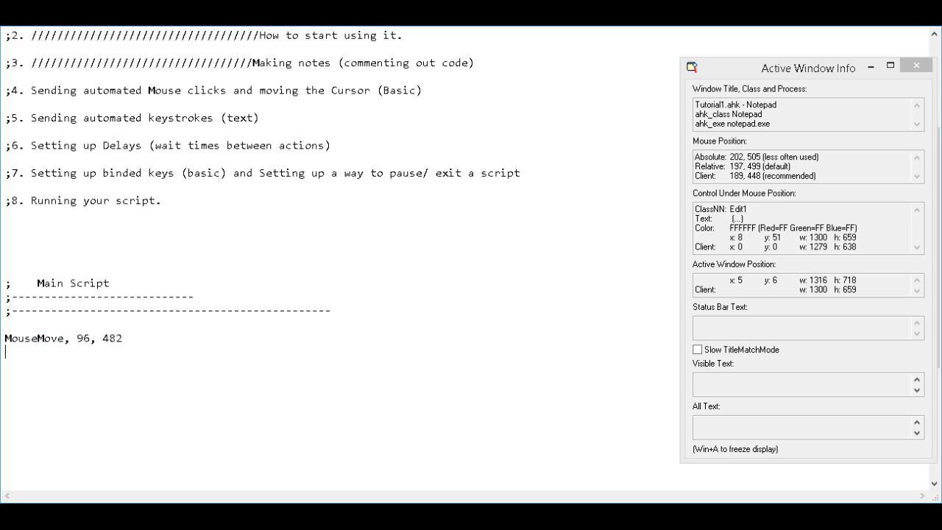
{"action": "mouse_move", "coordinate": [118, 337]}
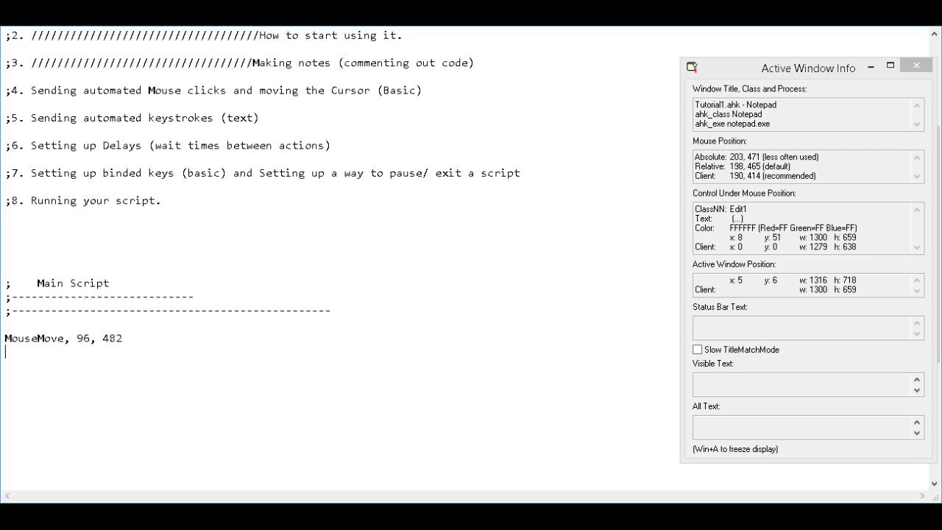
Write a 'click, x y' command line and clear the x y placeholder.
{"action": "type", "text": "c"}
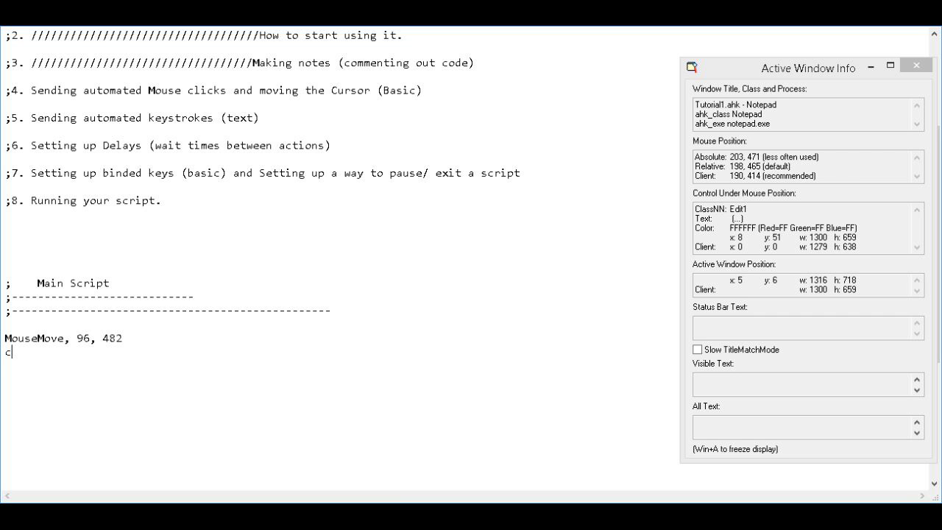
{"action": "type", "text": "lick"}
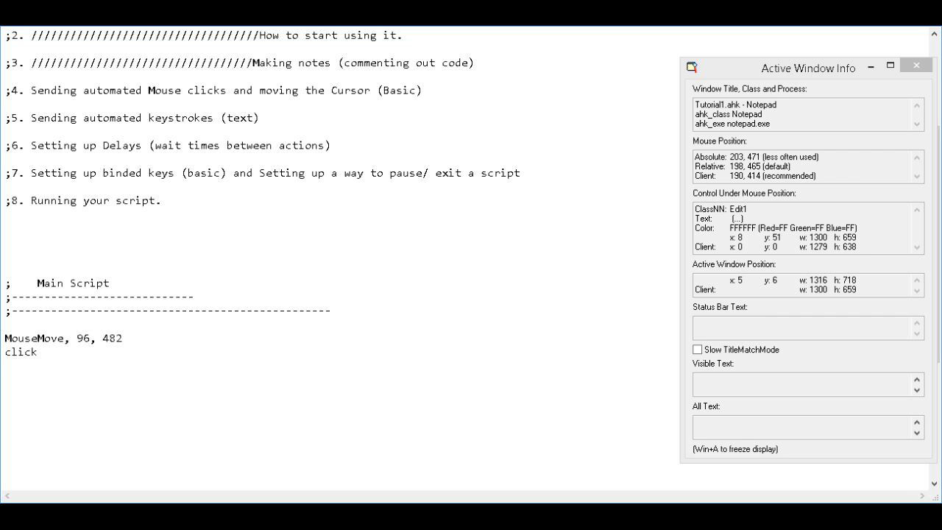
{"action": "type", "text": ", x"}
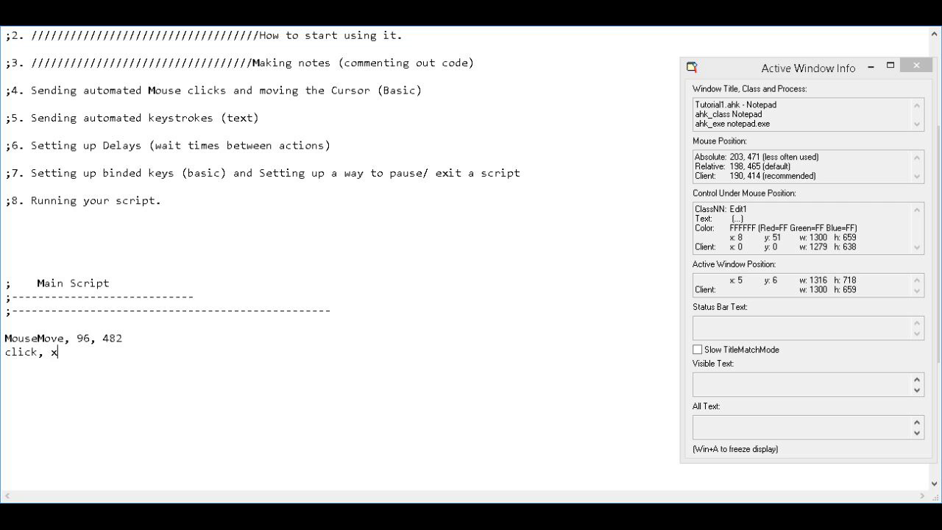
{"action": "type", "text": "y"}
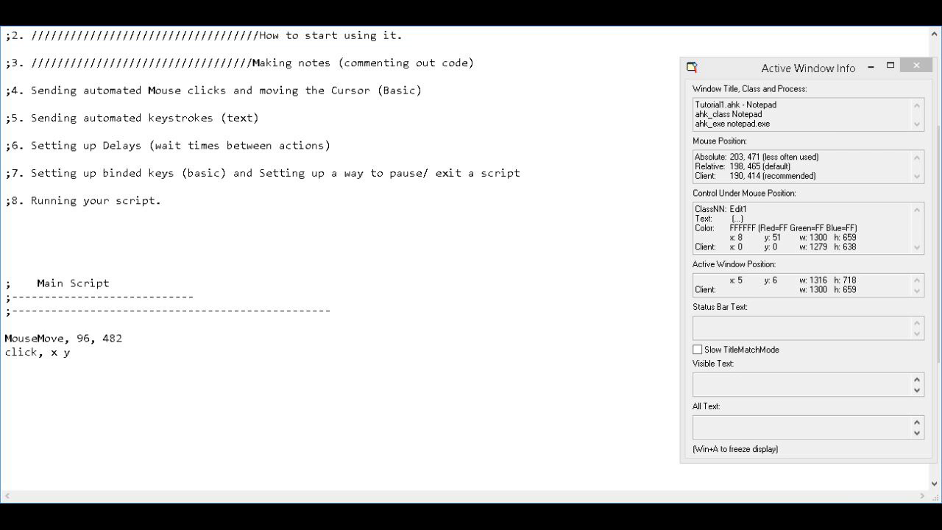
{"action": "key", "text": "BackSpace"}
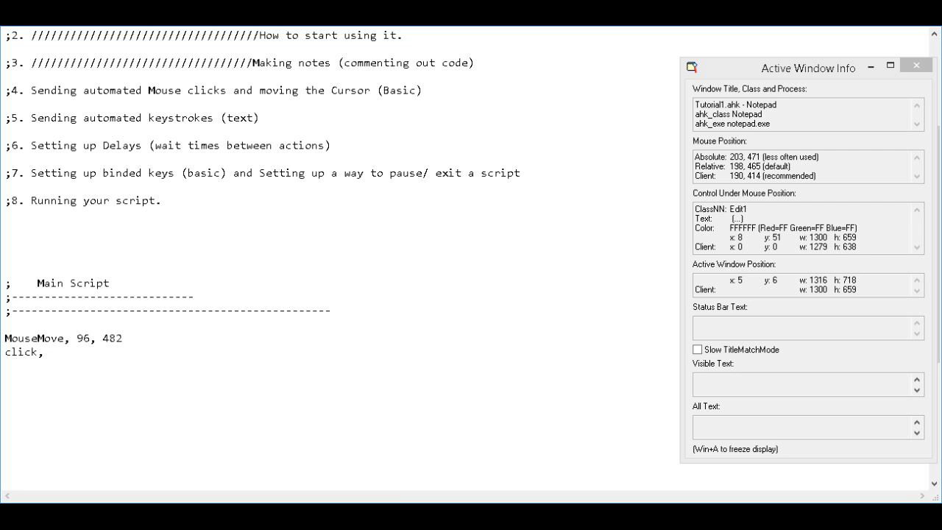
Fill in the click target as 96, 482 with a comma separator.
{"action": "type", "text": "96,"}
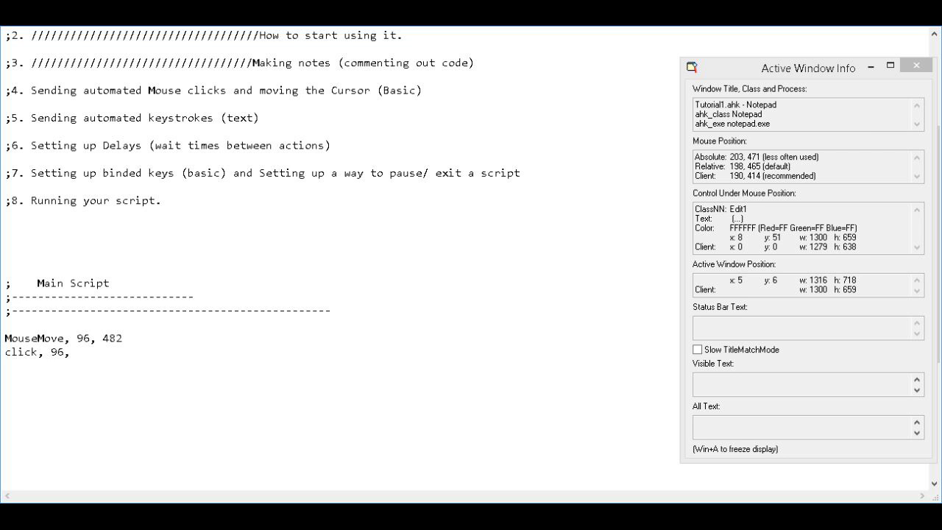
{"action": "type", "text": "4"}
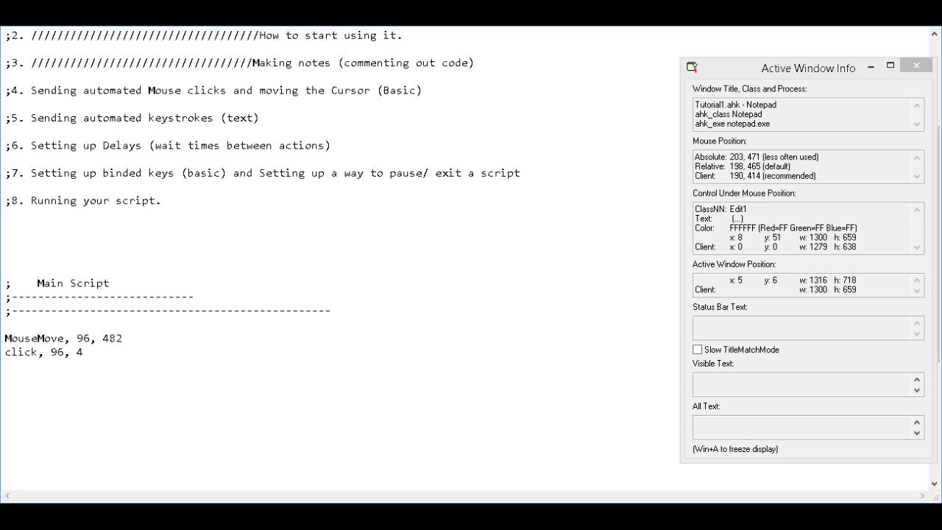
{"action": "type", "text": "82"}
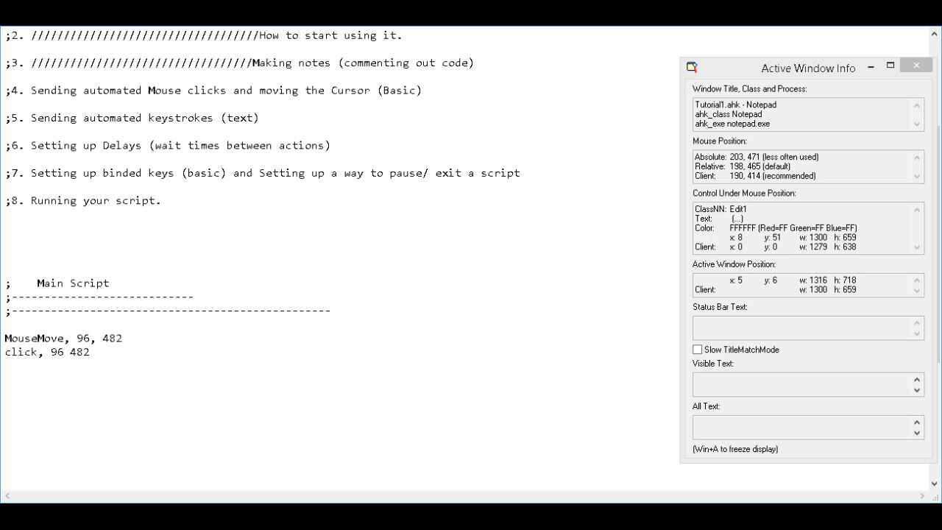
{"action": "double_click", "coordinate": [34, 337]}
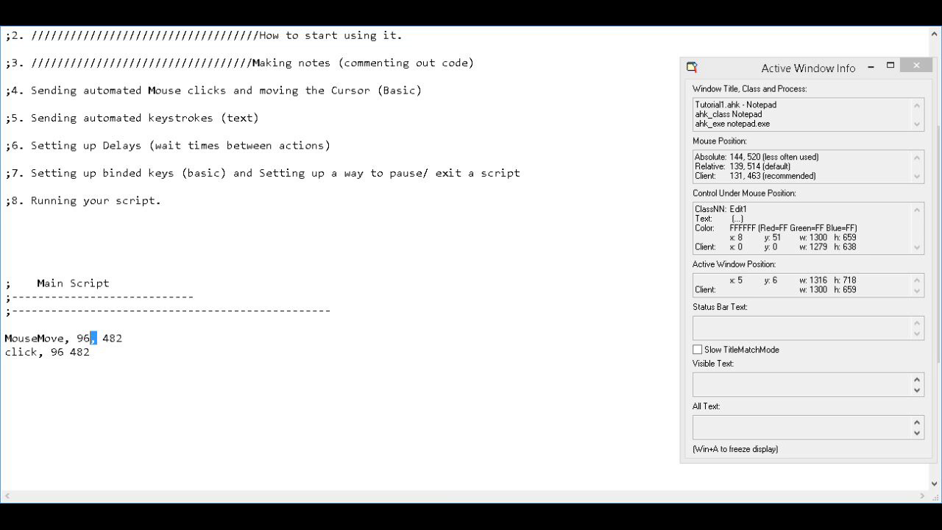
{"action": "type", "text": ","}
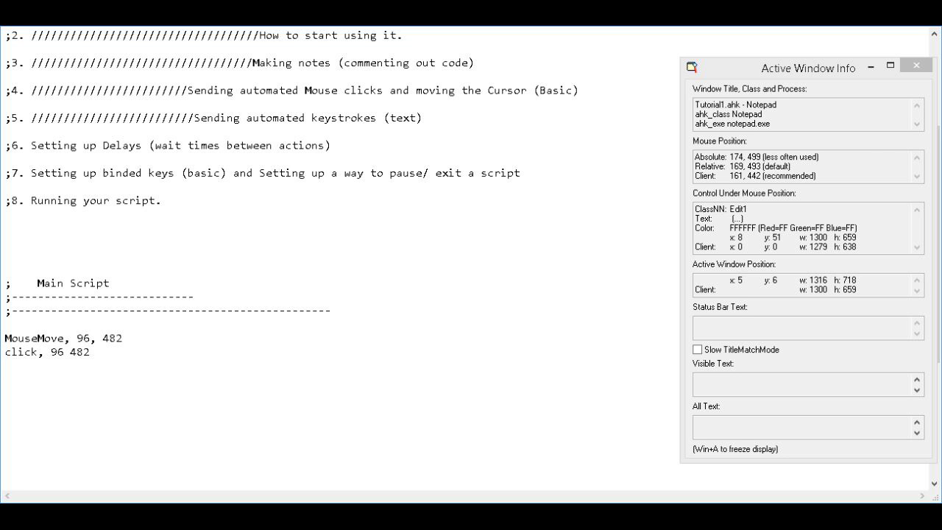
Start a new line with 'Send,' below the click command, removing stray letters.
{"action": "key", "text": "Return"}
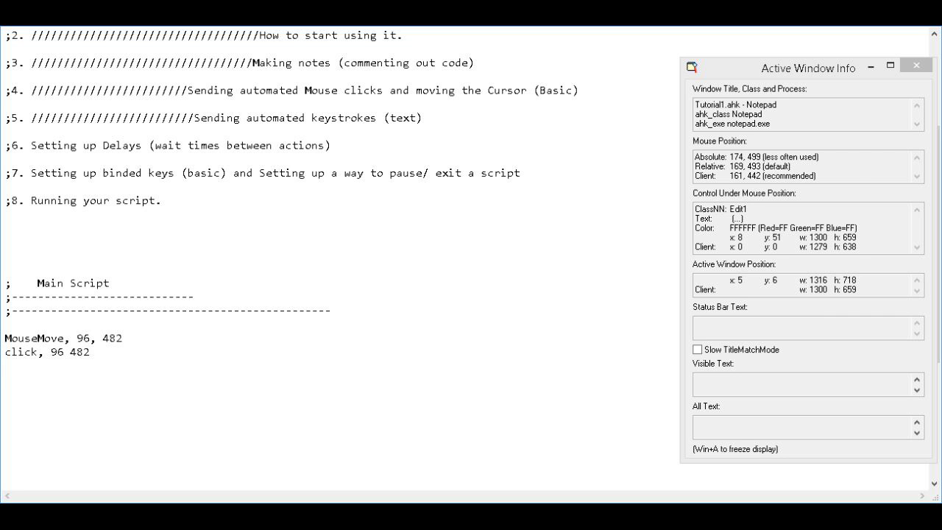
{"action": "type", "text": "Sen"}
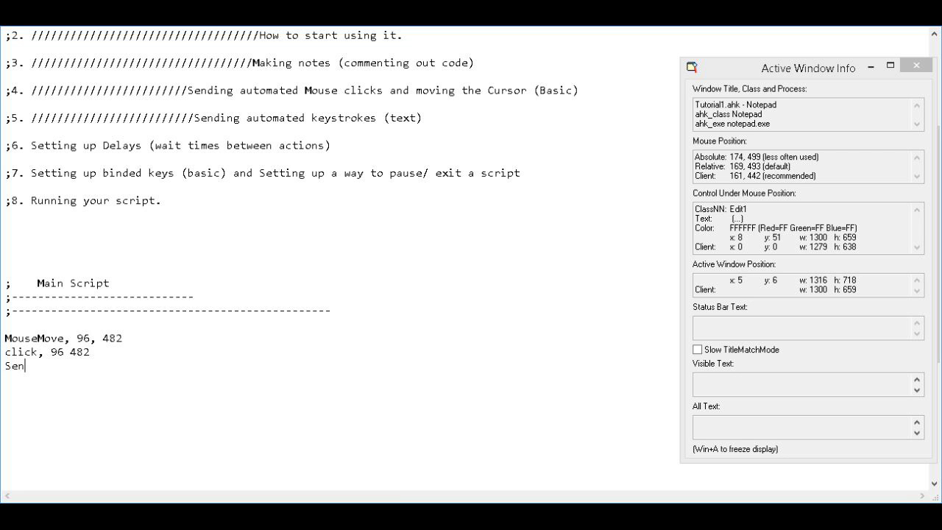
{"action": "type", "text": "d,"}
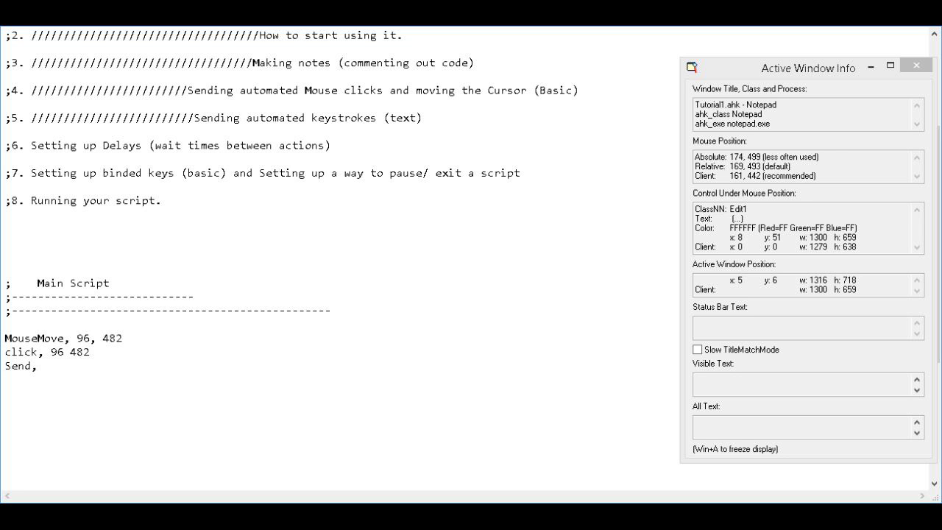
{"action": "type", "text": "d"}
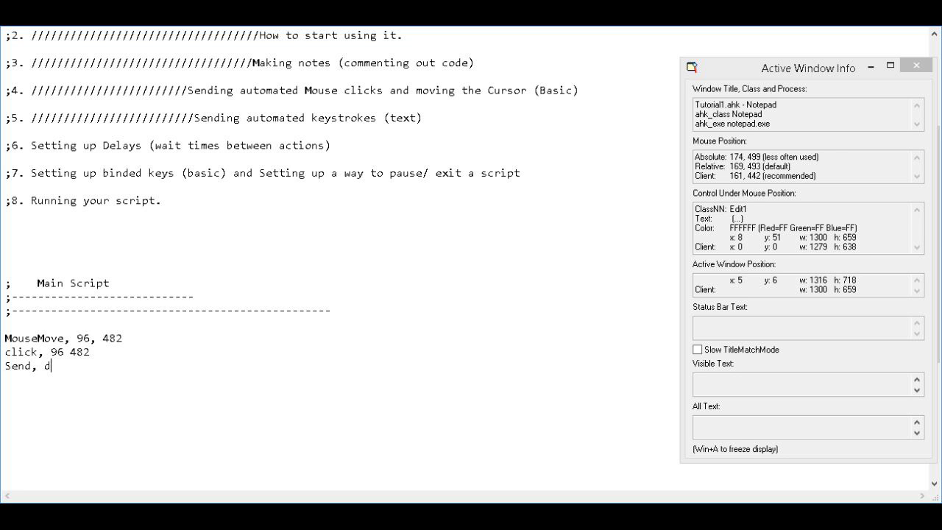
{"action": "type", "text": "g"}
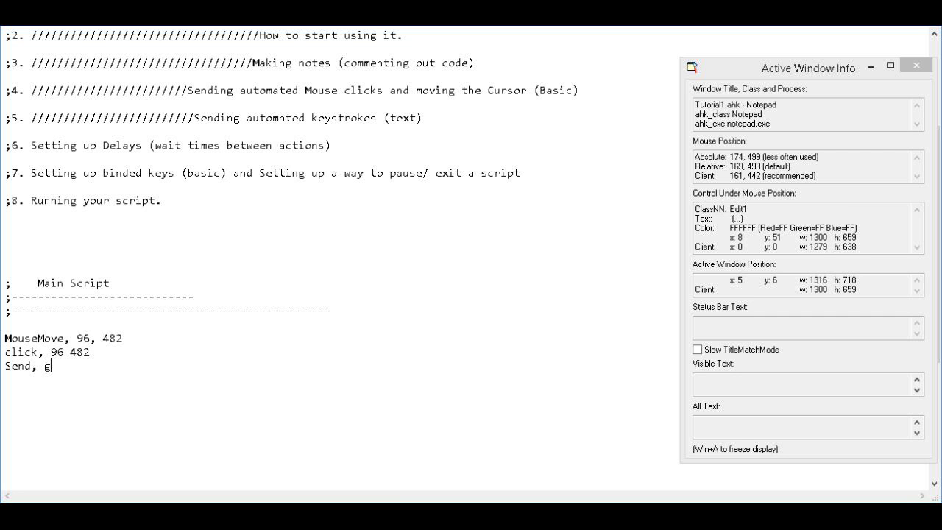
{"action": "key", "text": "Backspace"}
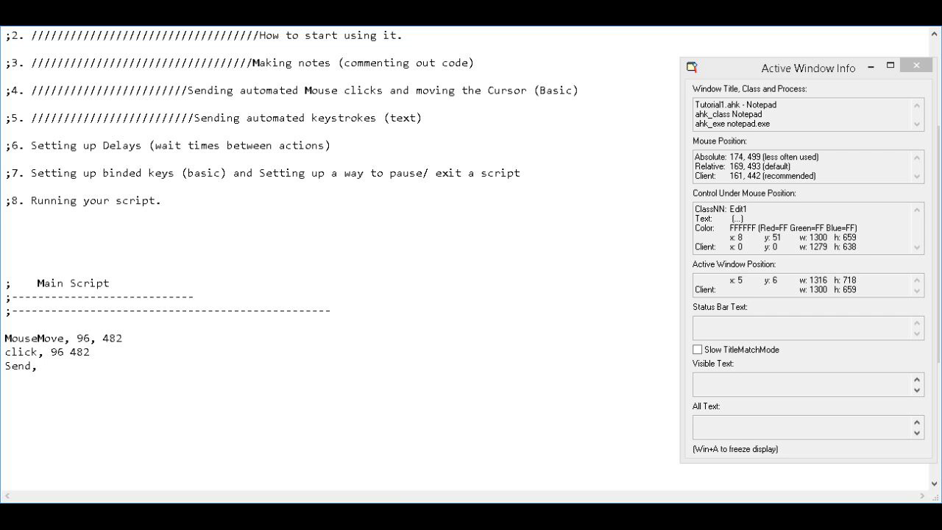
Complete the Send command with the text 'This is your first script'.
{"action": "type", "text": "This is"}
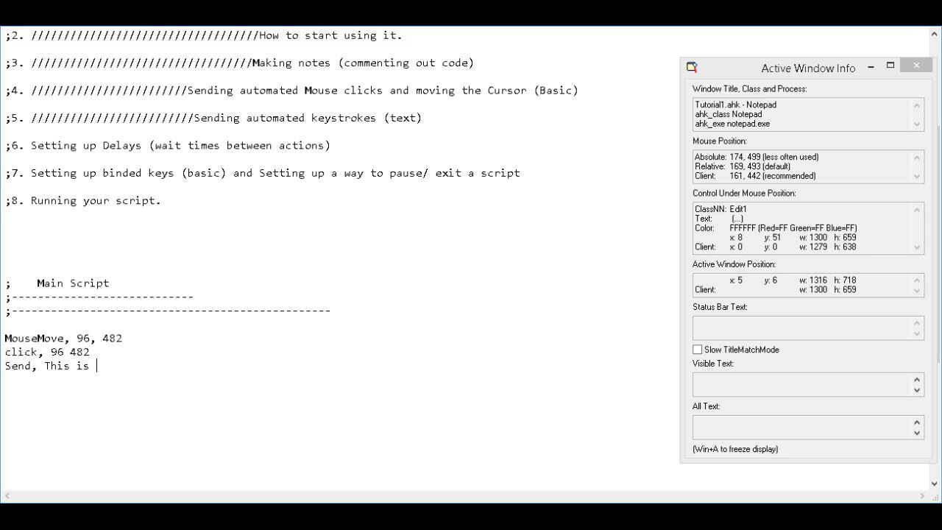
{"action": "type", "text": "your fir"}
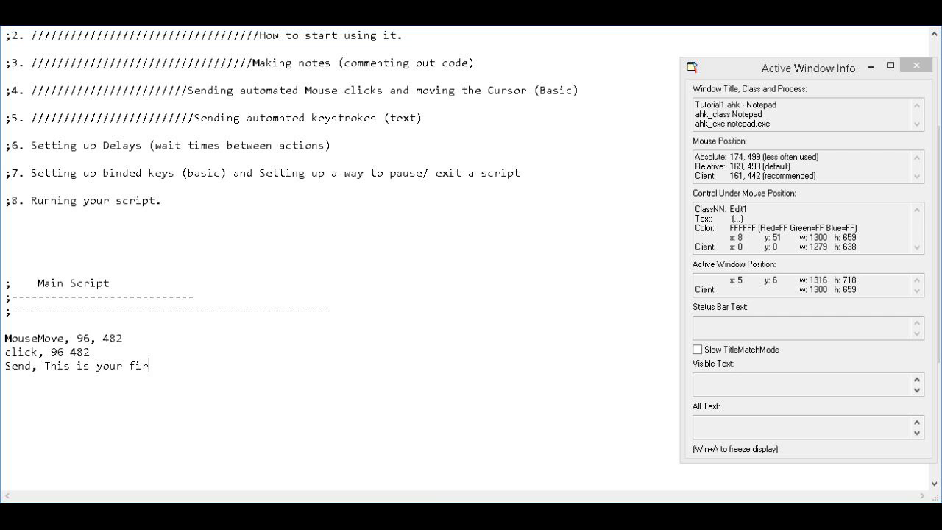
{"action": "type", "text": "st sc"}
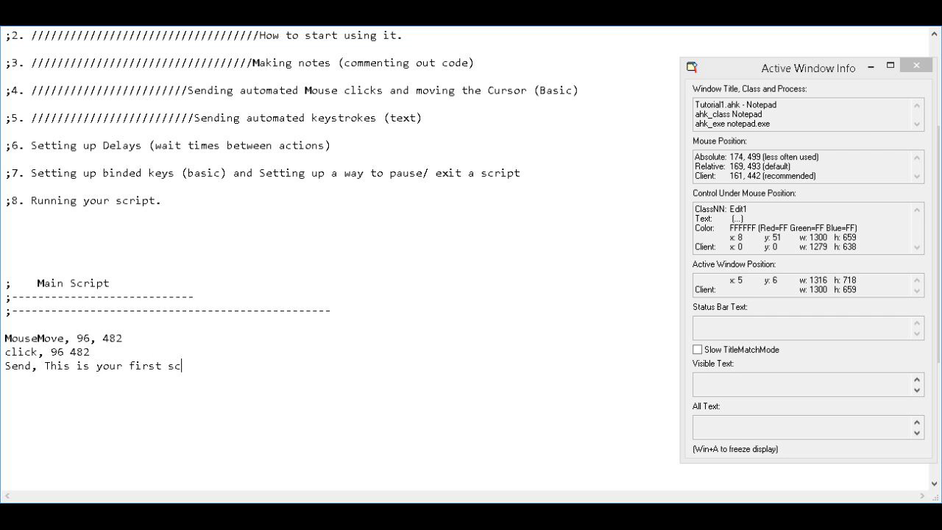
{"action": "type", "text": "ript"}
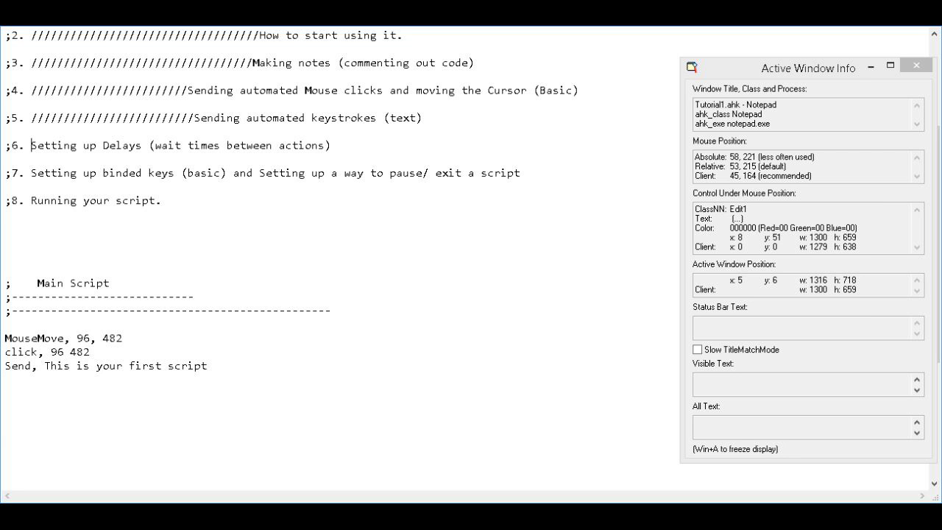
{"action": "mouse_move", "coordinate": [106, 207]}
{"action": "type", "text": "/////////////////////////////////"}
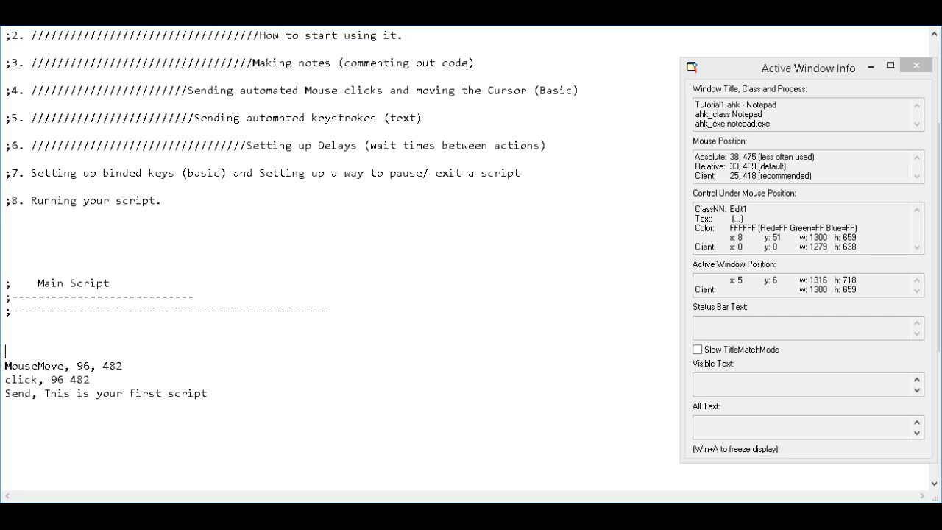
Write a Sleep line above MouseMove, trying a 1000-based delay then clearing it.
{"action": "type", "text": "Sleep"}
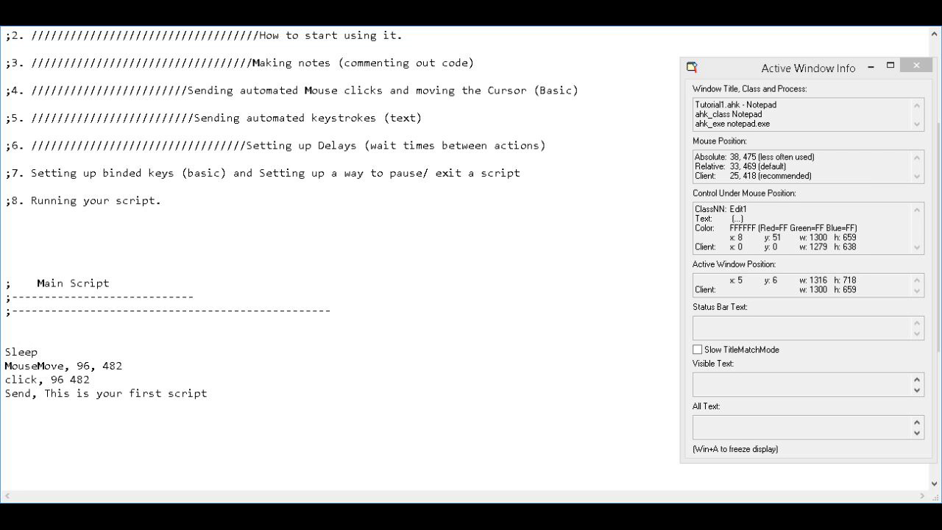
{"action": "type", "text": ","}
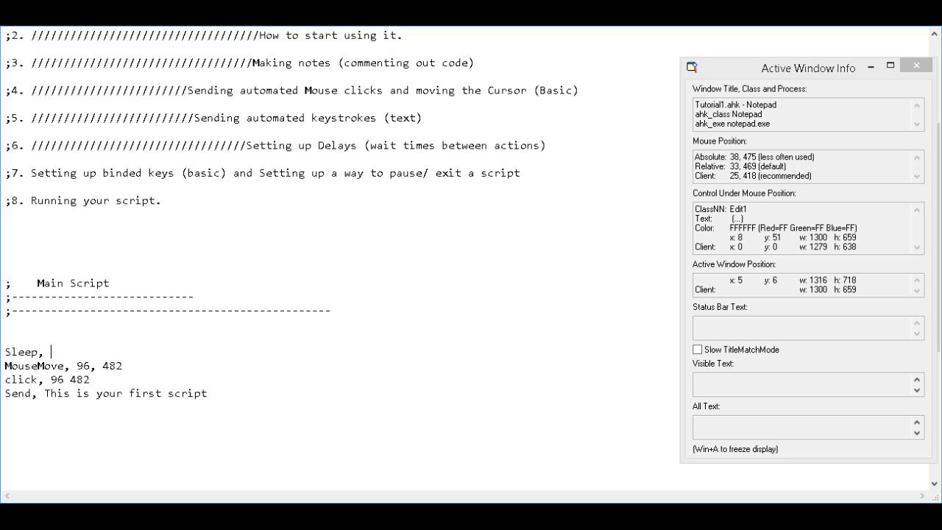
{"action": "type", "text": "1000"}
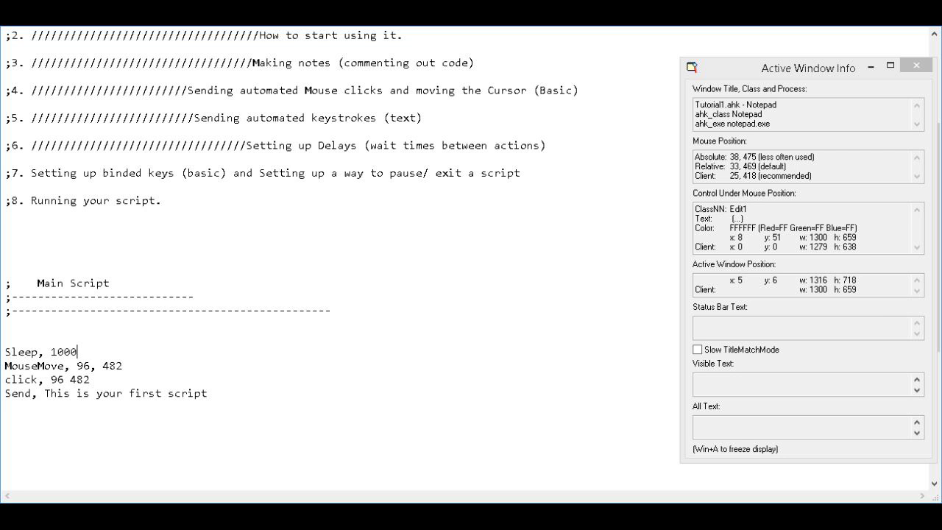
{"action": "type", "text": "0"}
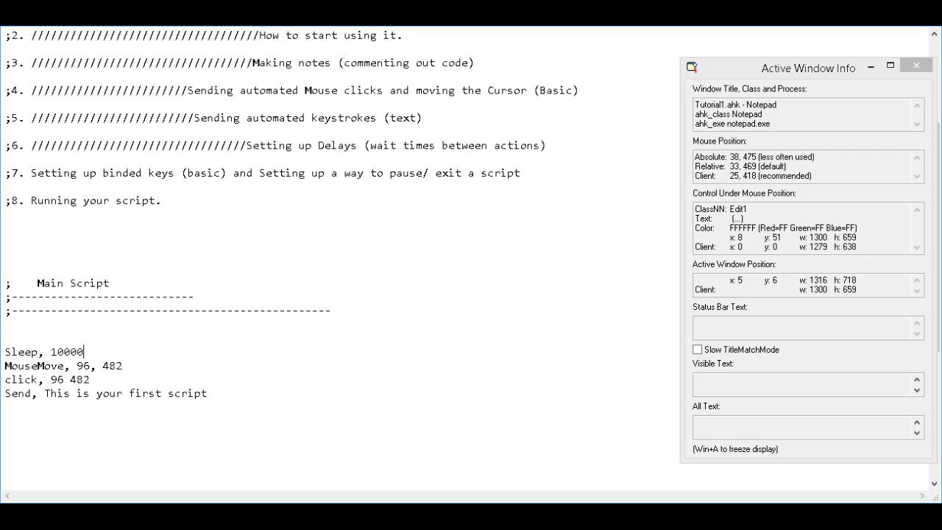
{"action": "type", "text": "0"}
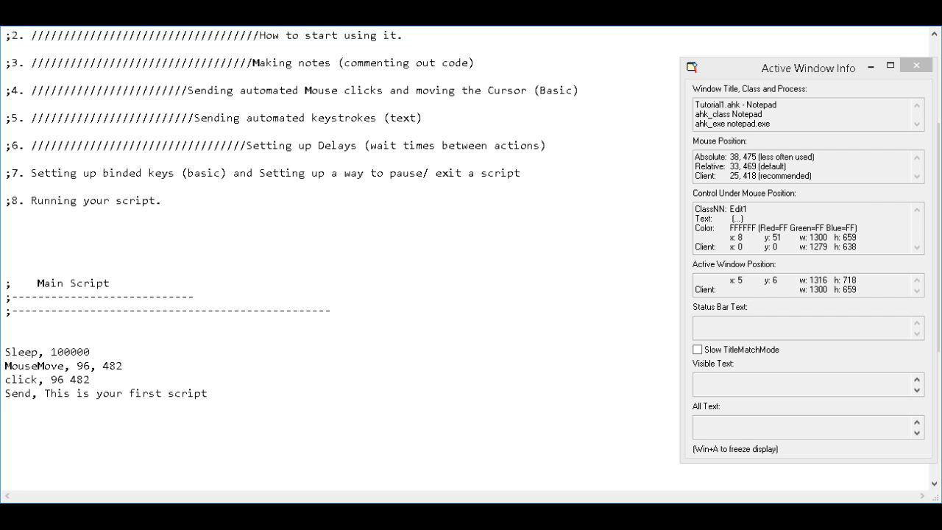
{"action": "key", "text": "Backspace"}
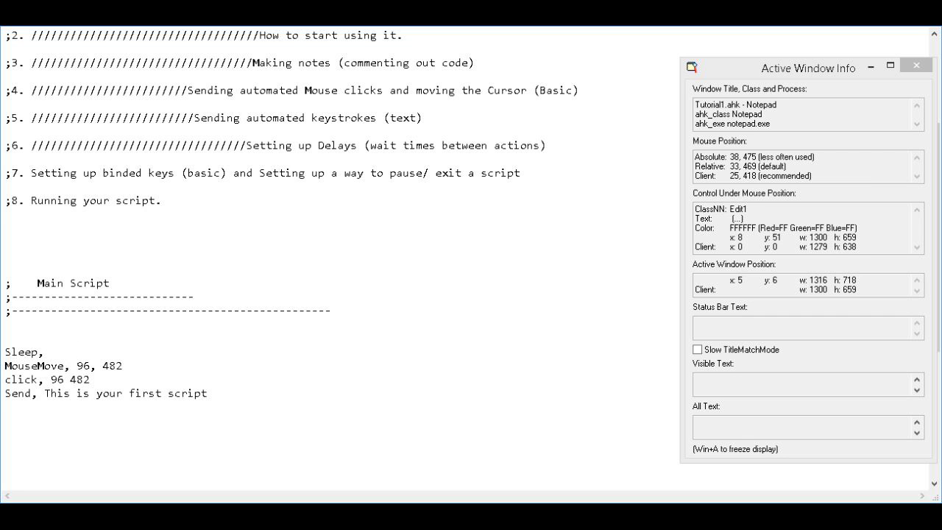
Set the first Sleep delay to 2000 milliseconds and briefly highlight the line.
{"action": "type", "text": "200"}
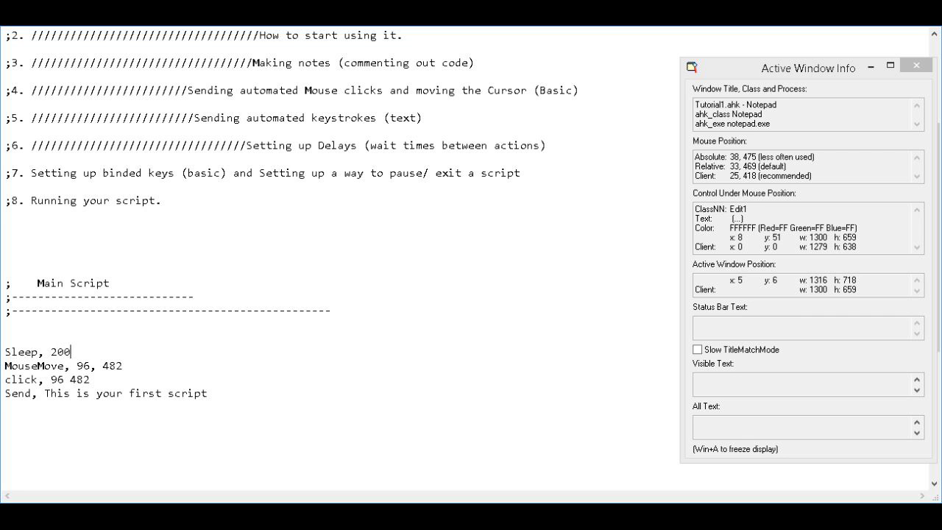
{"action": "type", "text": "0"}
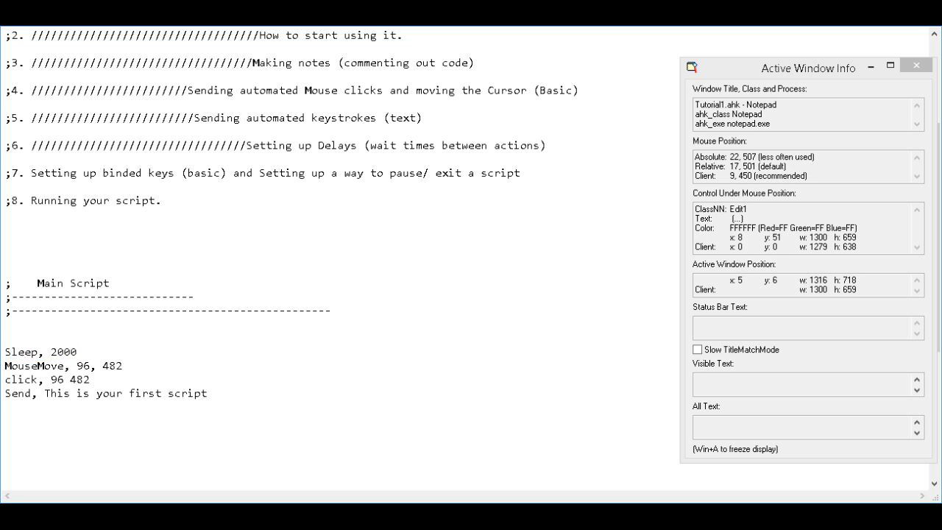
{"action": "double_click", "coordinate": [41, 352]}
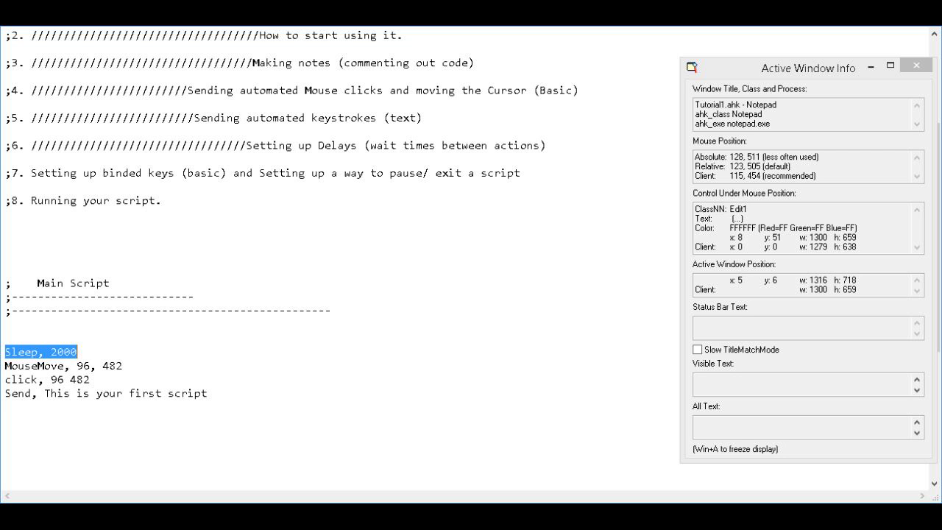
{"action": "left_click", "coordinate": [76, 352]}
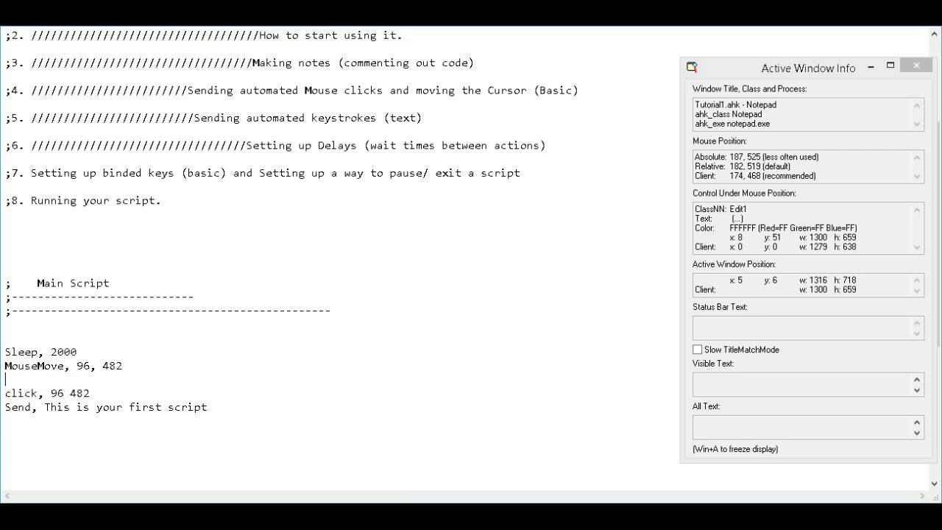
Add a 'Sleep, 1000' line after the MouseMove command.
{"action": "type", "text": "Sle"}
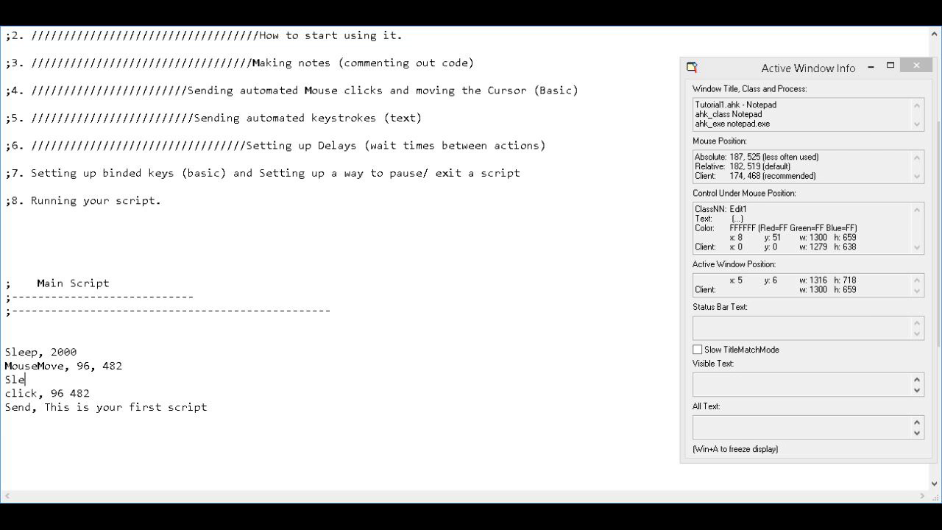
{"action": "type", "text": "ep,"}
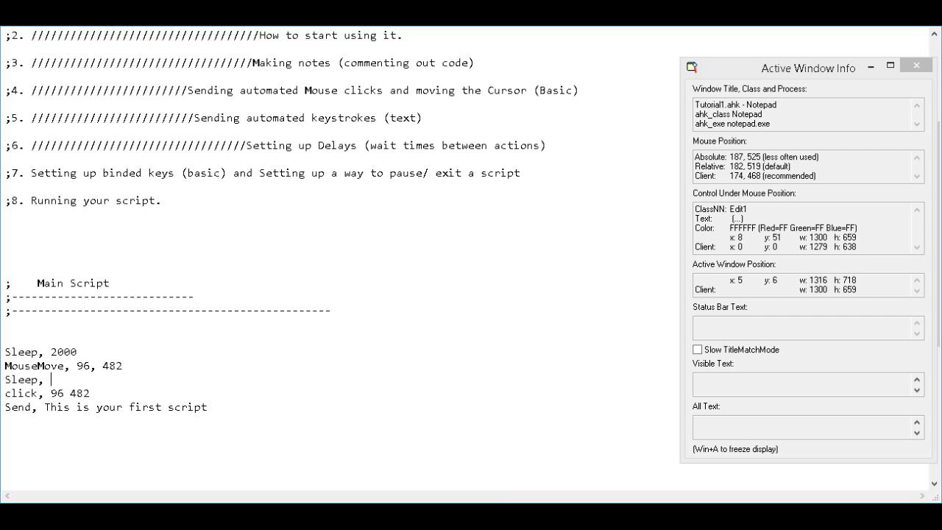
{"action": "type", "text": "1000"}
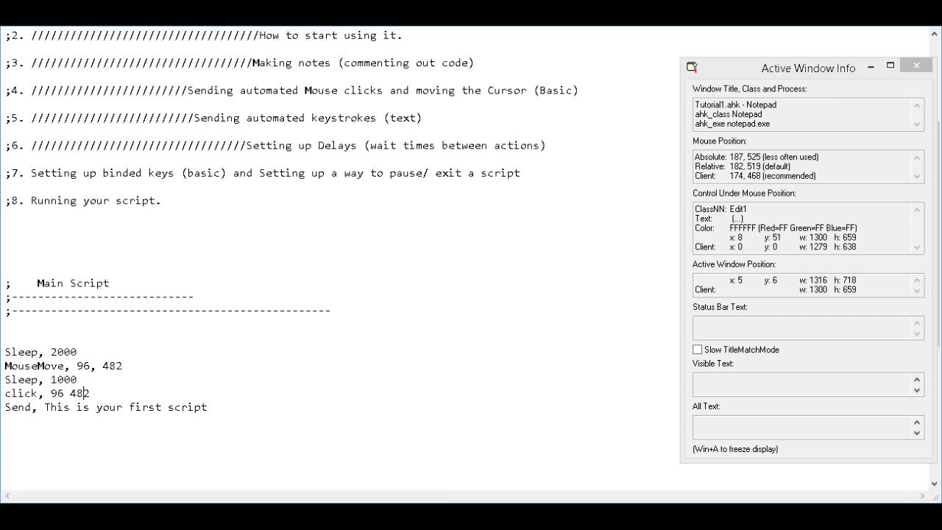
Add a second 'Sleep, 1000' line after the click command.
{"action": "key", "text": "Return"}
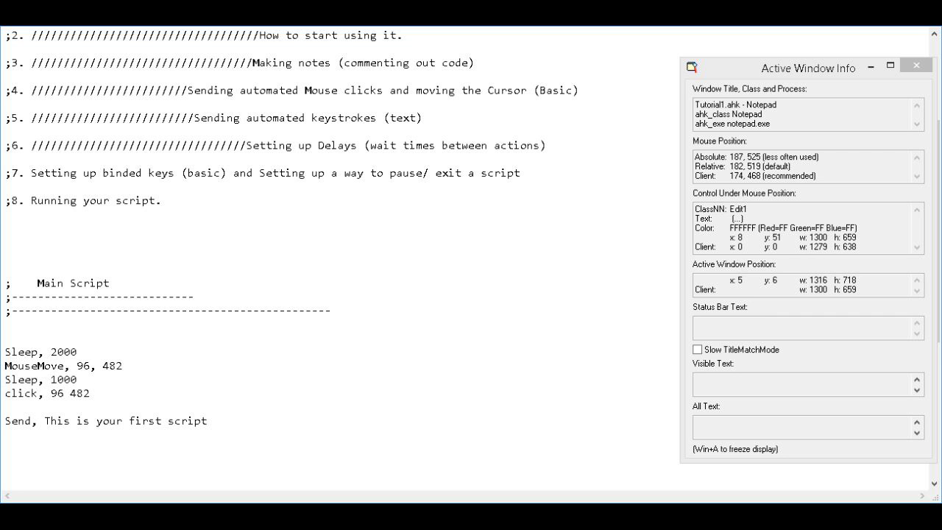
{"action": "type", "text": "Sleep, 1"}
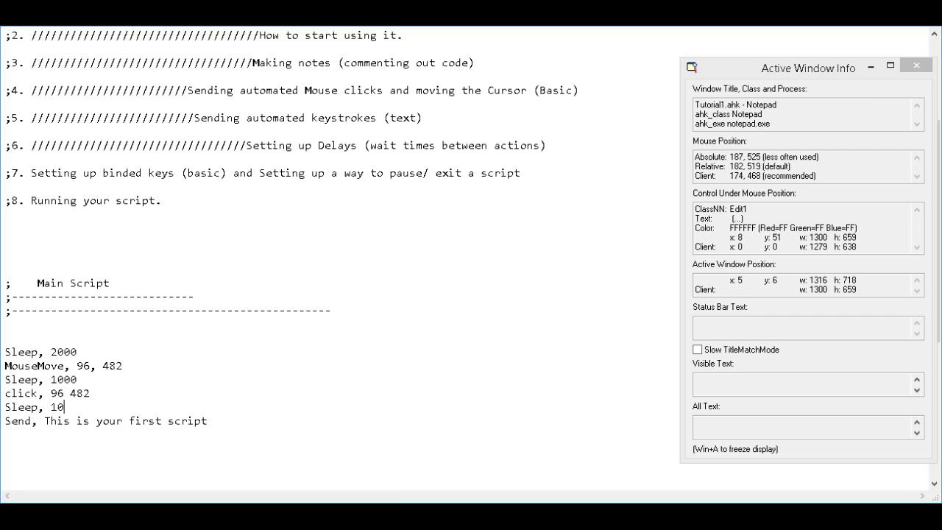
{"action": "type", "text": "00"}
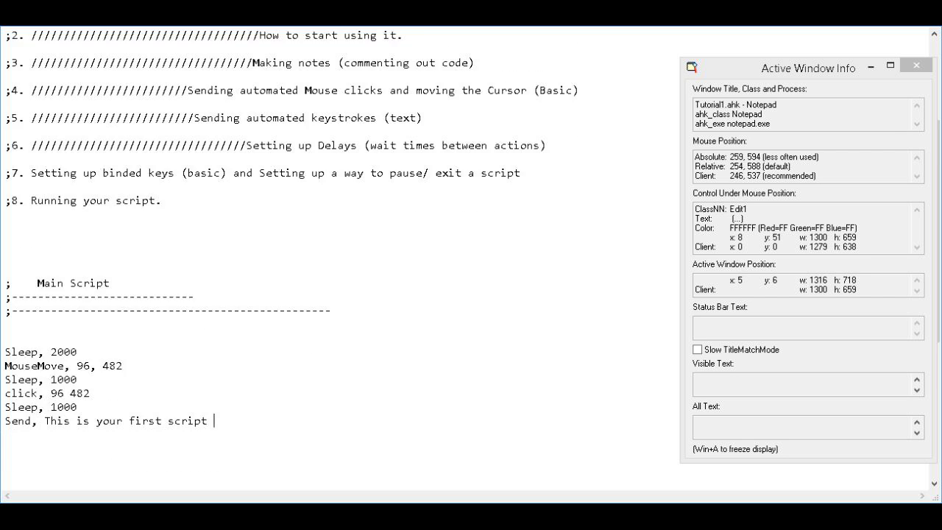
{"action": "double_click", "coordinate": [24, 351]}
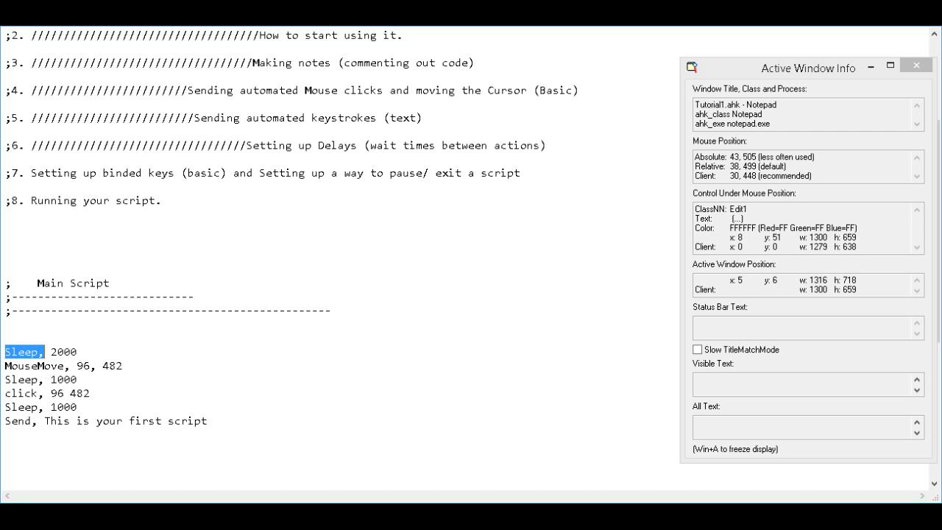
{"action": "left_click", "coordinate": [76, 351]}
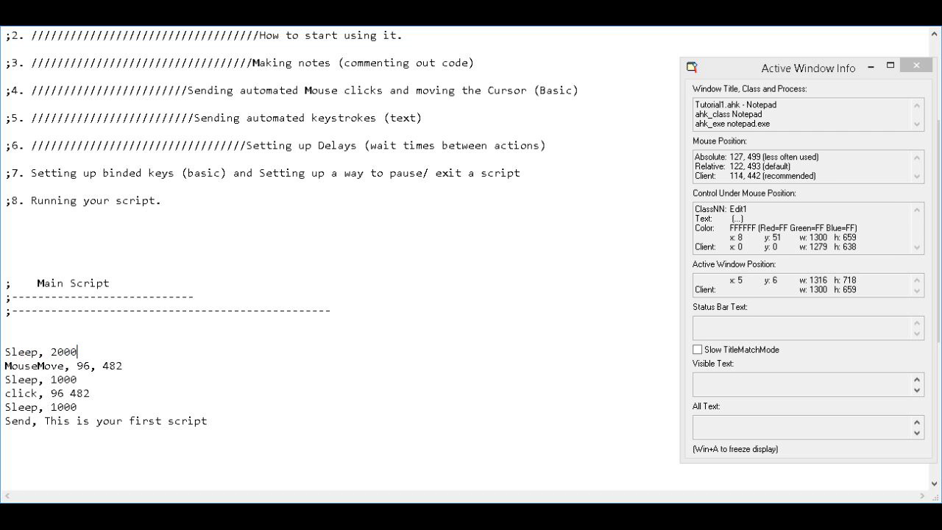
{"action": "mouse_move", "coordinate": [48, 193]}
{"action": "type", "text": "/////////////////////////////////////"}
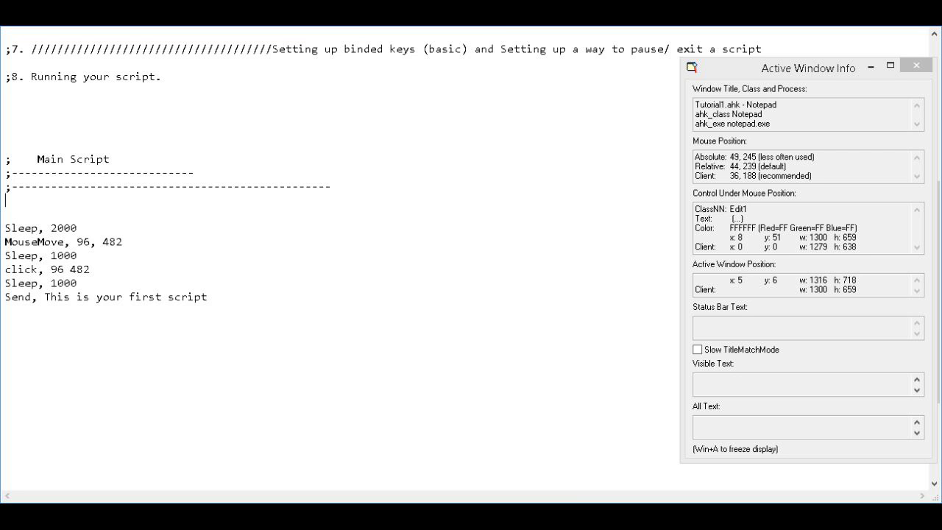
{"action": "mouse_move", "coordinate": [15, 218]}
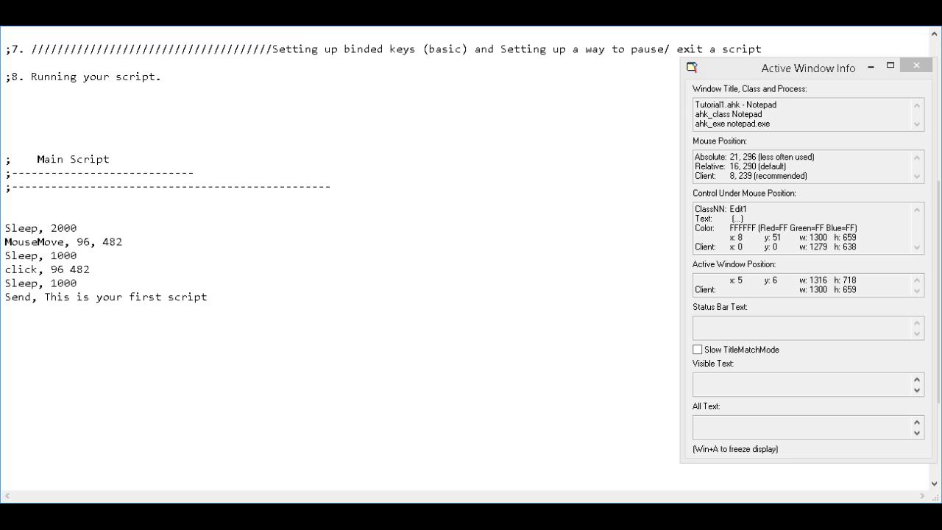
{"action": "mouse_move", "coordinate": [56, 227]}
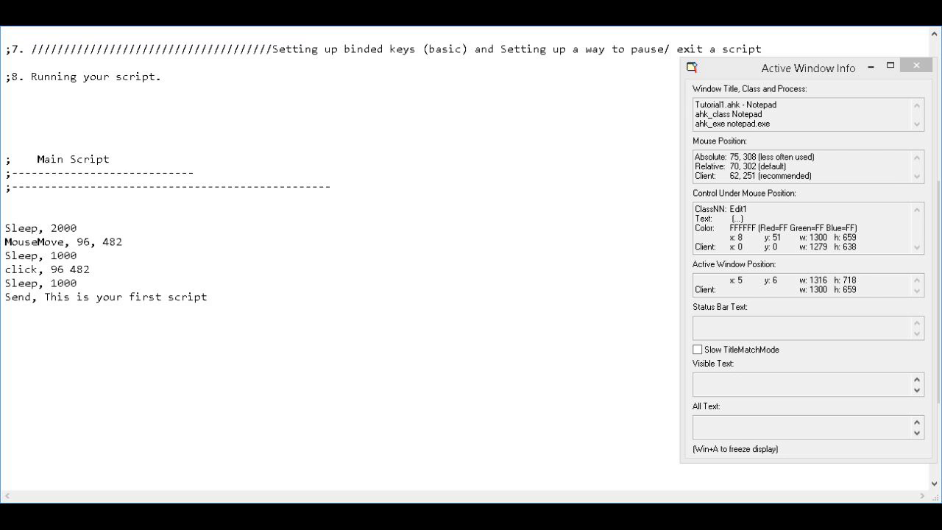
Write 'Pause Off' under the Main Script header, briefly showing the On alternative.
{"action": "type", "text": "P"}
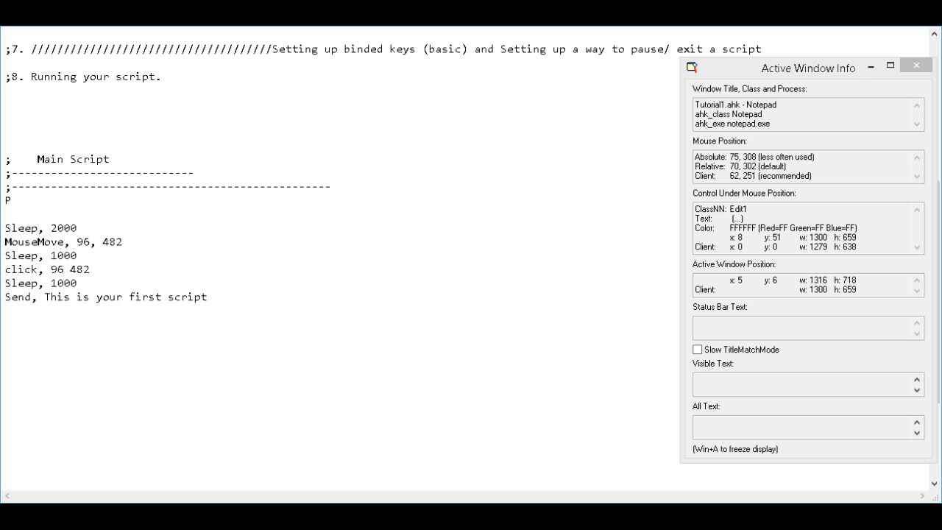
{"action": "type", "text": "ause"}
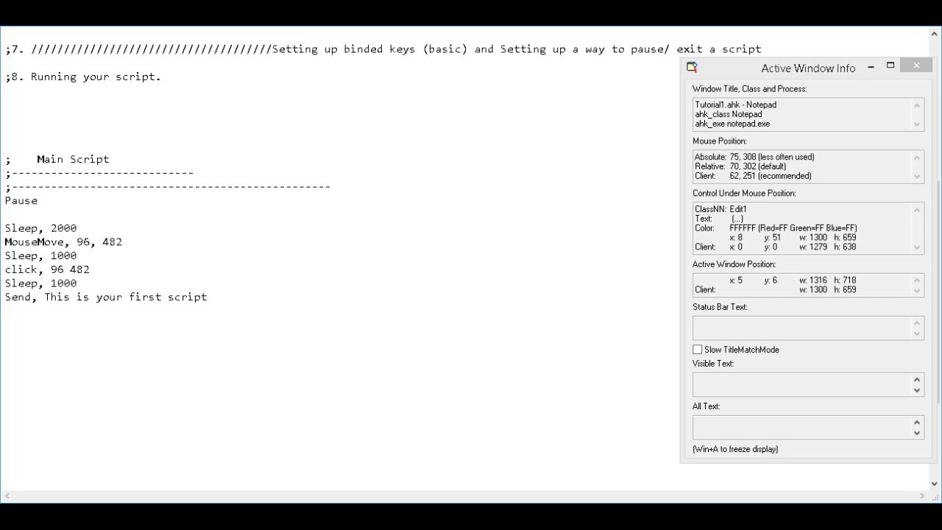
{"action": "type", "text": "Off"}
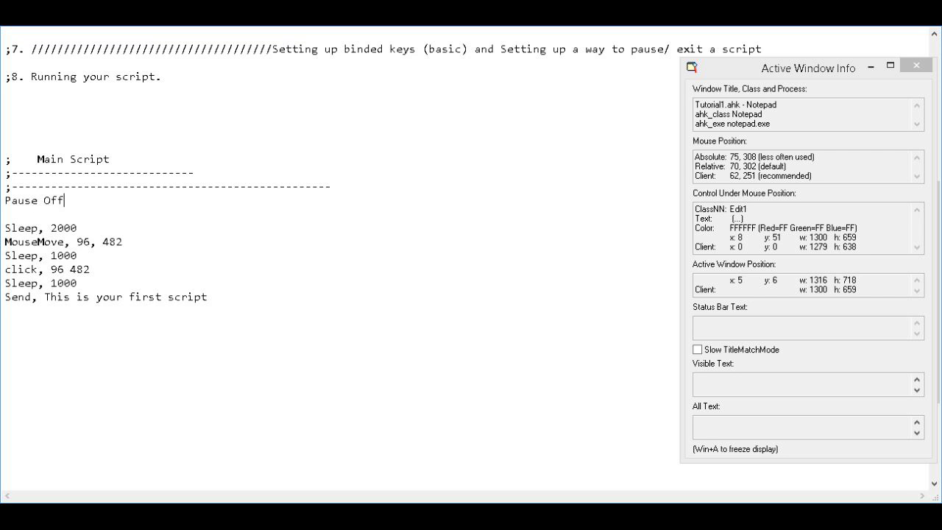
{"action": "key", "text": "BackSpace"}
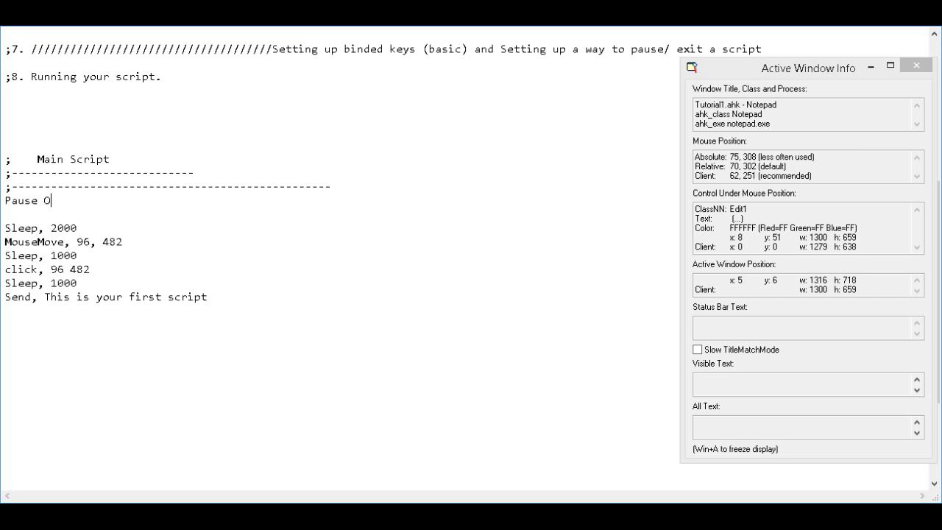
{"action": "type", "text": "on"}
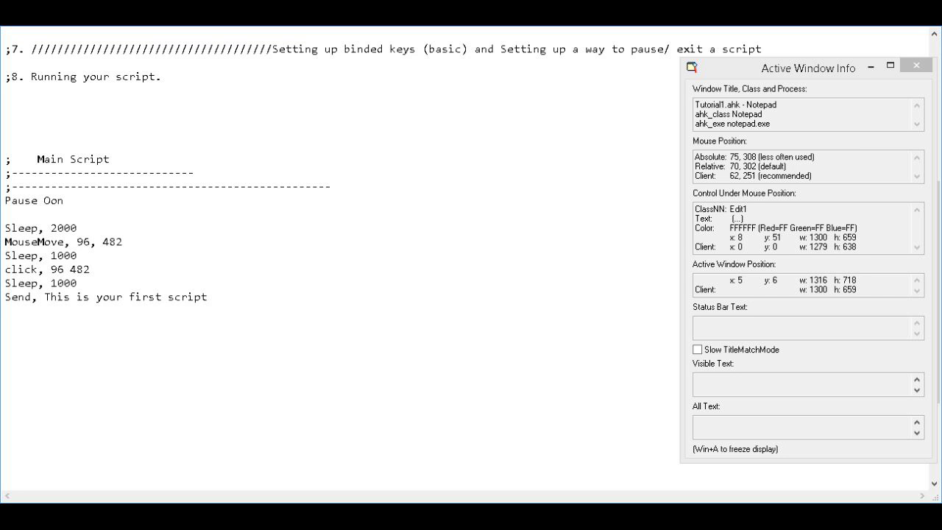
Restore the line to 'Pause Off' and move to the empty line after Send.
{"action": "key", "text": "Backspace"}
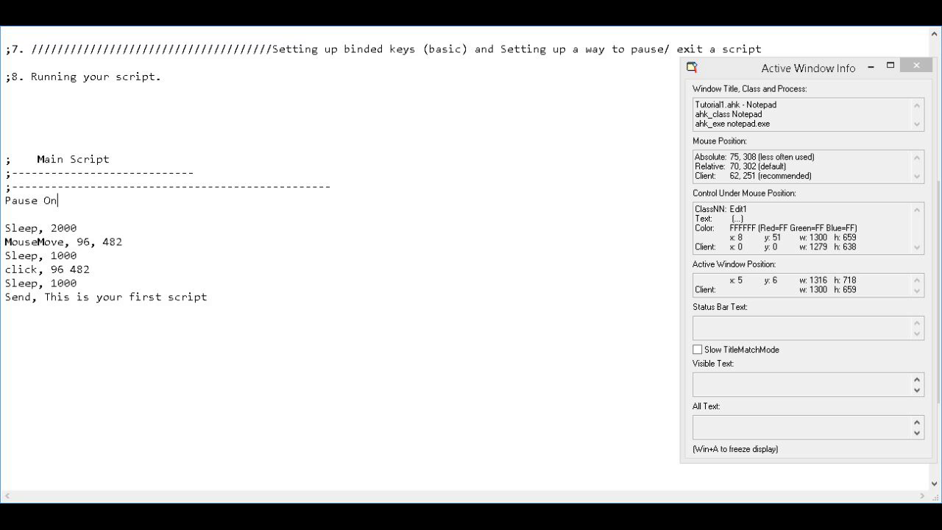
{"action": "key", "text": "backspace"}
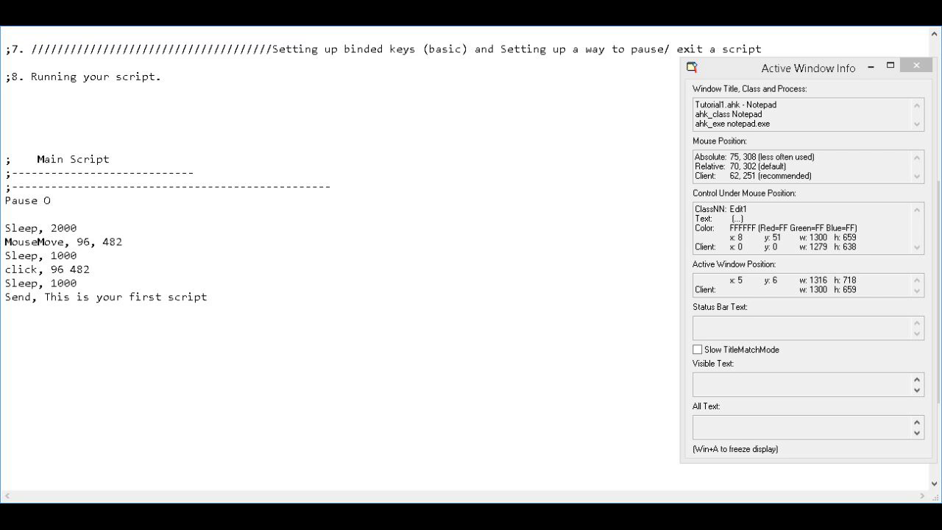
{"action": "type", "text": "ff"}
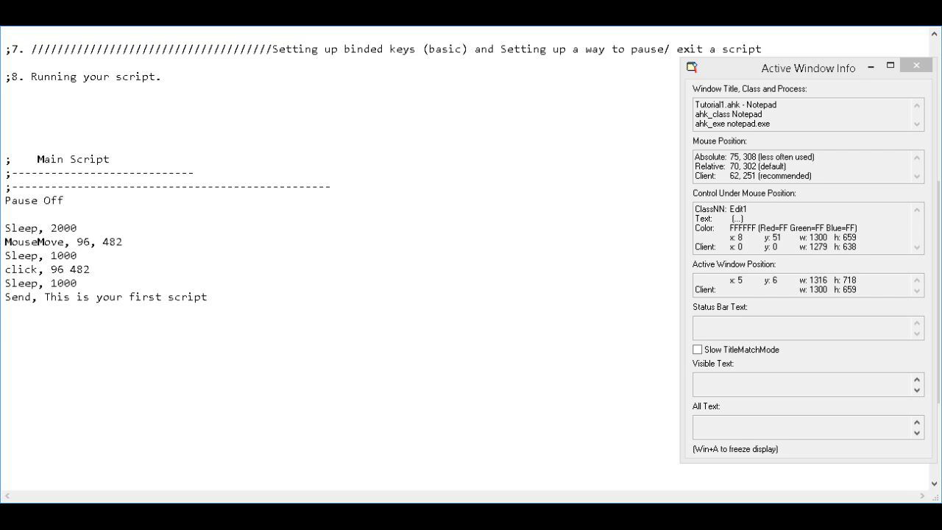
{"action": "left_click", "coordinate": [63, 200]}
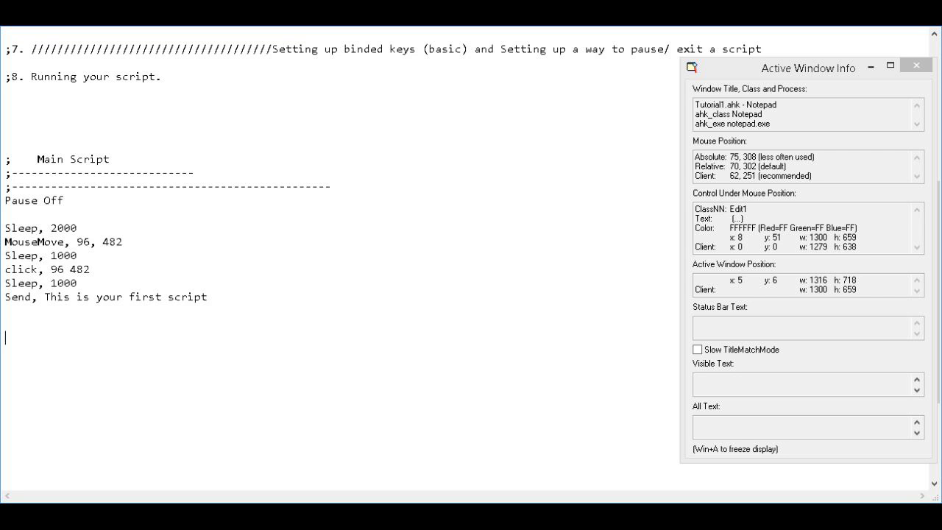
Write a 'z::Pause' hotkey line below the main script.
{"action": "type", "text": "z"}
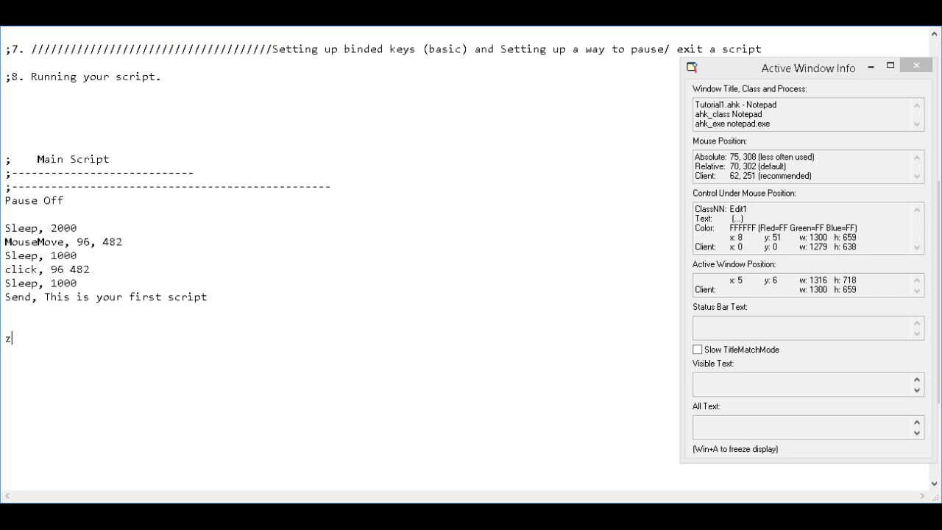
{"action": "type", "text": "::"}
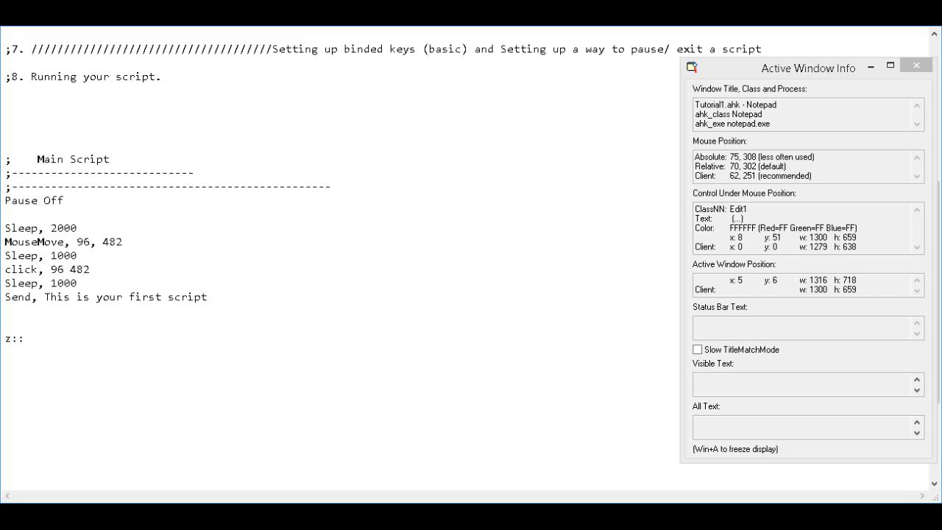
{"action": "type", "text": "P"}
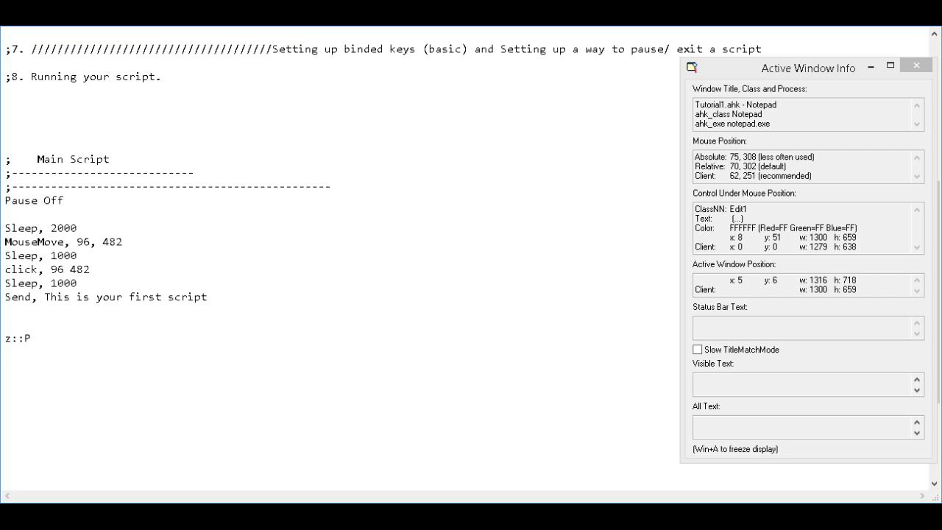
{"action": "type", "text": "a"}
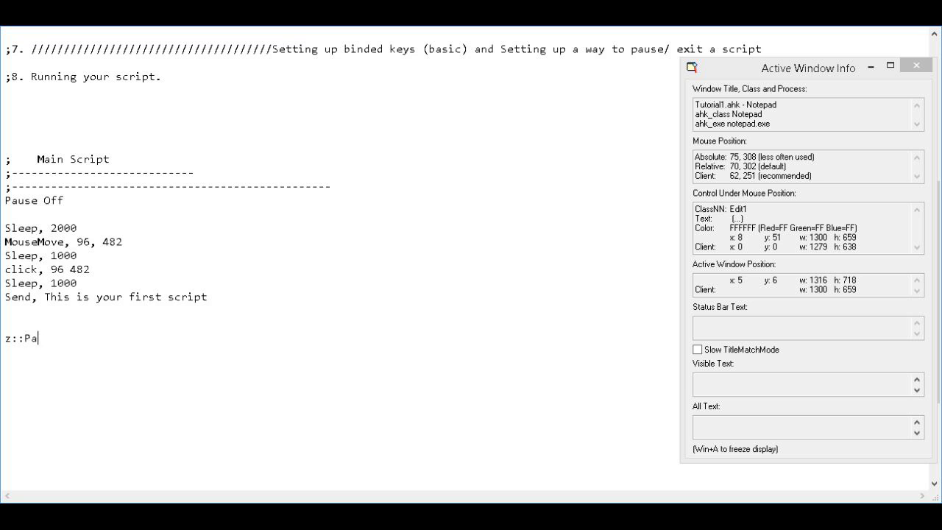
{"action": "type", "text": "use"}
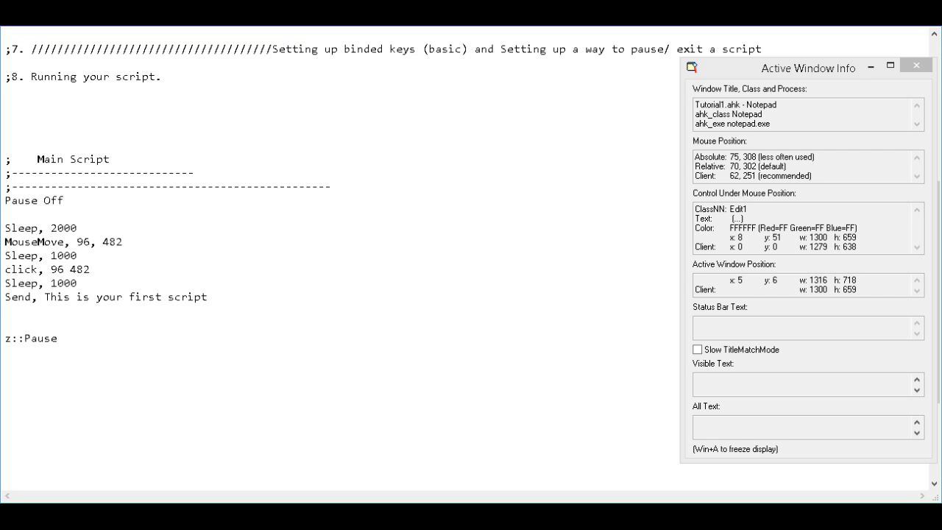
Prefix the hotkey with ^ so the line reads '^z::Pause'.
{"action": "left_click", "coordinate": [25, 337]}
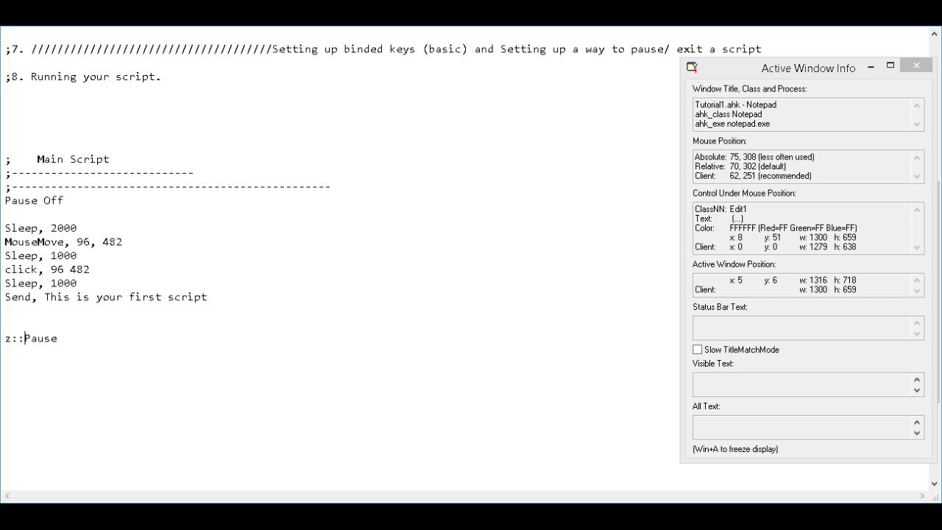
{"action": "left_click", "coordinate": [6, 337]}
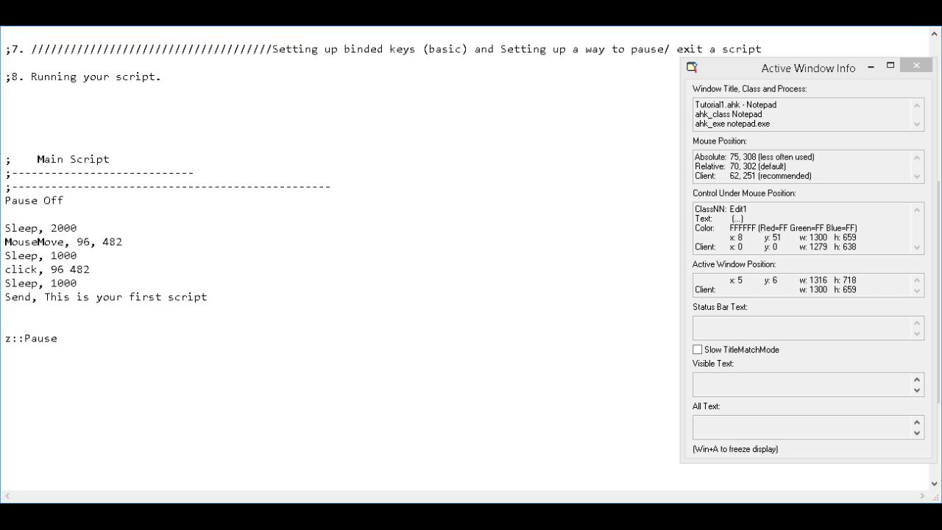
{"action": "left_click", "coordinate": [6, 337]}
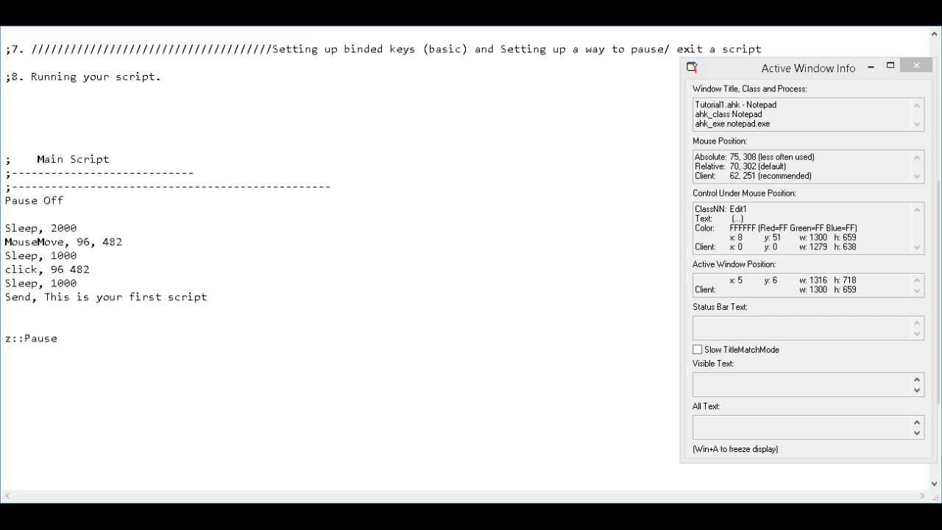
{"action": "type", "text": "^"}
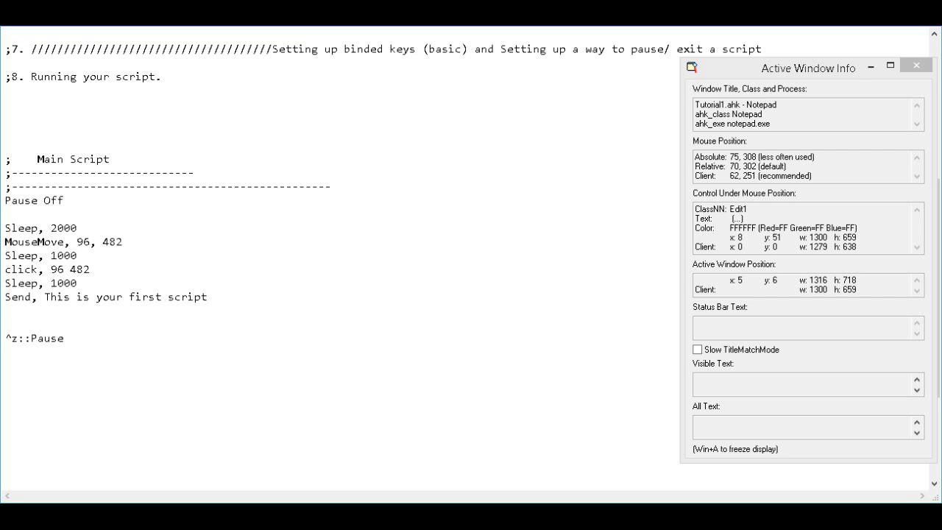
Write an 'x::ExitApp' hotkey line beneath ^z::Pause.
{"action": "type", "text": "x"}
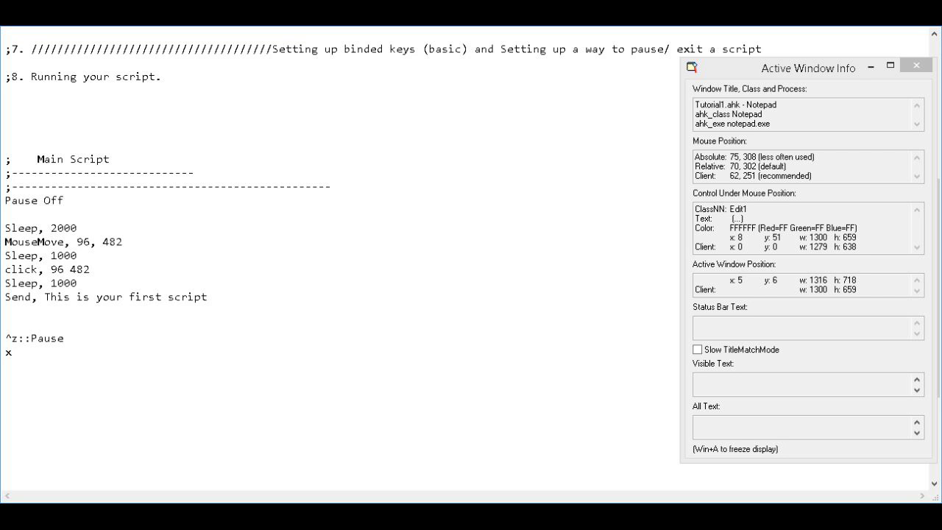
{"action": "type", "text": "::"}
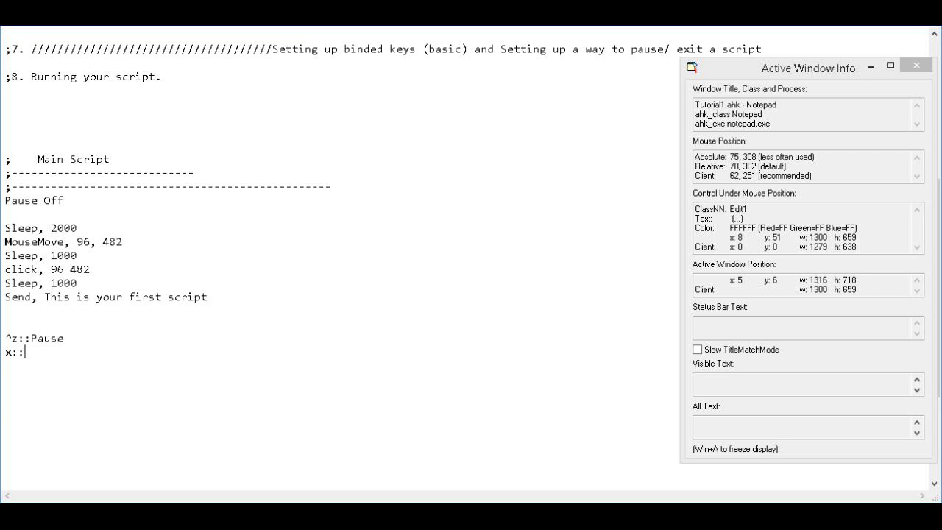
{"action": "type", "text": "E"}
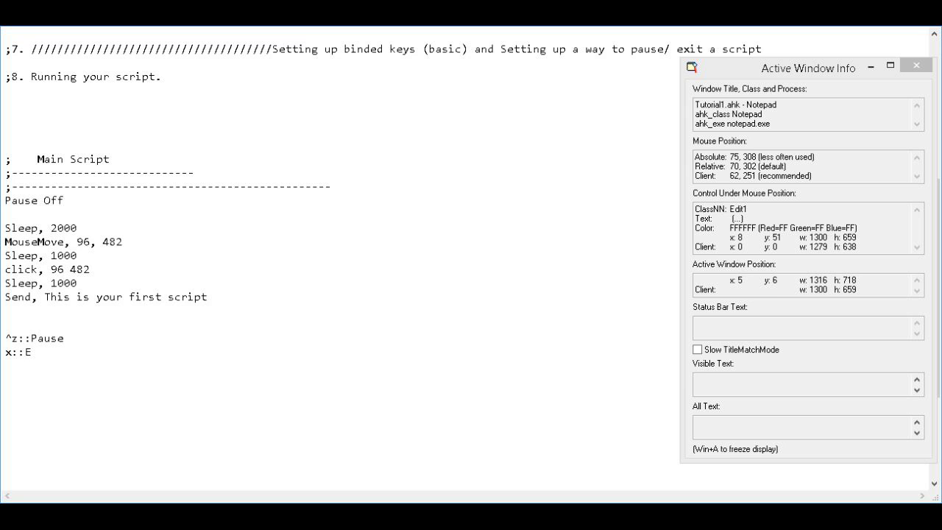
{"action": "type", "text": "xitA"}
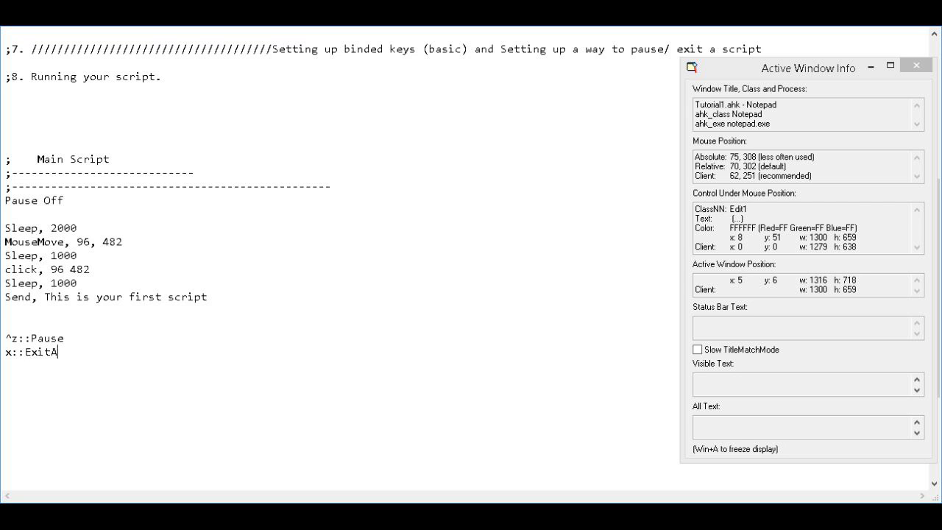
{"action": "type", "text": "pp"}
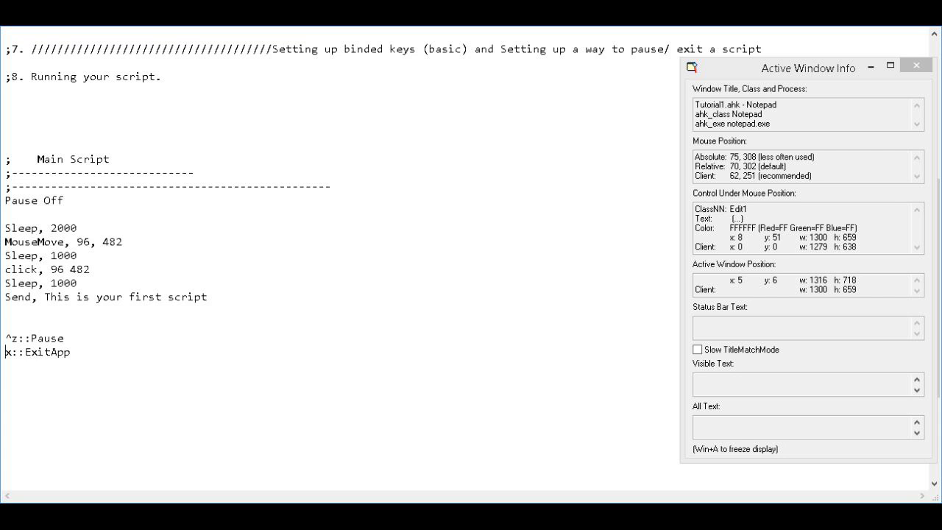
Prefix the line with ^, briefly trying +, so it reads '^x::ExitApp'.
{"action": "type", "text": "^"}
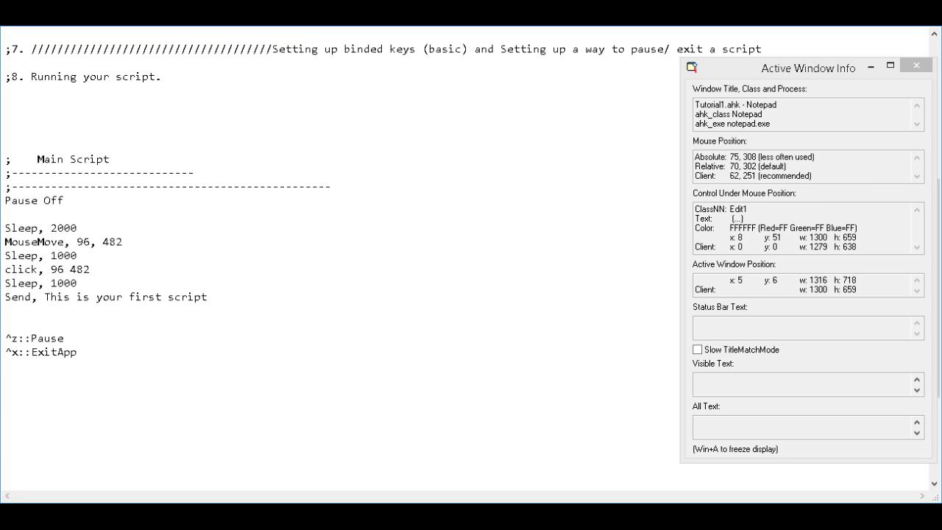
{"action": "type", "text": "+"}
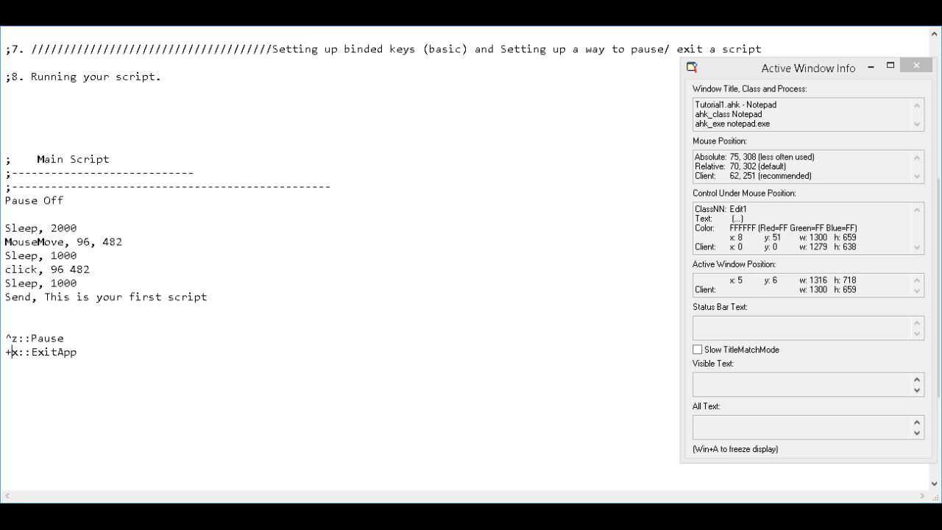
{"action": "type", "text": "^"}
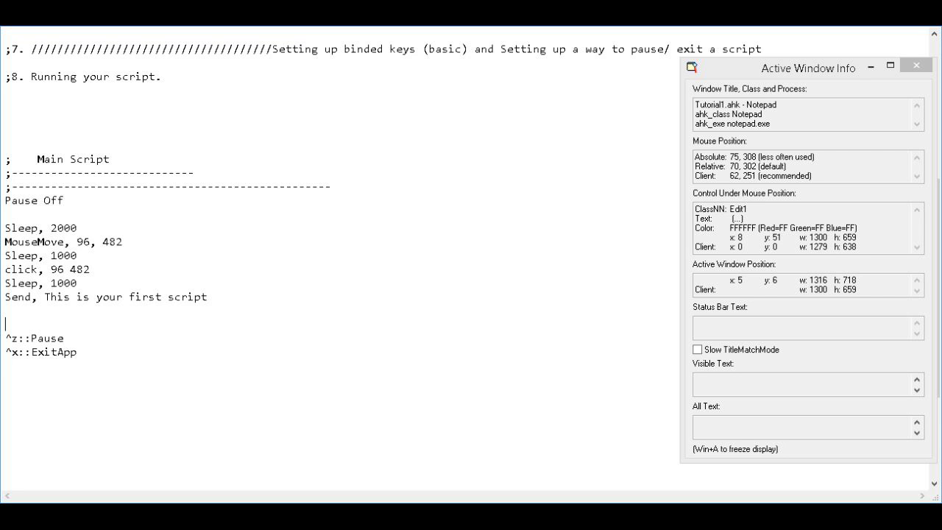
{"action": "mouse_move", "coordinate": [3, 203]}
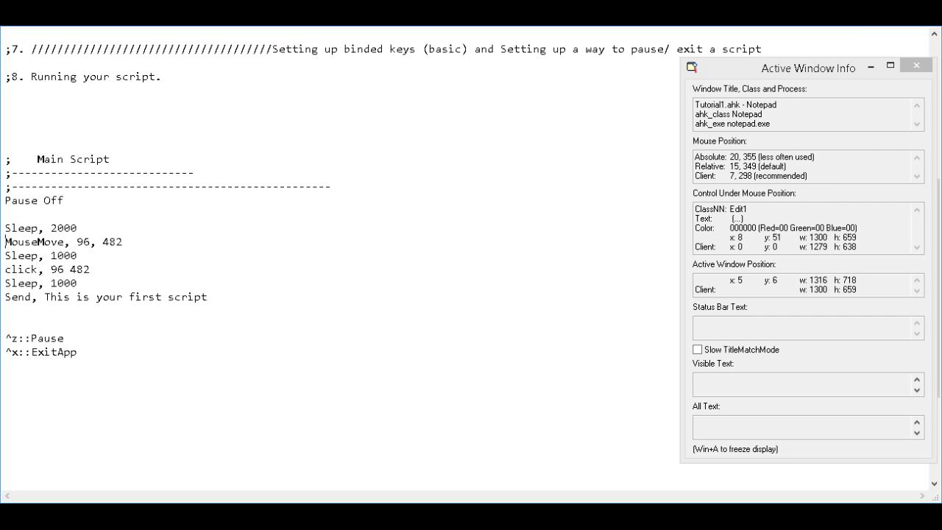
{"action": "double_click", "coordinate": [23, 256]}
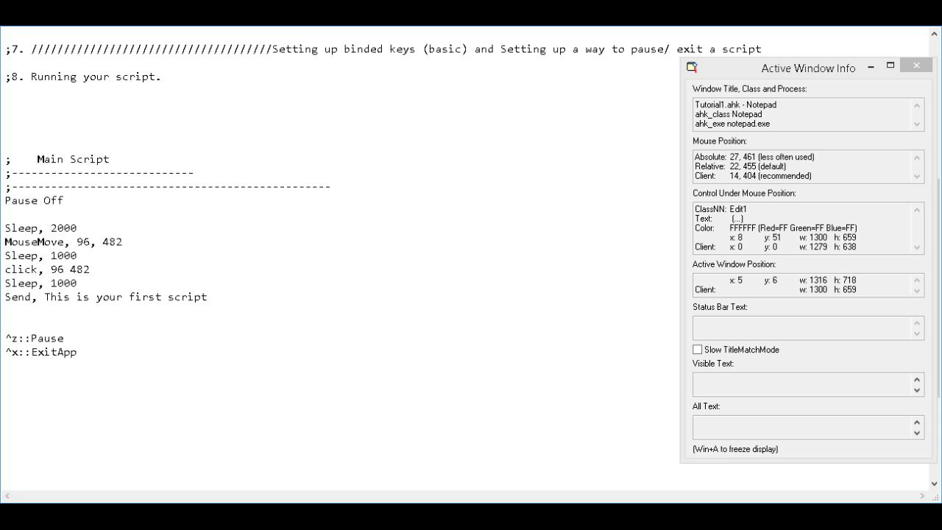
{"action": "mouse_move", "coordinate": [49, 345]}
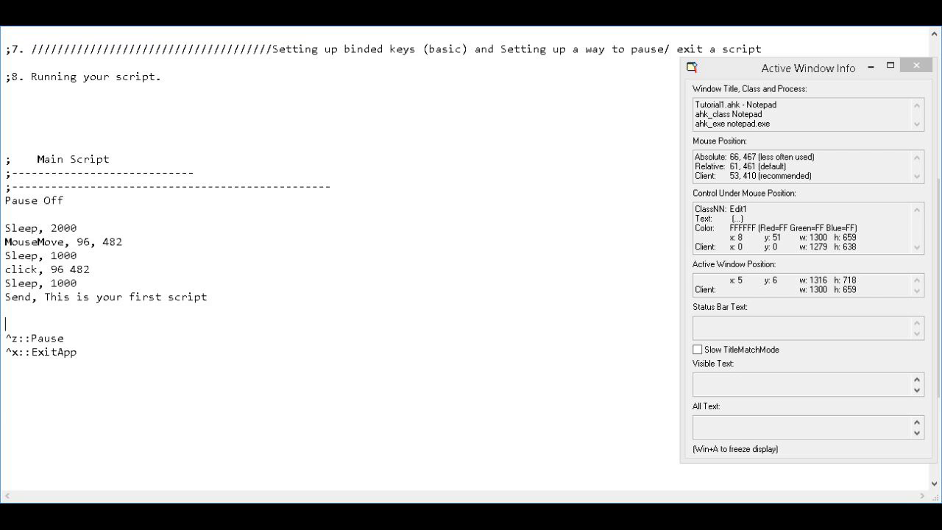
Write a standalone ExitApp line above ^z::Pause to end the main script.
{"action": "type", "text": "Ex"}
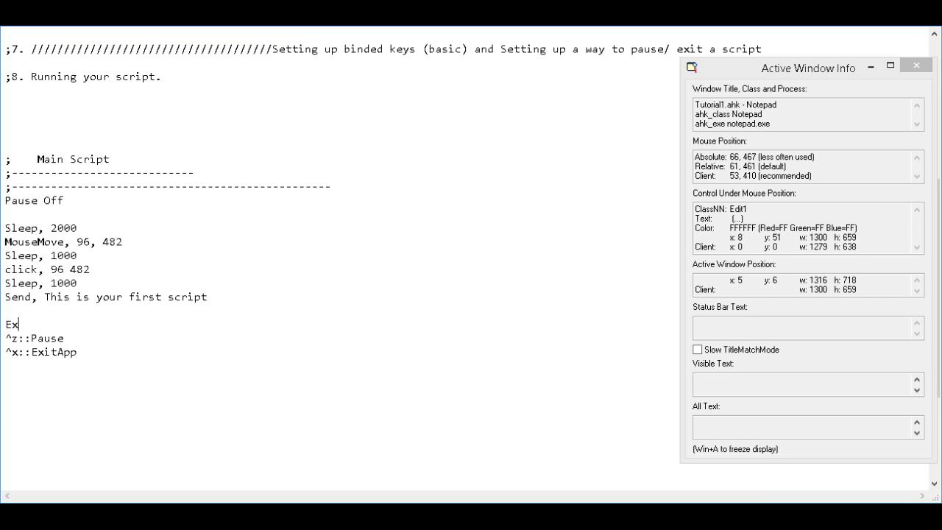
{"action": "type", "text": "itApp"}
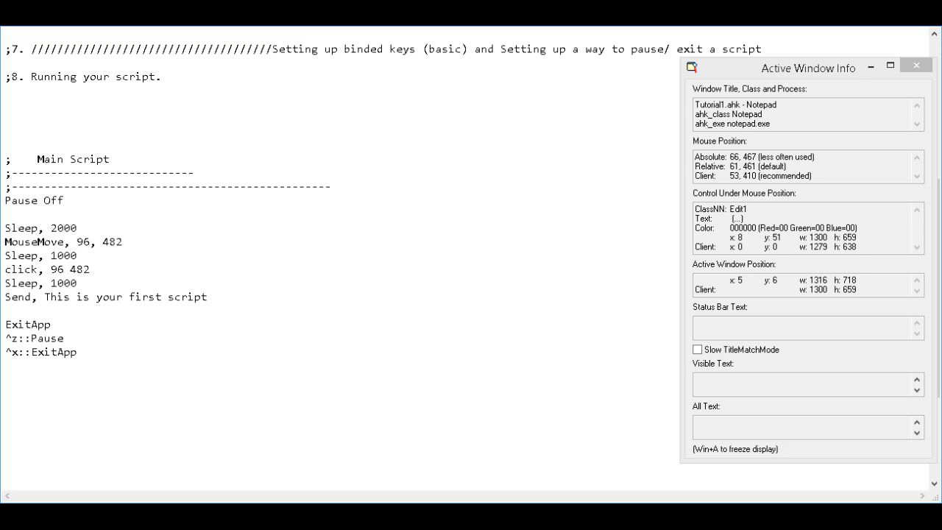
{"action": "mouse_move", "coordinate": [24, 251]}
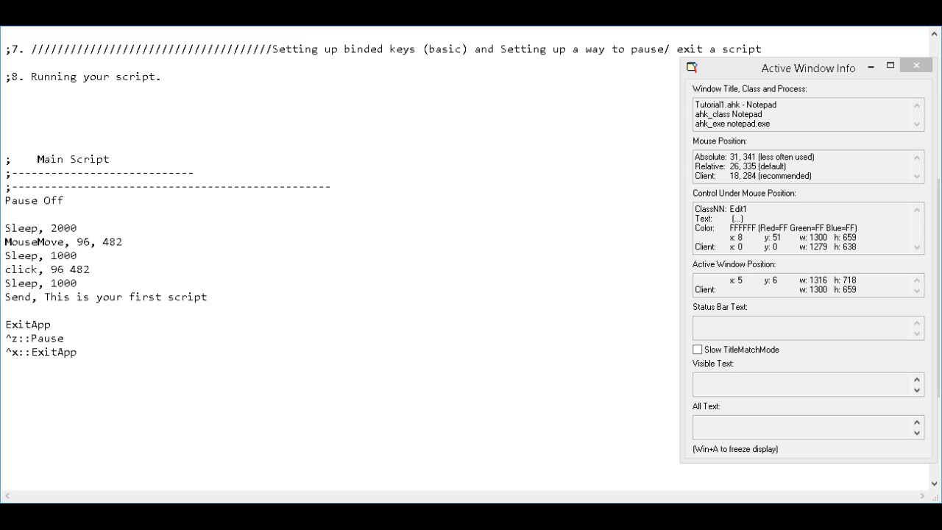
{"action": "left_click_drag", "start_coordinate": [6, 227], "coordinate": [92, 275]}
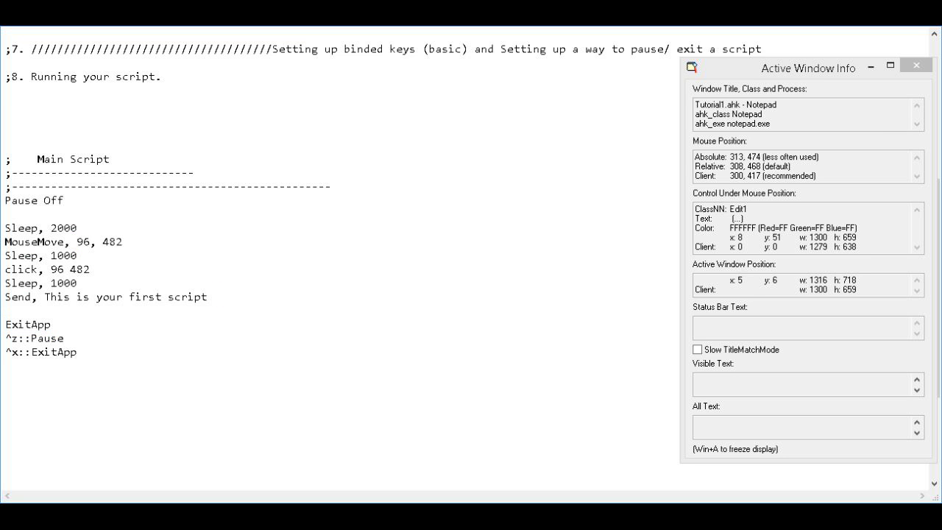
{"action": "scroll", "scroll_direction": "up", "scroll_amount": 3}
{"action": "type", "text": "///////////////////////////////"}
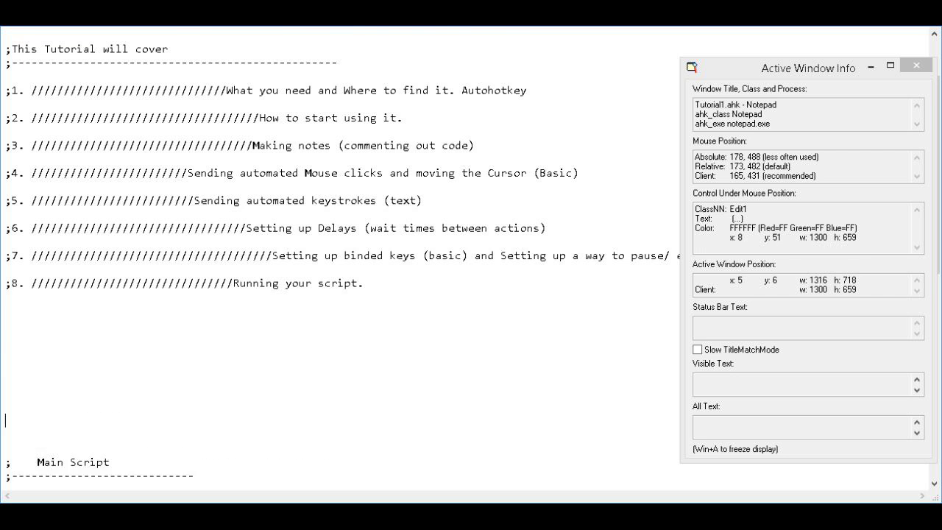
{"action": "scroll", "scroll_direction": "down", "scroll_amount": 3}
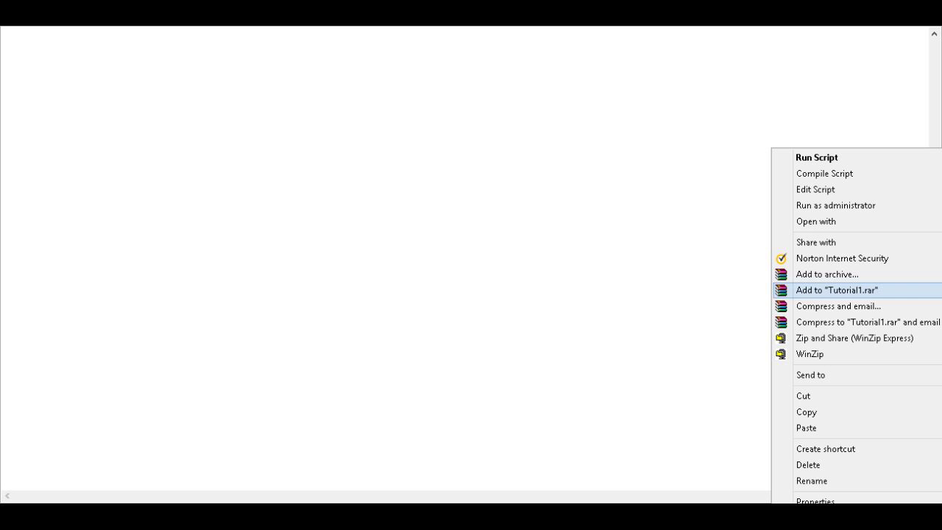
{"action": "mouse_move", "coordinate": [817, 156]}
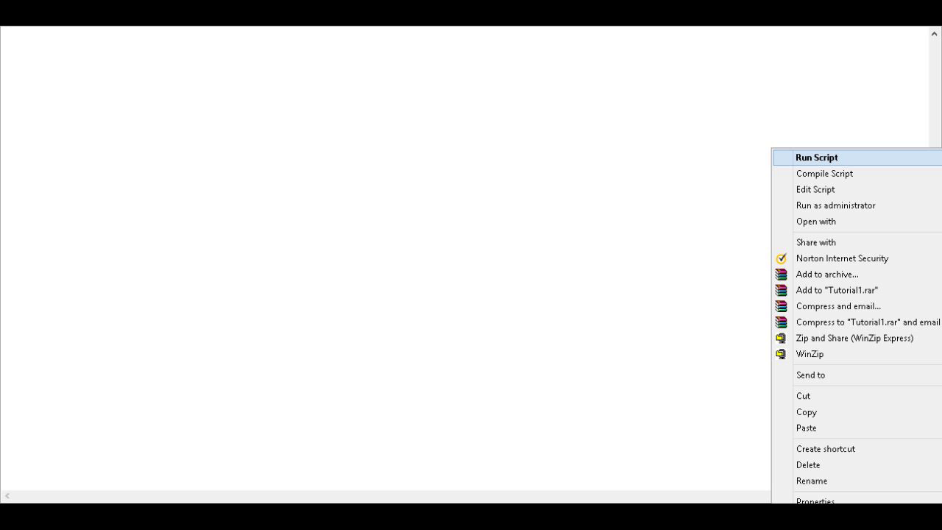
Run Tutorial1.ahk from Explorer so it types 'This is your first script'.
{"action": "left_click", "coordinate": [817, 156]}
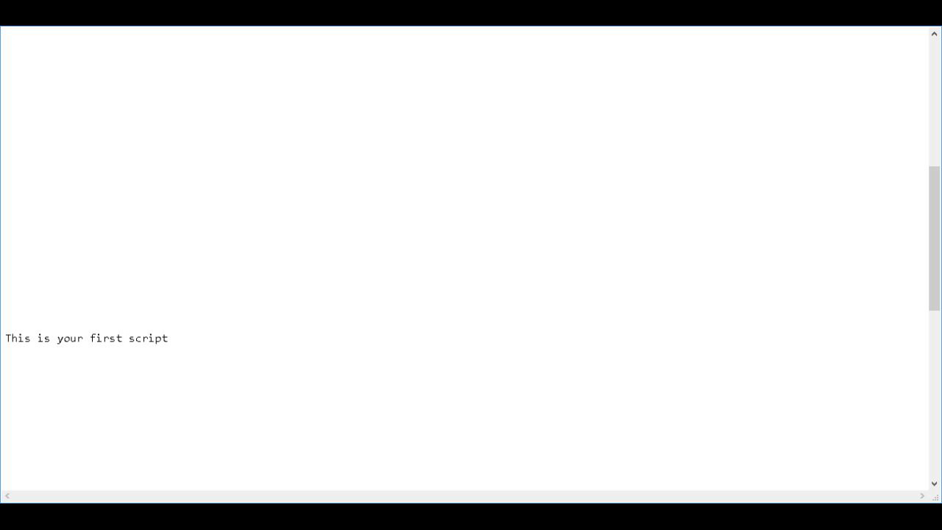